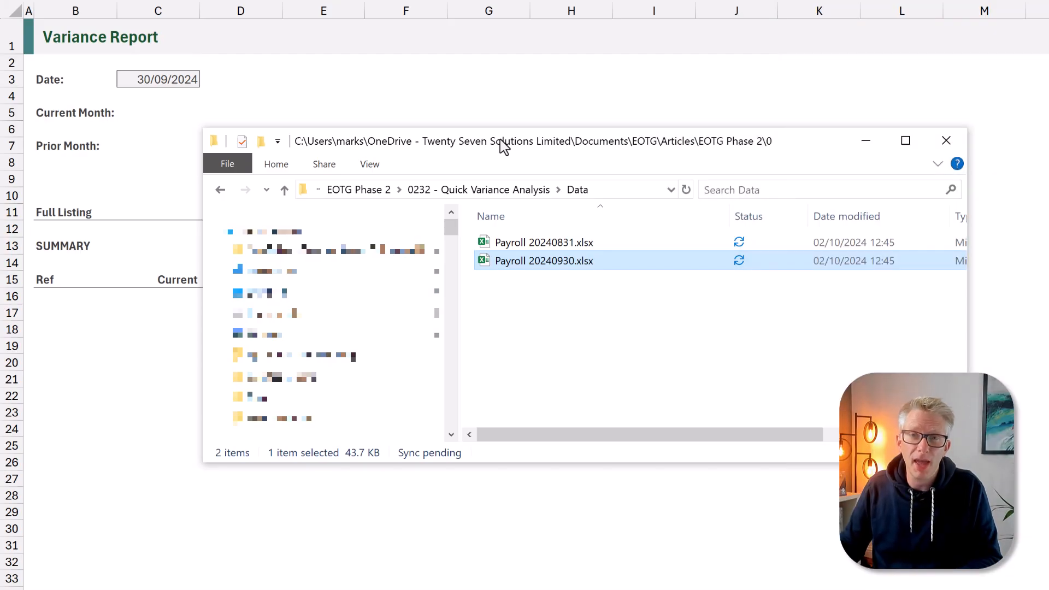
{"action": "mouse_move", "coordinate": [529, 281]}
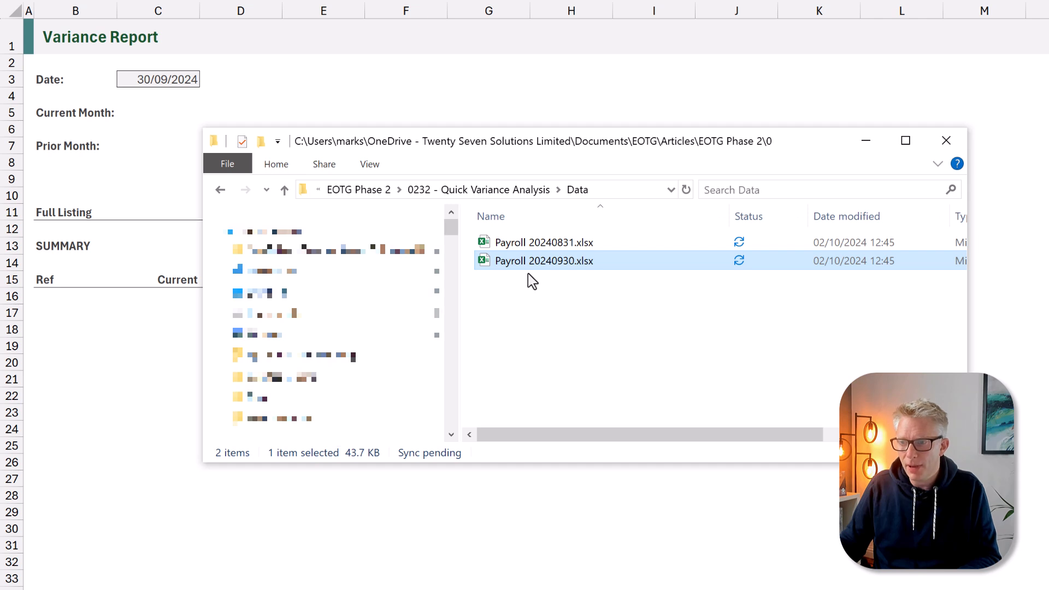
{"action": "mouse_move", "coordinate": [541, 280]}
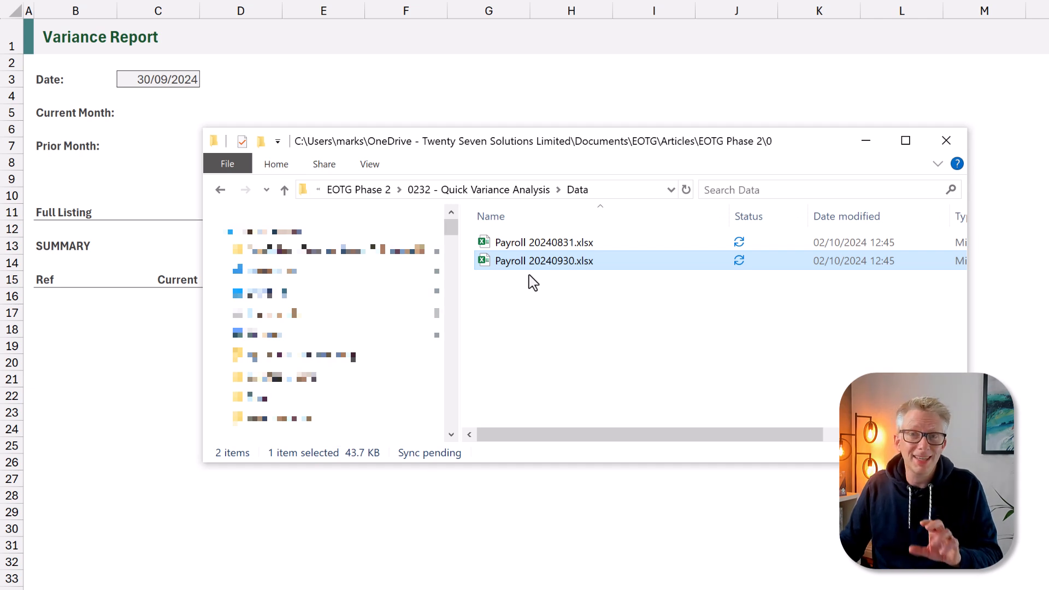
{"action": "mouse_move", "coordinate": [525, 273]}
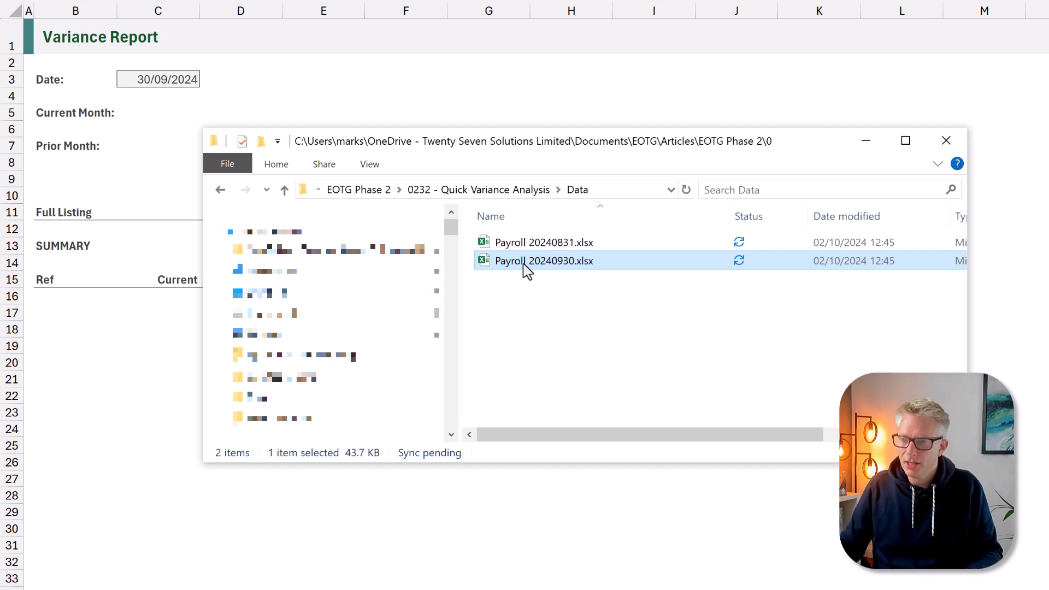
Step: Paste the payroll path into C5, replacing 20240930 with TEXT(C3,"YYYYMMDD")
{"action": "right_click", "coordinate": [544, 260]}
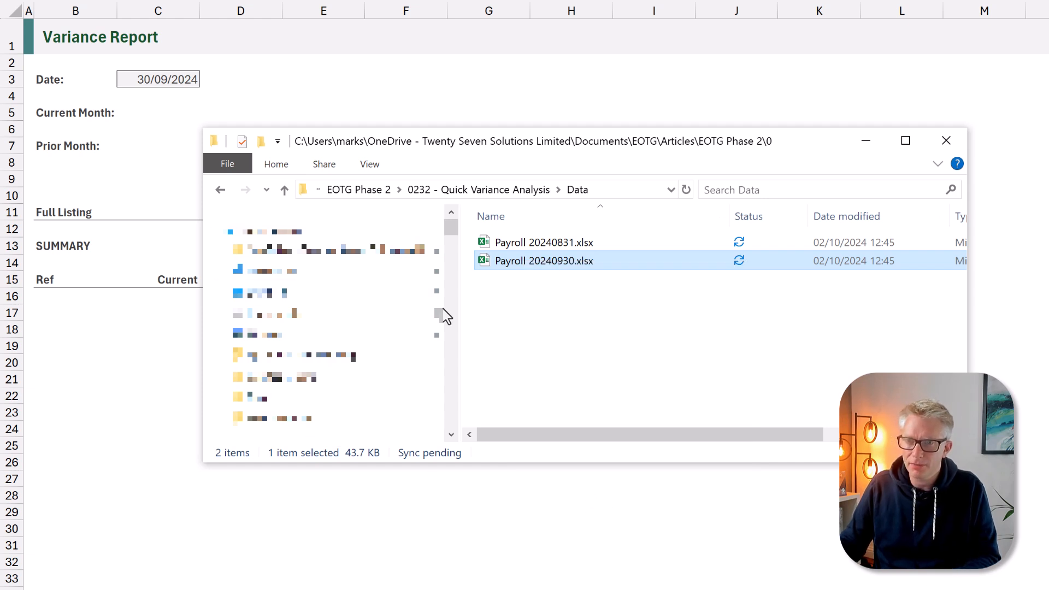
{"action": "key", "text": "ctrl+v"}
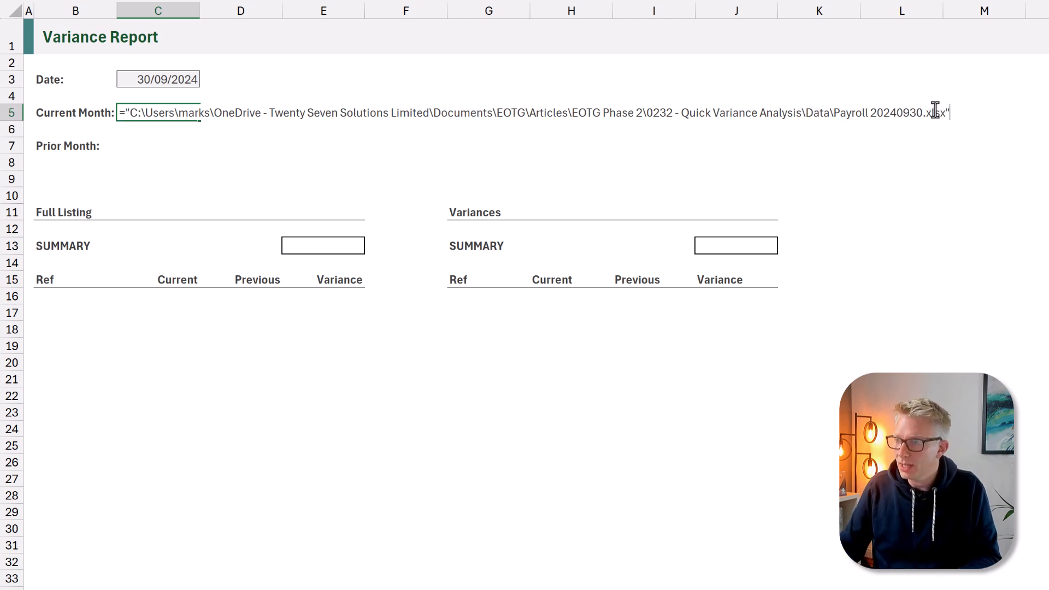
{"action": "double_click", "coordinate": [902, 113]}
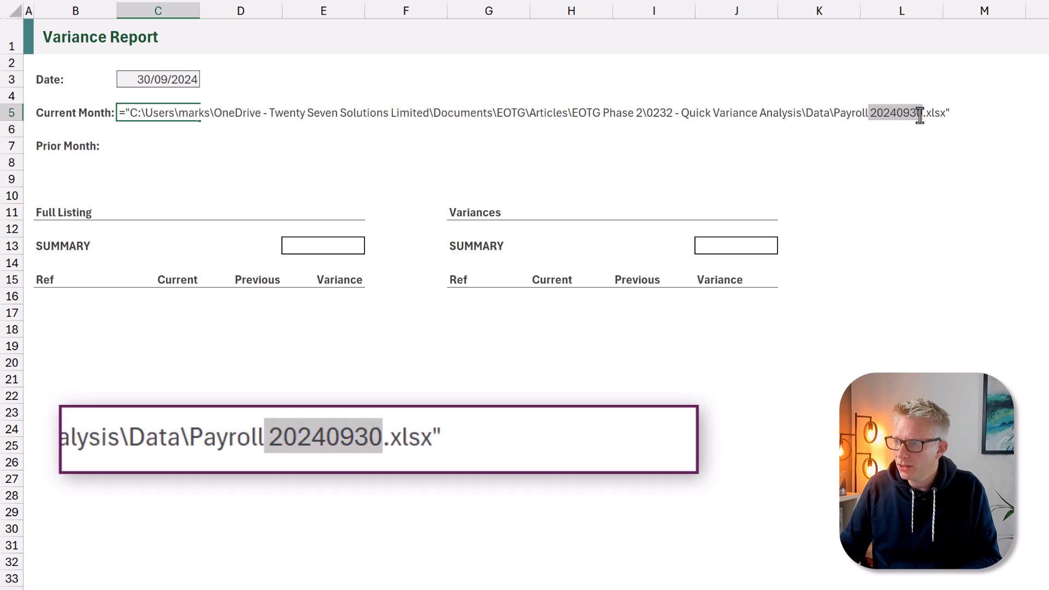
{"action": "key", "text": "Delete"}
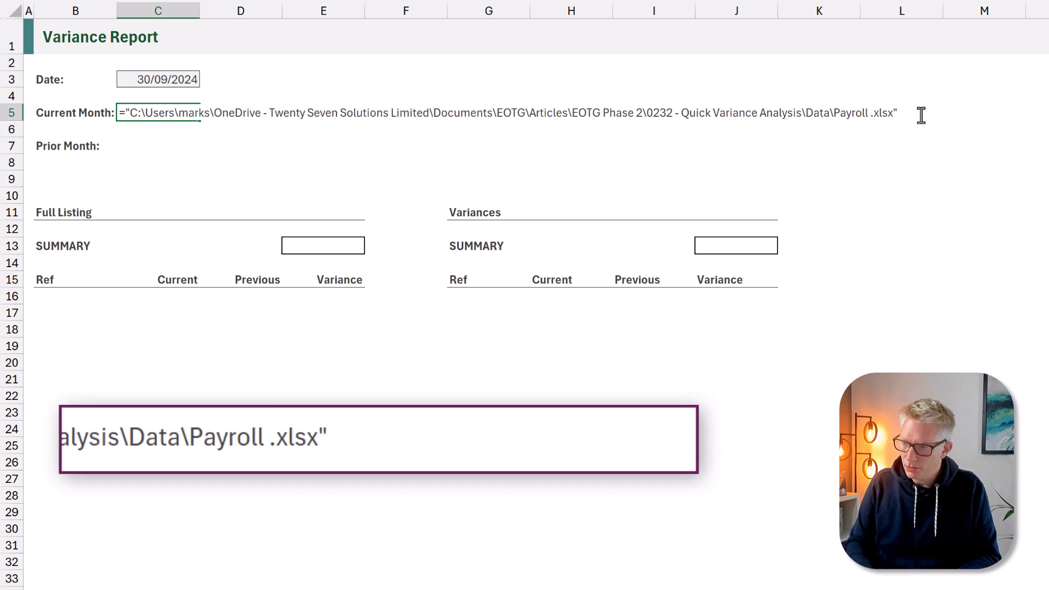
{"action": "type", "text": "\"&TEXT("}
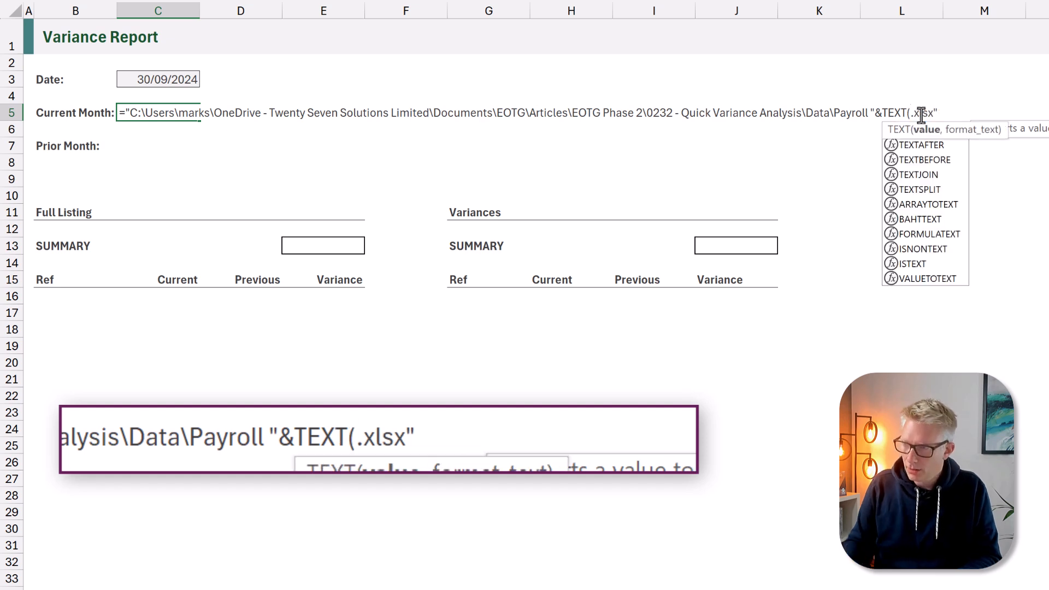
{"action": "left_click", "coordinate": [158, 79]}
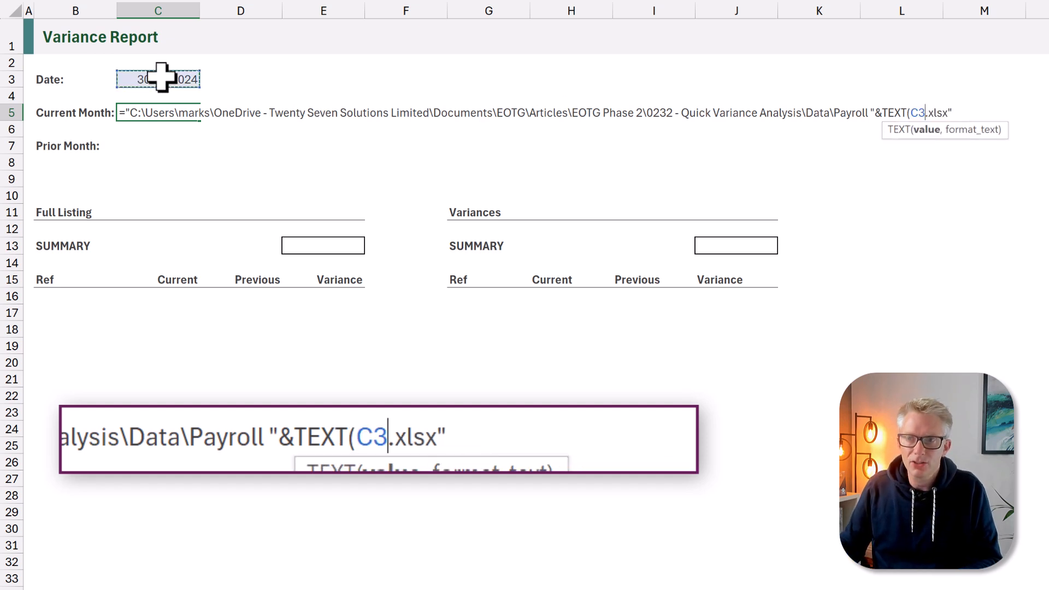
{"action": "type", "text": ",\"Y"}
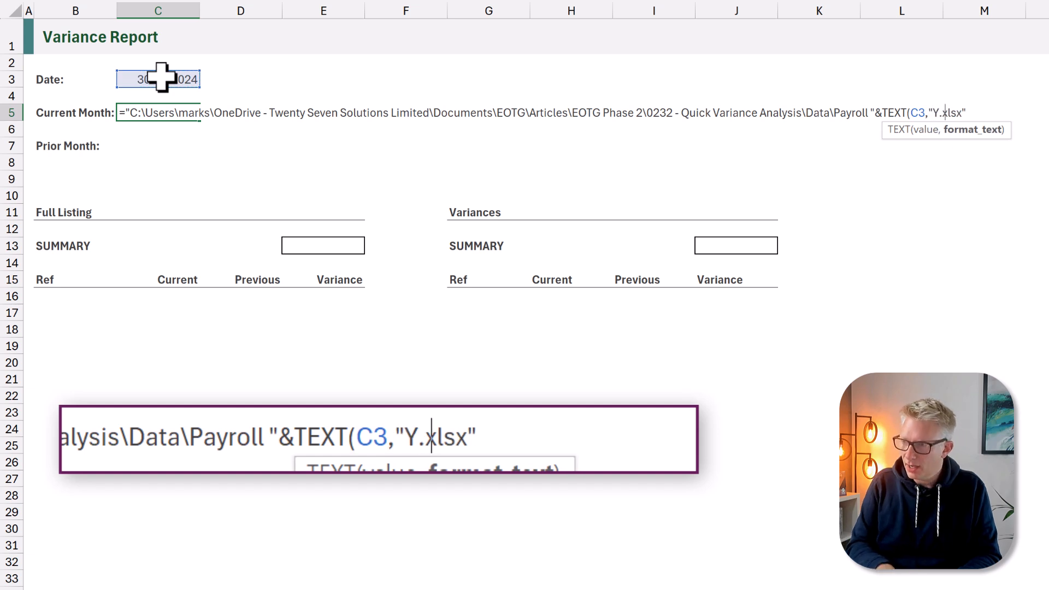
{"action": "type", "text": "YYY"}
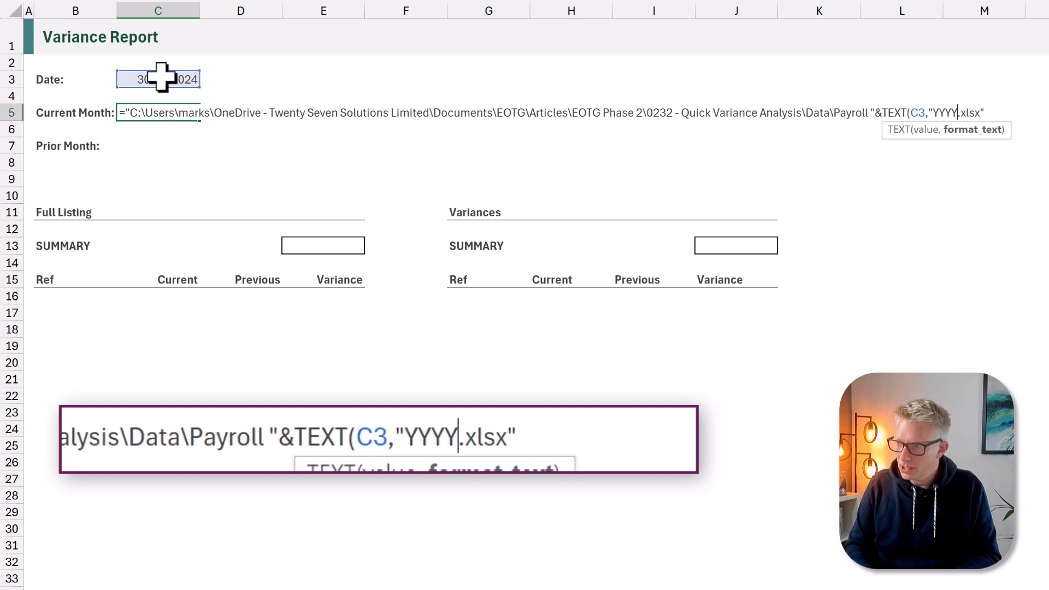
{"action": "type", "text": "MM"}
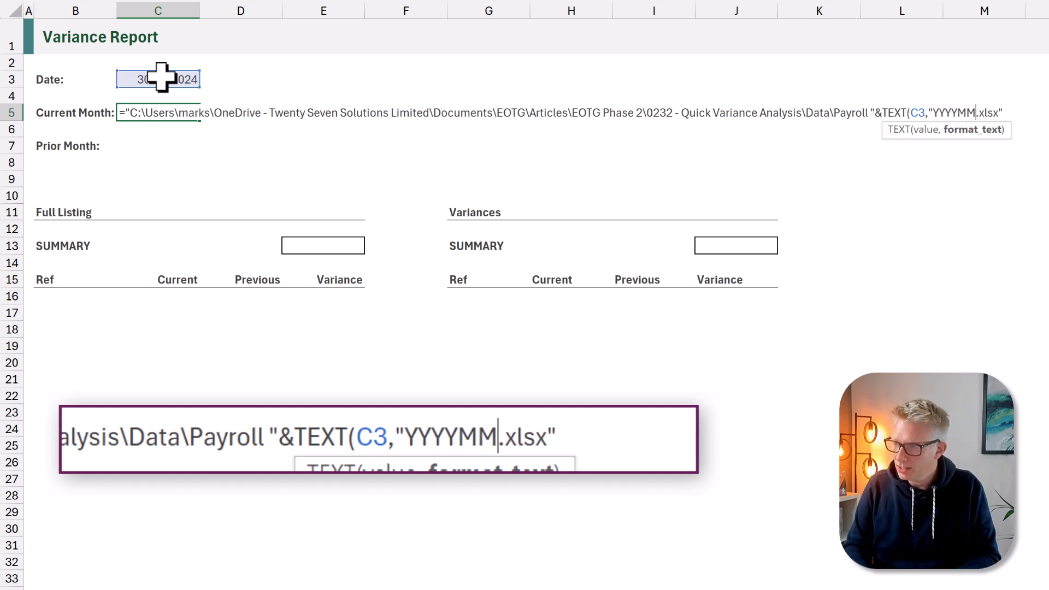
{"action": "type", "text": "DD"}
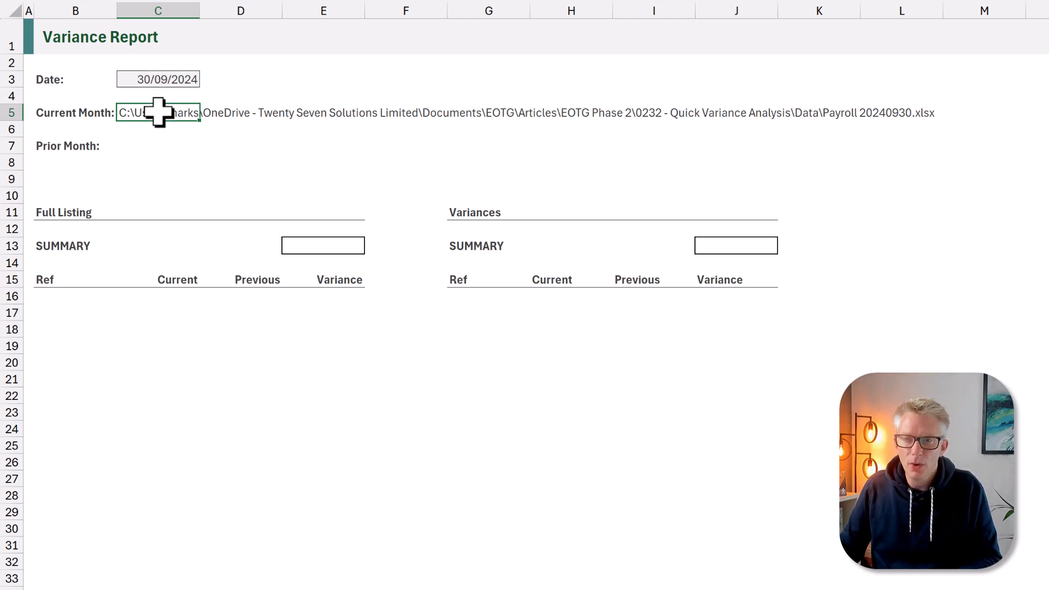
Step: Copy the C5 formula into C7, wrapping C3 in EOMONTH(C3,-1) for Payroll 20240831.xlsx
{"action": "key", "text": "ctrl+c"}
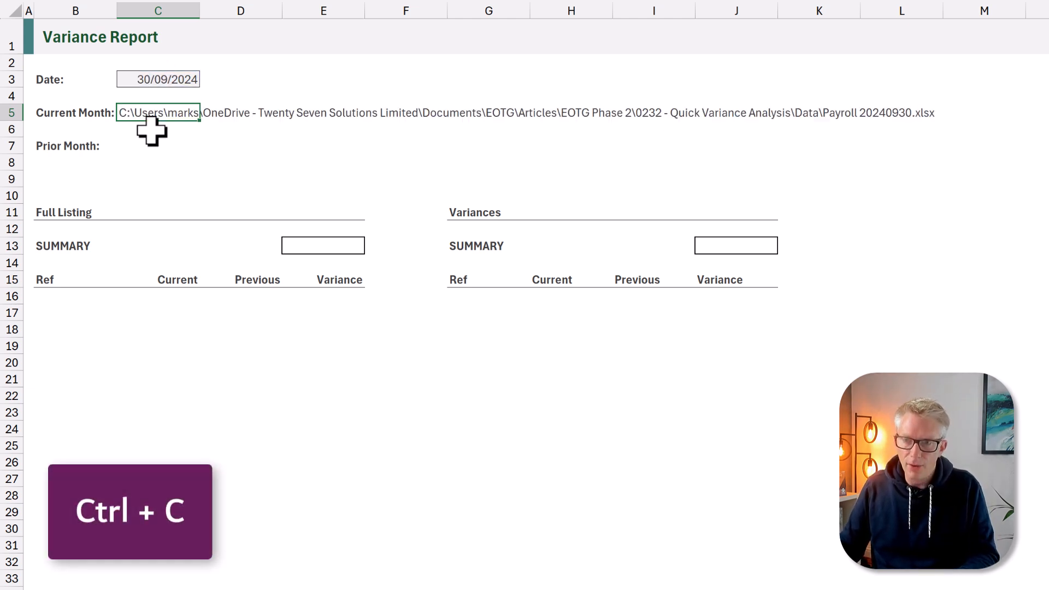
{"action": "key", "text": "ctrl+v"}
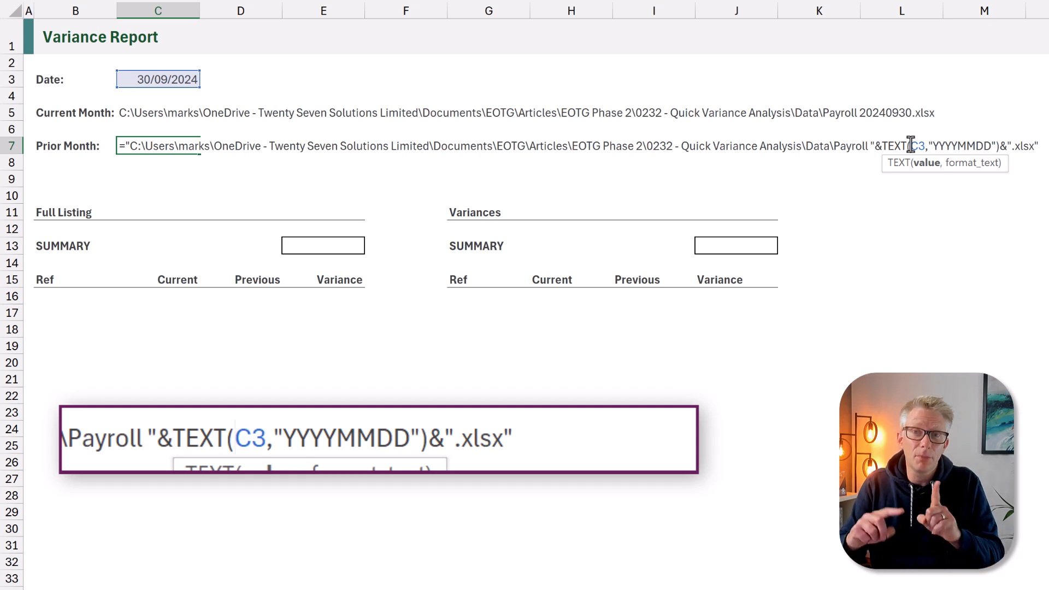
{"action": "type", "text": "EOMONTH("}
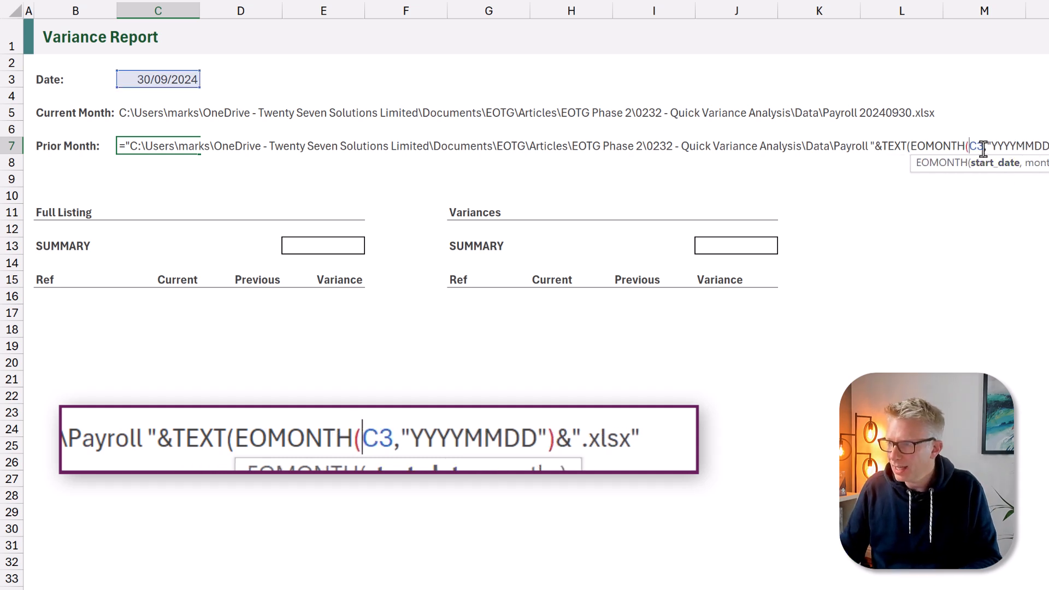
{"action": "type", "text": ","}
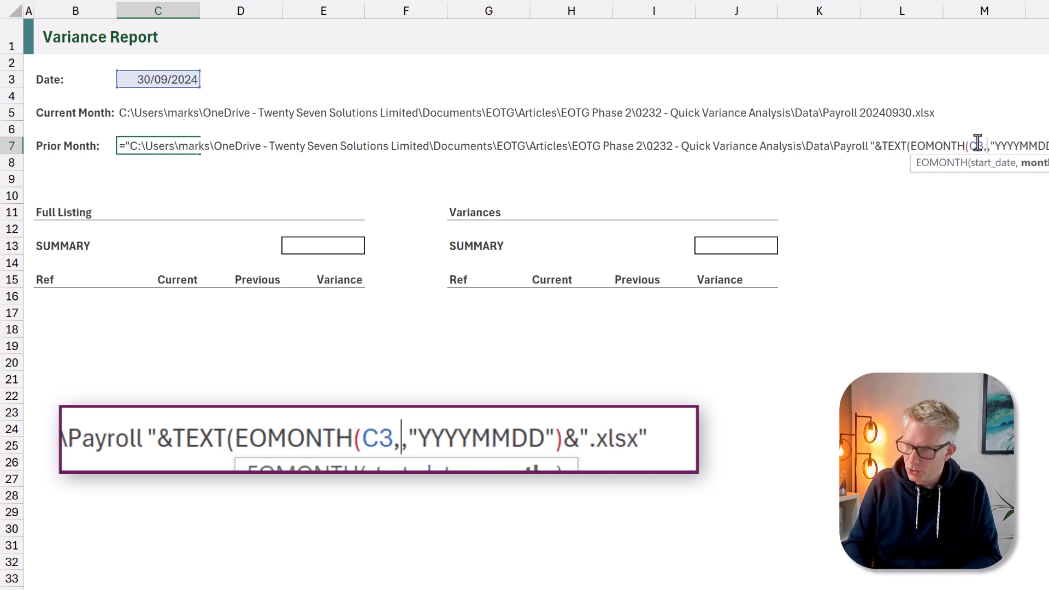
{"action": "type", "text": "-1)"}
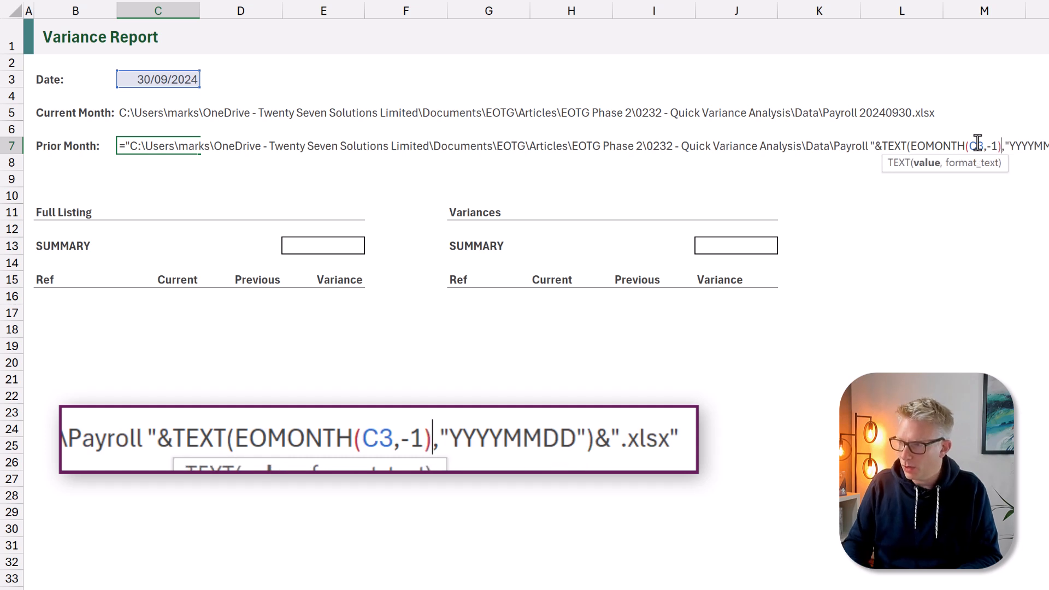
{"action": "key", "text": "Return"}
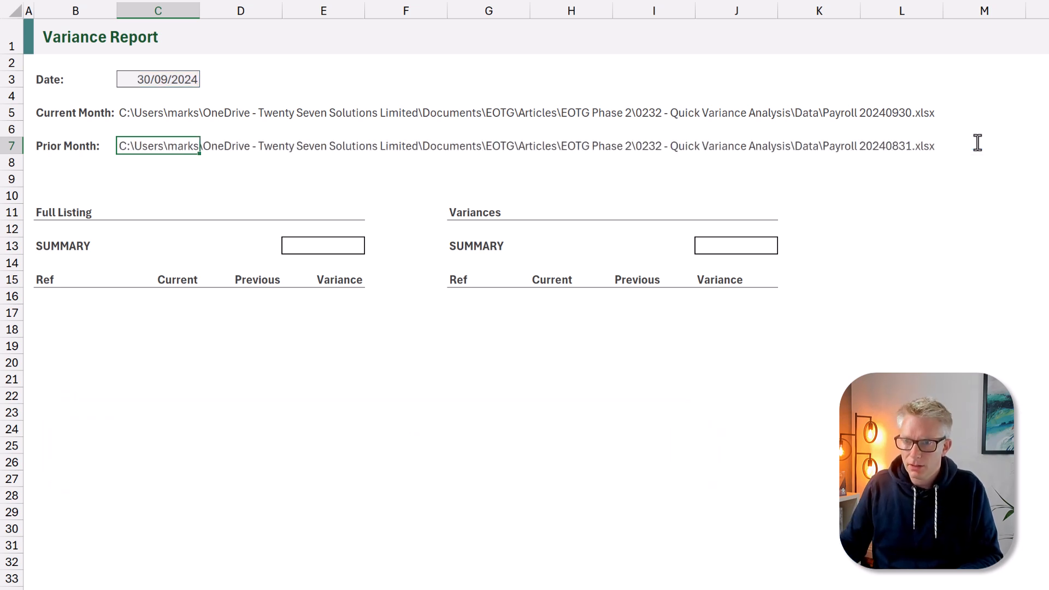
{"action": "mouse_move", "coordinate": [322, 160]}
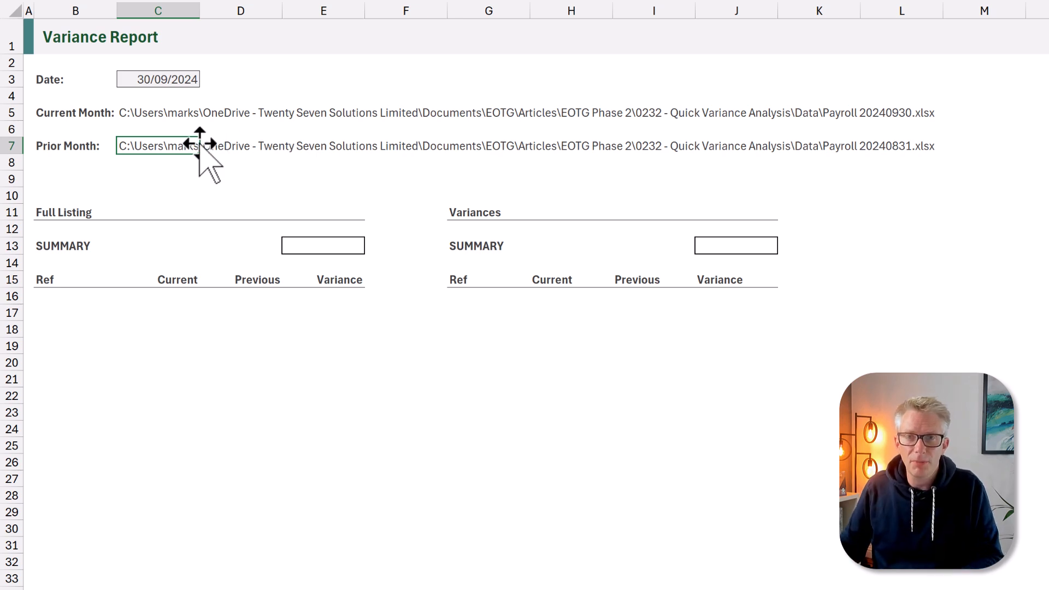
Step: Use the Name Box to name C5 'CurrentMonth' and C7 'PriorMonth'
{"action": "left_click", "coordinate": [259, 13]}
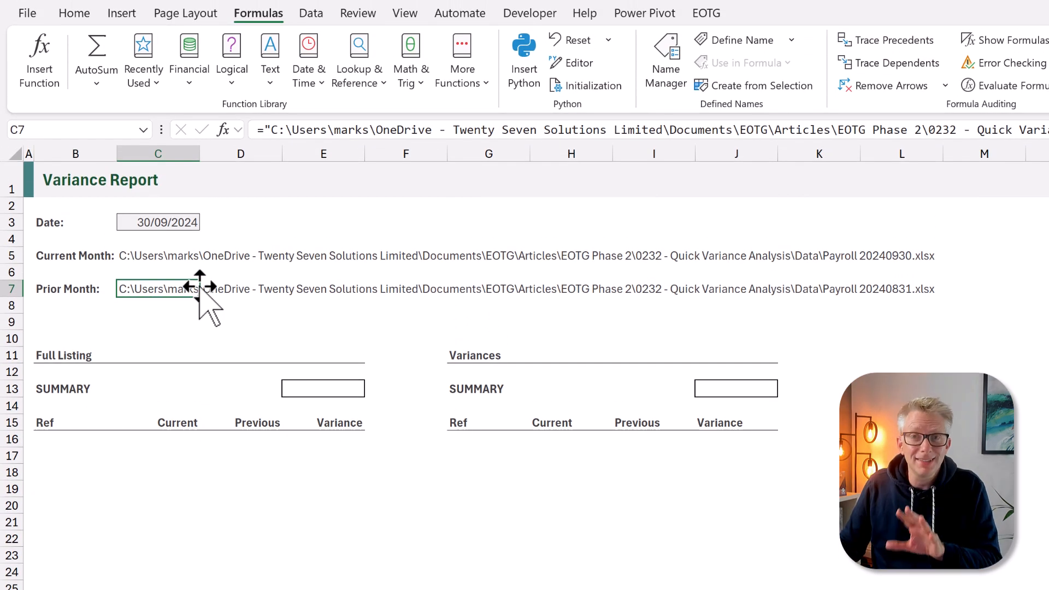
{"action": "left_click", "coordinate": [159, 255]}
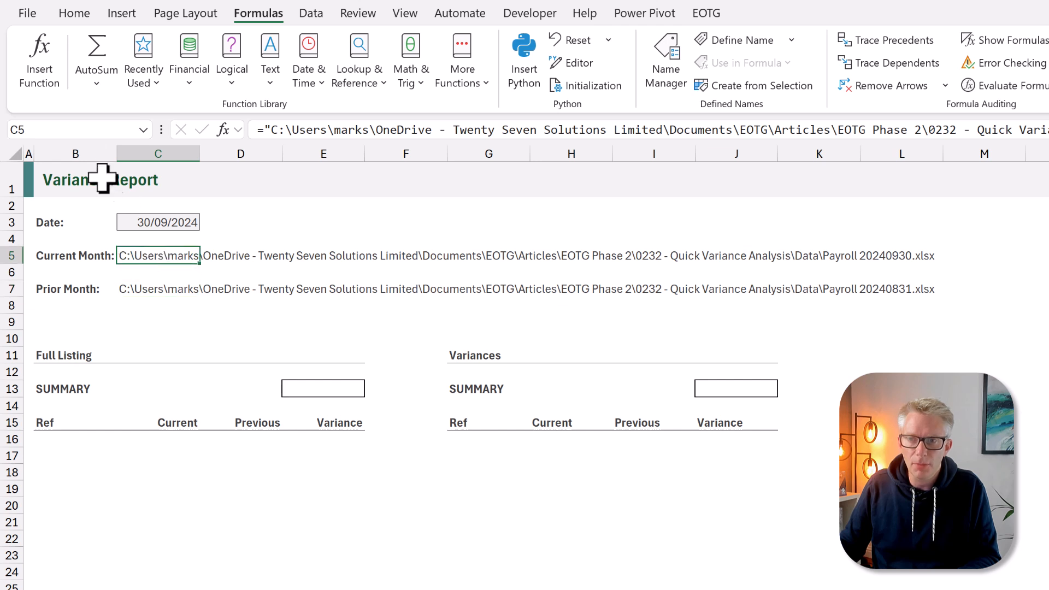
{"action": "left_click", "coordinate": [66, 129]}
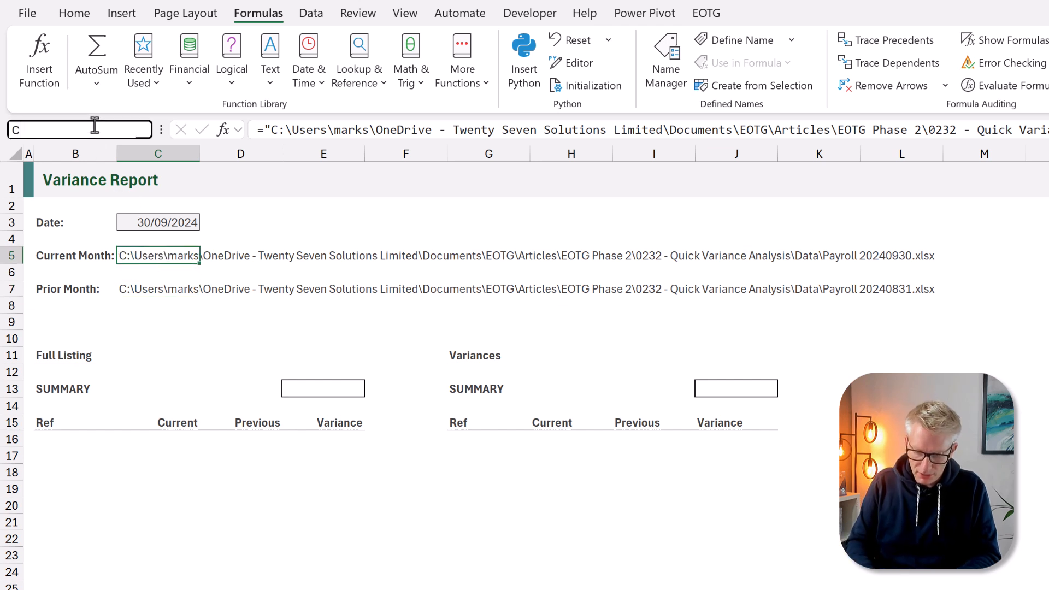
{"action": "type", "text": "urrentMonth"}
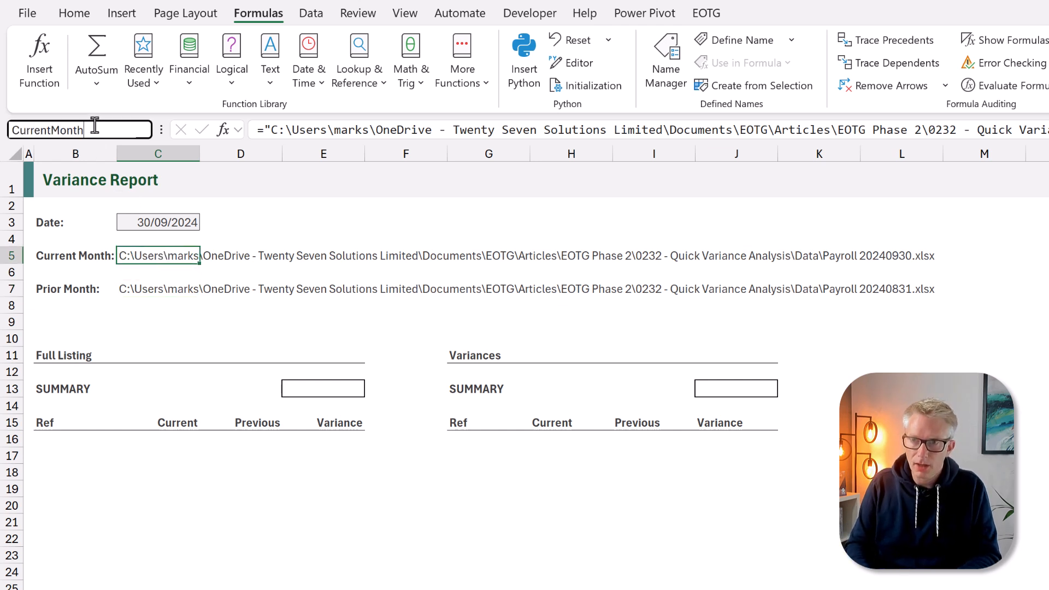
{"action": "left_click", "coordinate": [158, 288]}
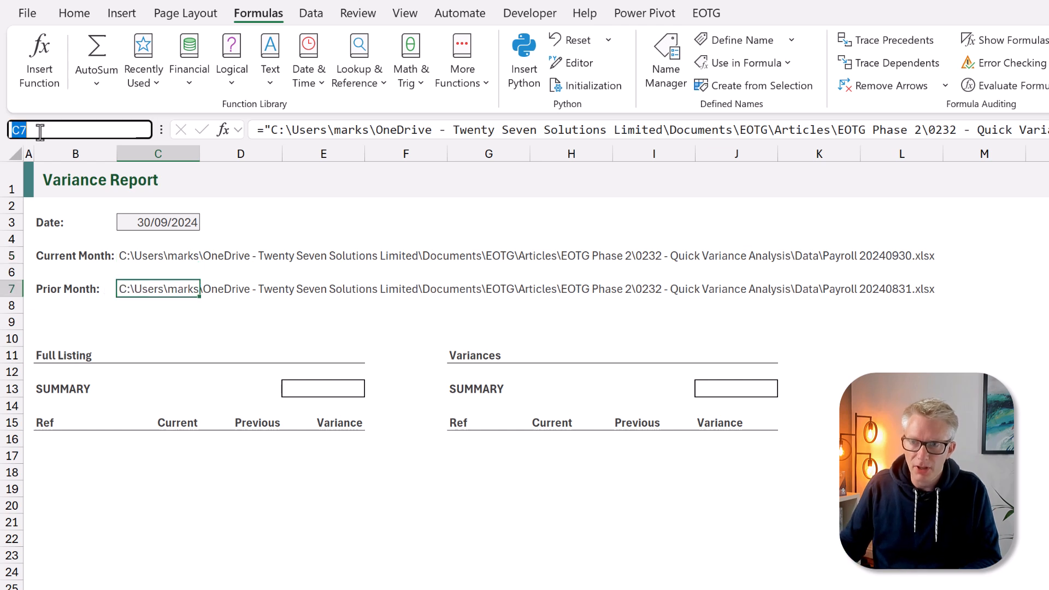
{"action": "type", "text": "PriorMonth"}
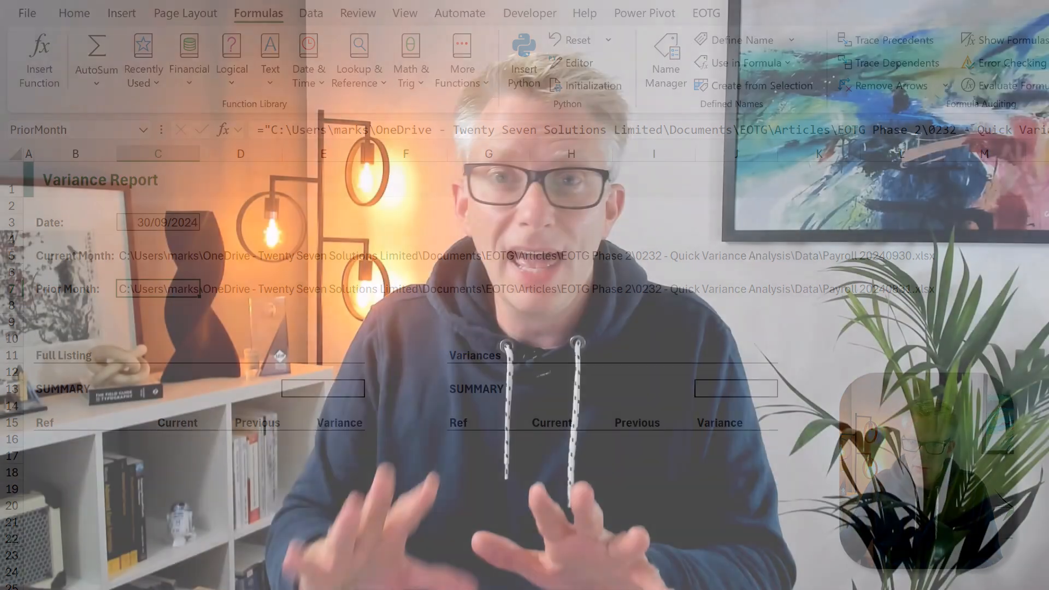
Step: Start a From Excel Workbook import from the Data tab, browsing the Data folder
{"action": "left_click", "coordinate": [74, 13]}
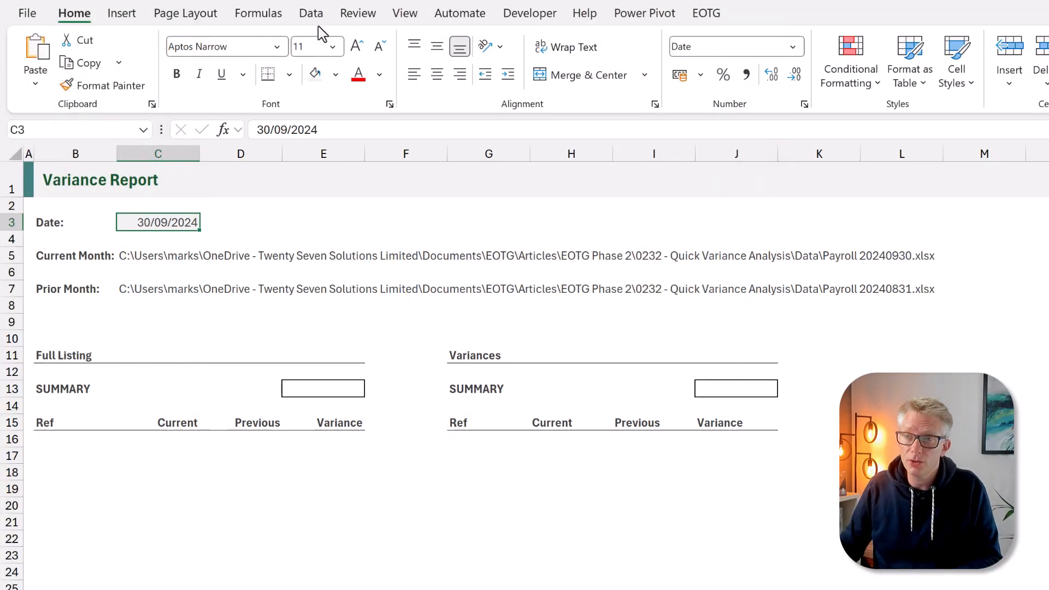
{"action": "left_click", "coordinate": [35, 57]}
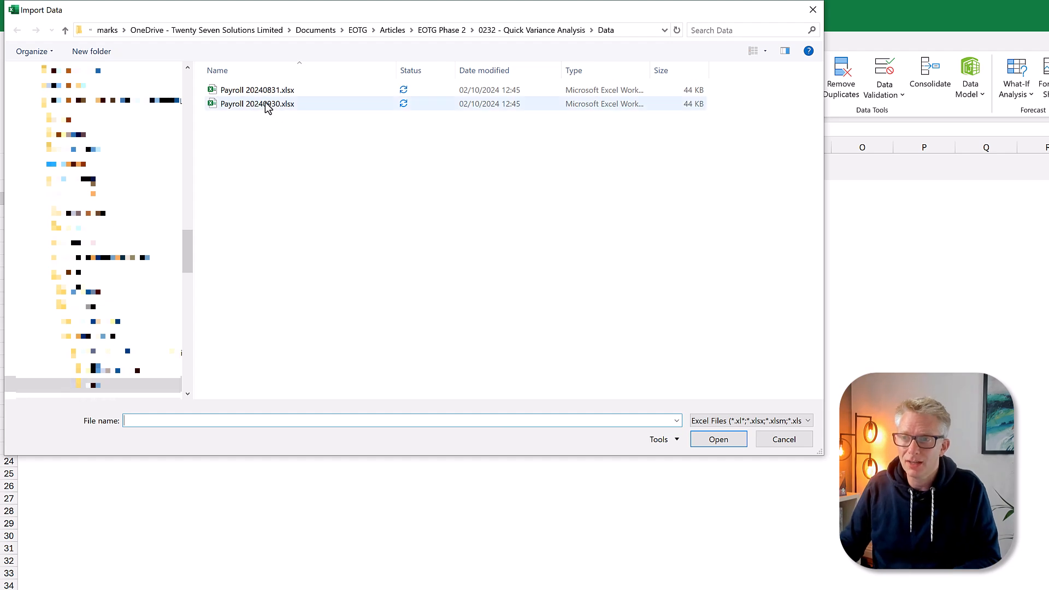
Step: Import Payroll 20240930.xlsx so its Sheet1 appears in the Navigator
{"action": "left_click", "coordinate": [257, 104]}
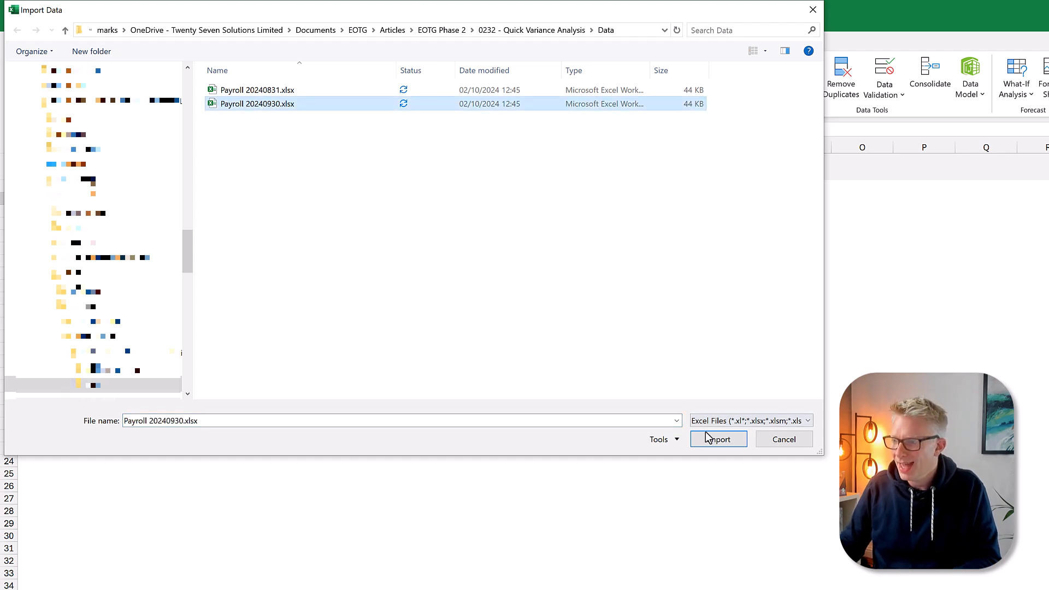
{"action": "left_click", "coordinate": [718, 439]}
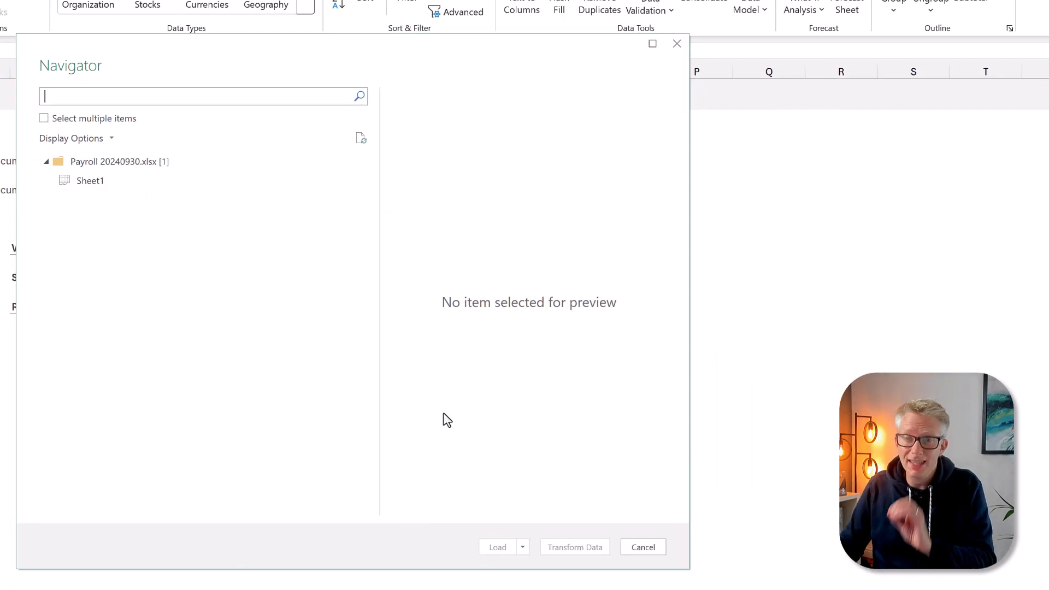
{"action": "mouse_move", "coordinate": [127, 184]}
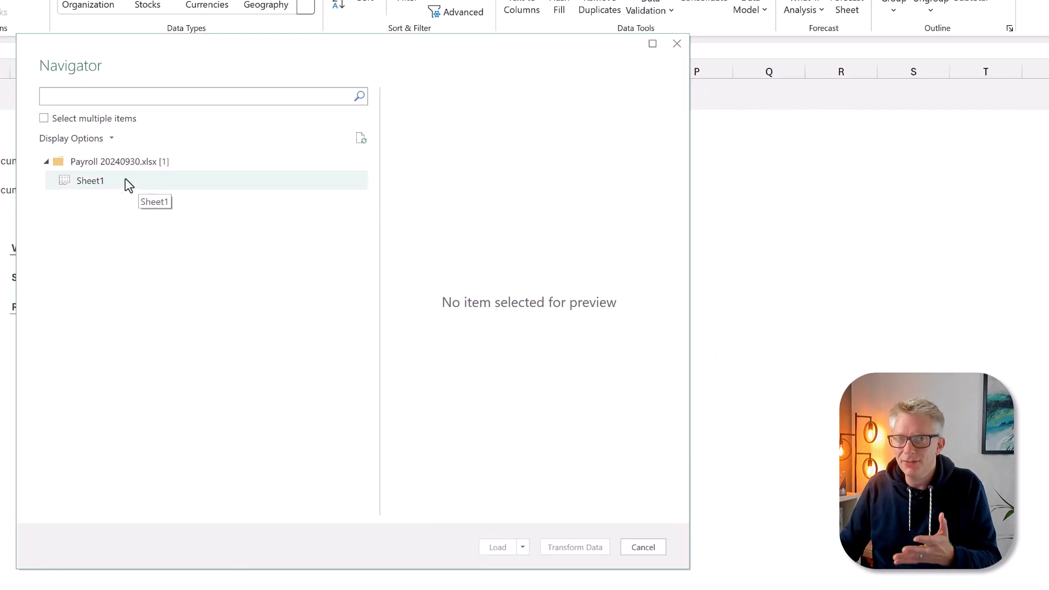
{"action": "mouse_move", "coordinate": [117, 181]}
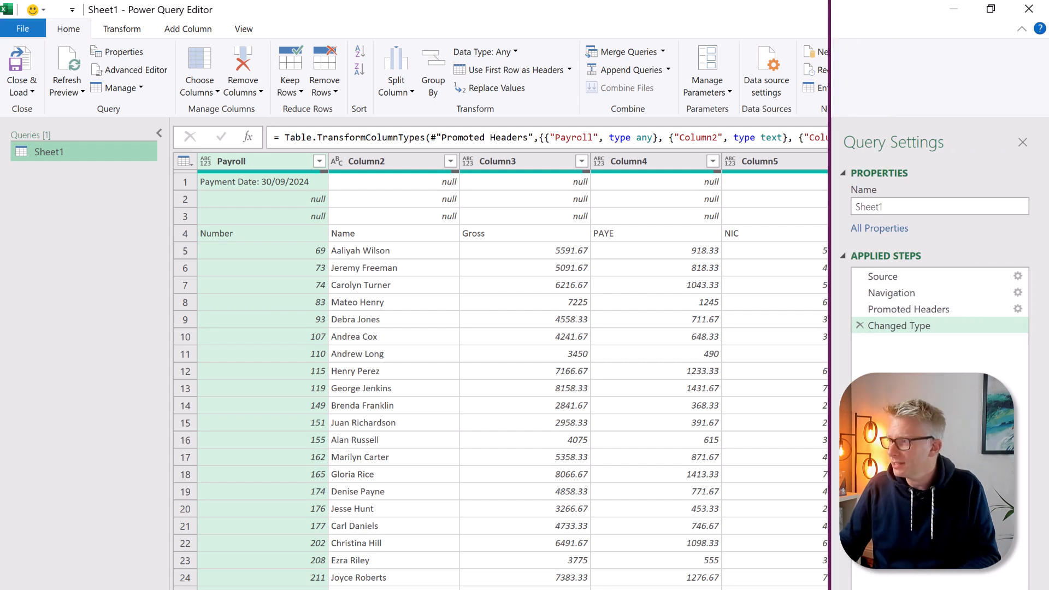
Step: Delete the Changed Type and Promoted Headers steps from Applied Steps
{"action": "left_click", "coordinate": [861, 325]}
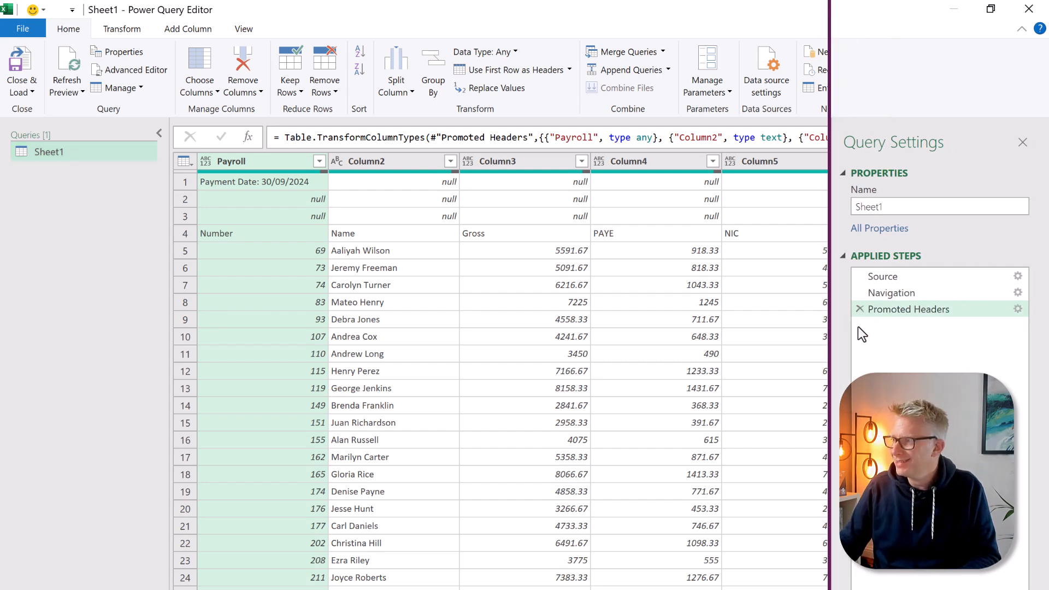
{"action": "left_click", "coordinate": [861, 308]}
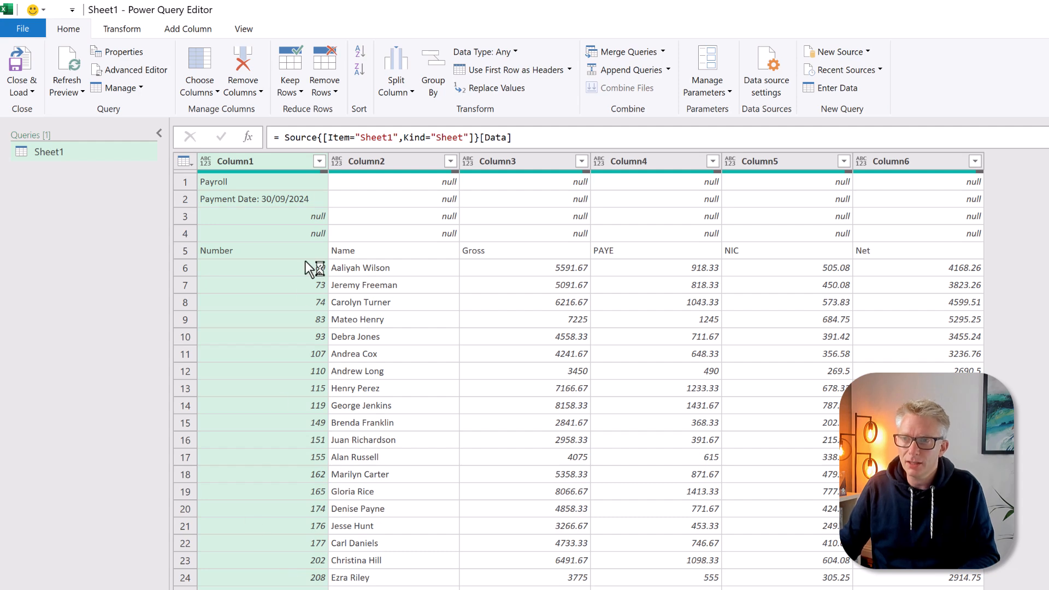
Step: Remove the top 4 rows from the payroll sheet
{"action": "left_click", "coordinate": [324, 69]}
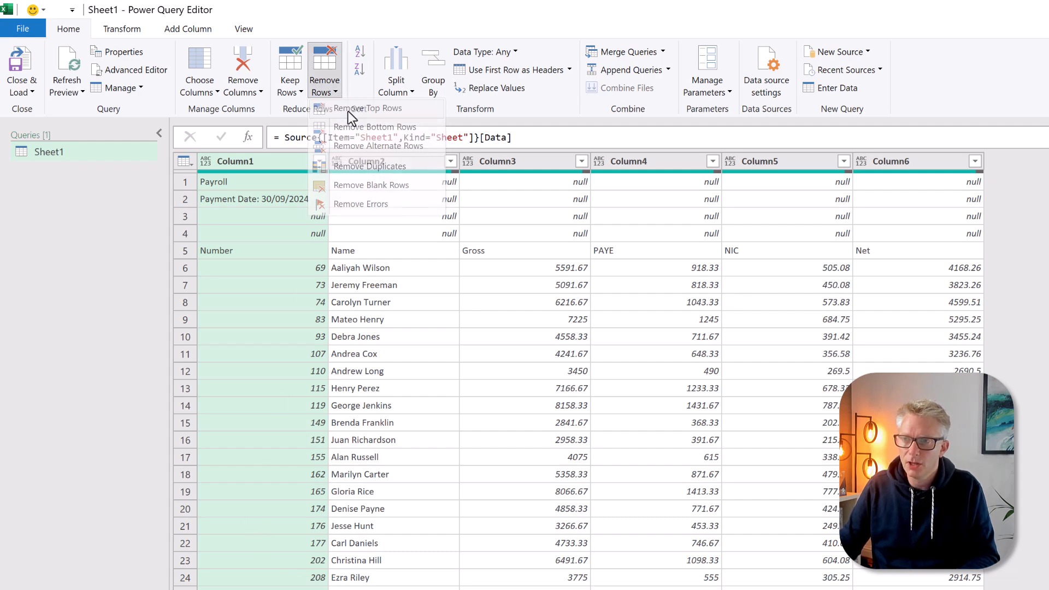
{"action": "left_click", "coordinate": [373, 108]}
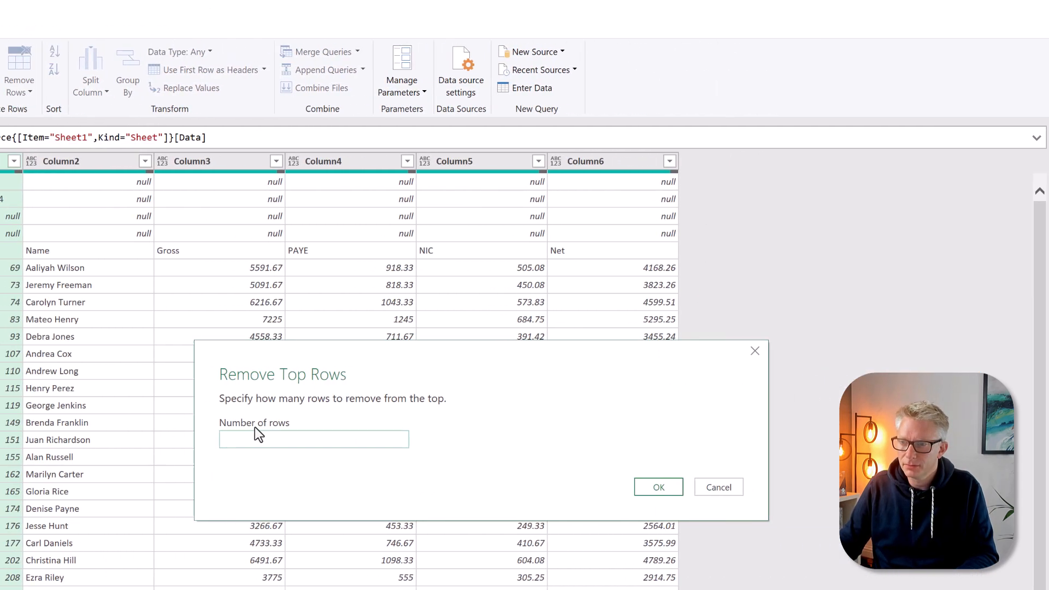
{"action": "type", "text": "4"}
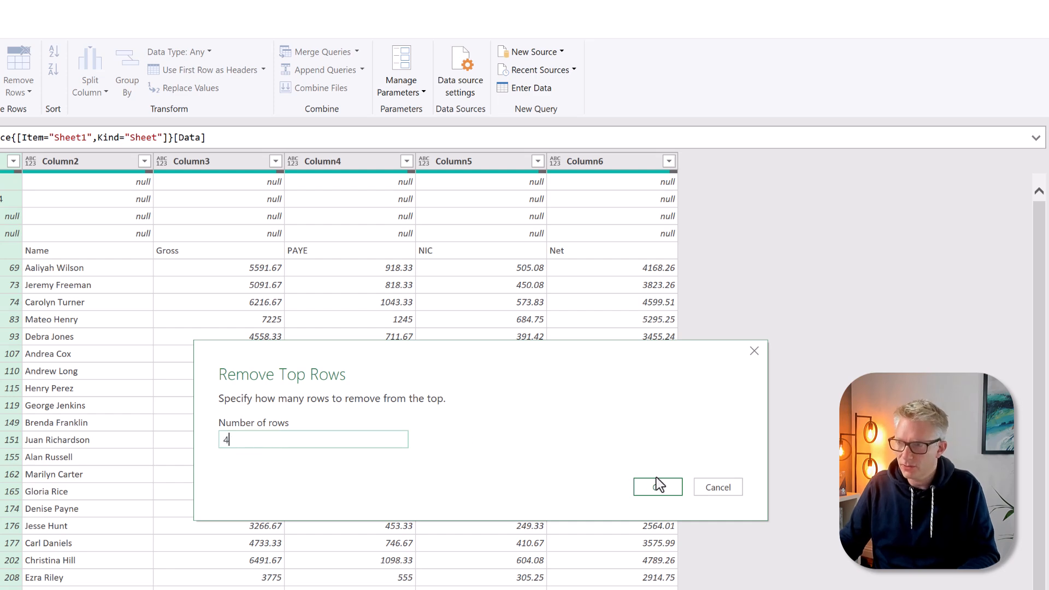
{"action": "left_click", "coordinate": [657, 487]}
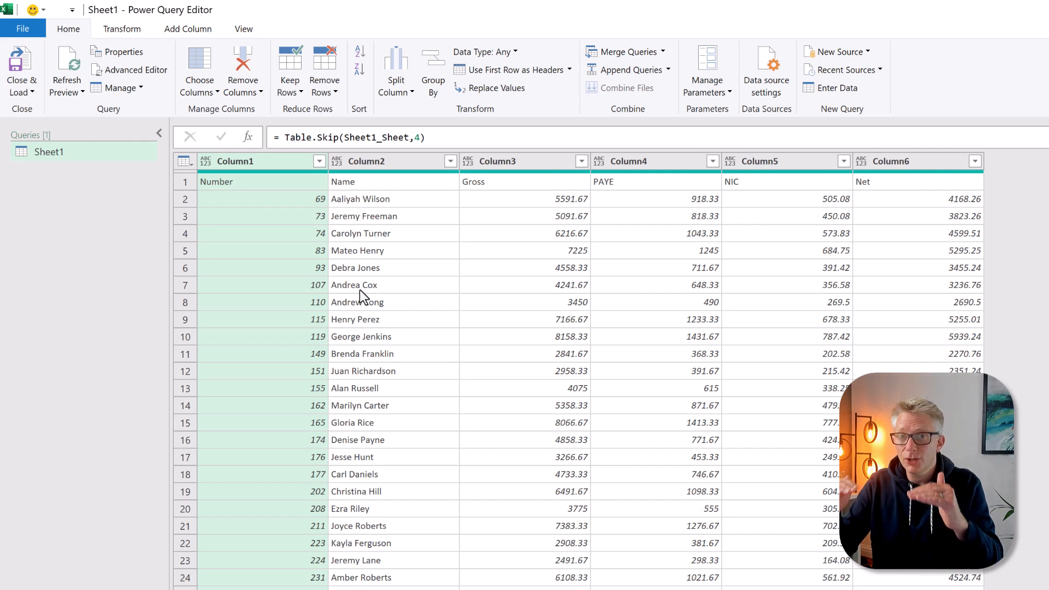
{"action": "mouse_move", "coordinate": [52, 45]}
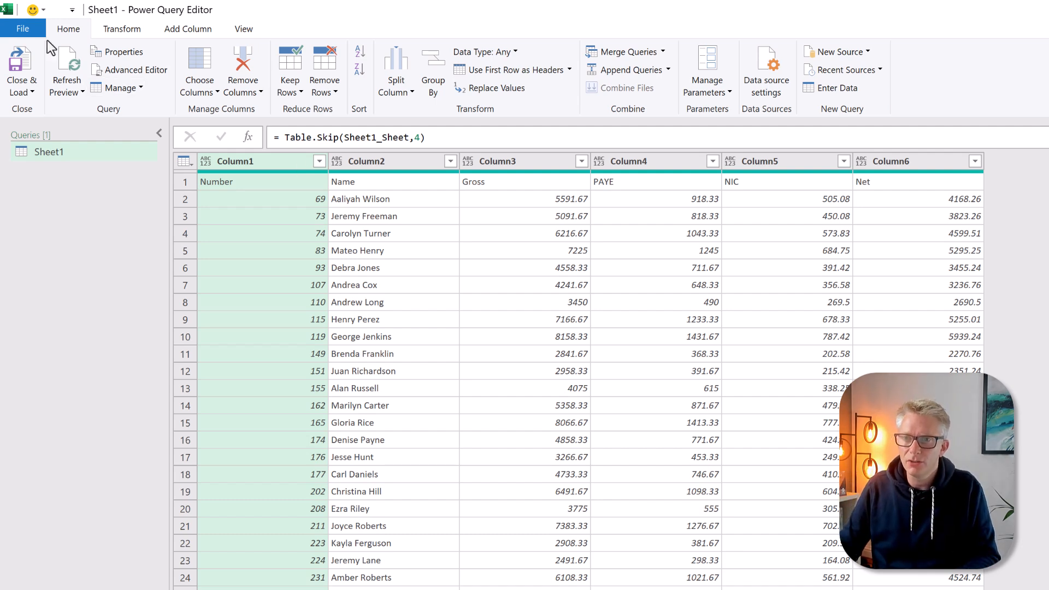
{"action": "mouse_move", "coordinate": [509, 69]}
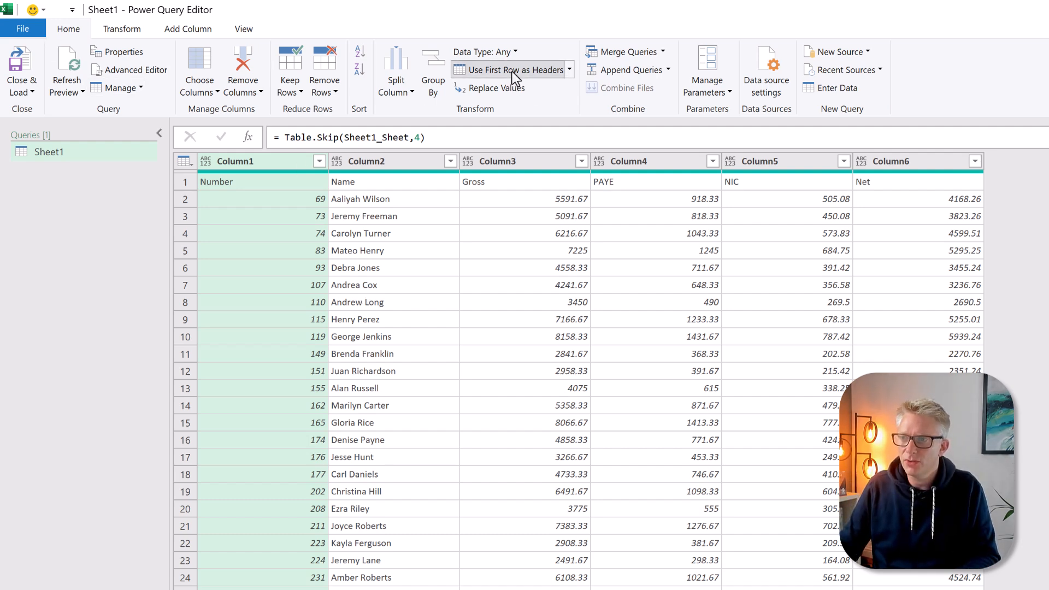
Step: Use the Number, Name, Gross row as headers and name the query 'Current Month'
{"action": "left_click", "coordinate": [512, 69]}
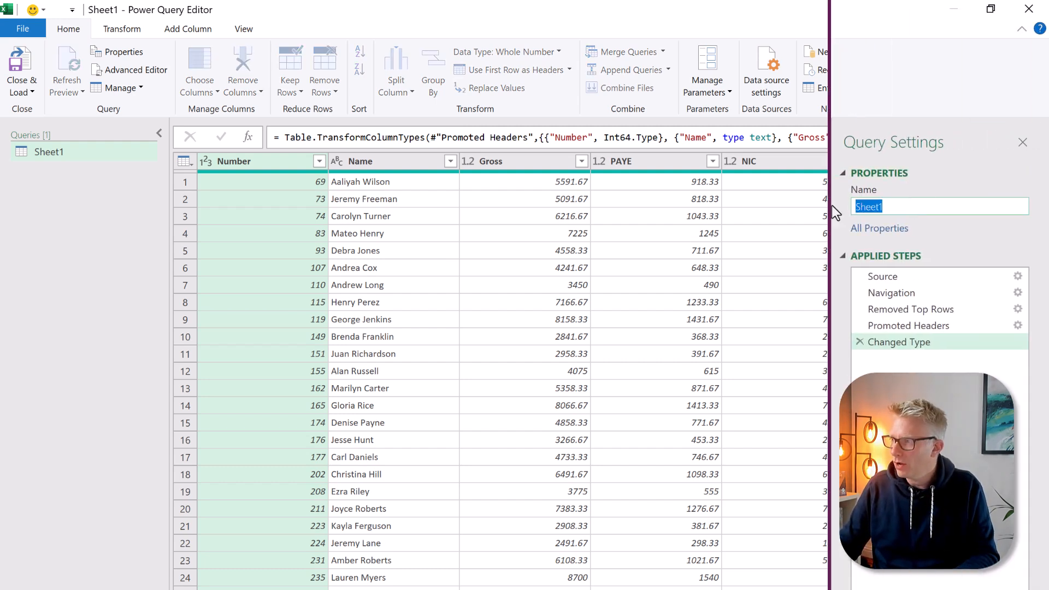
{"action": "type", "text": "Current"}
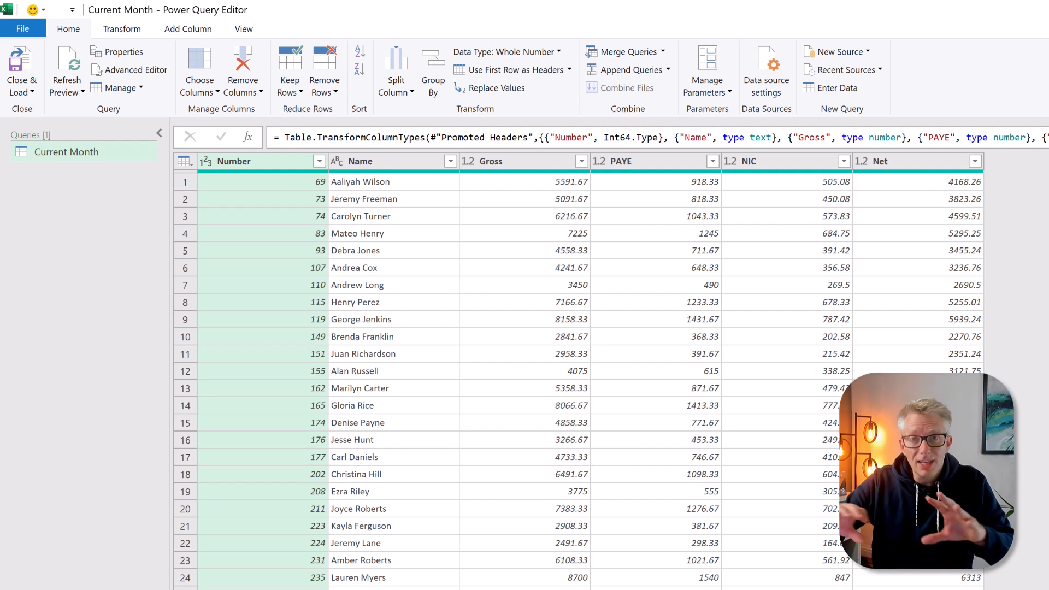
{"action": "mouse_move", "coordinate": [789, 479]}
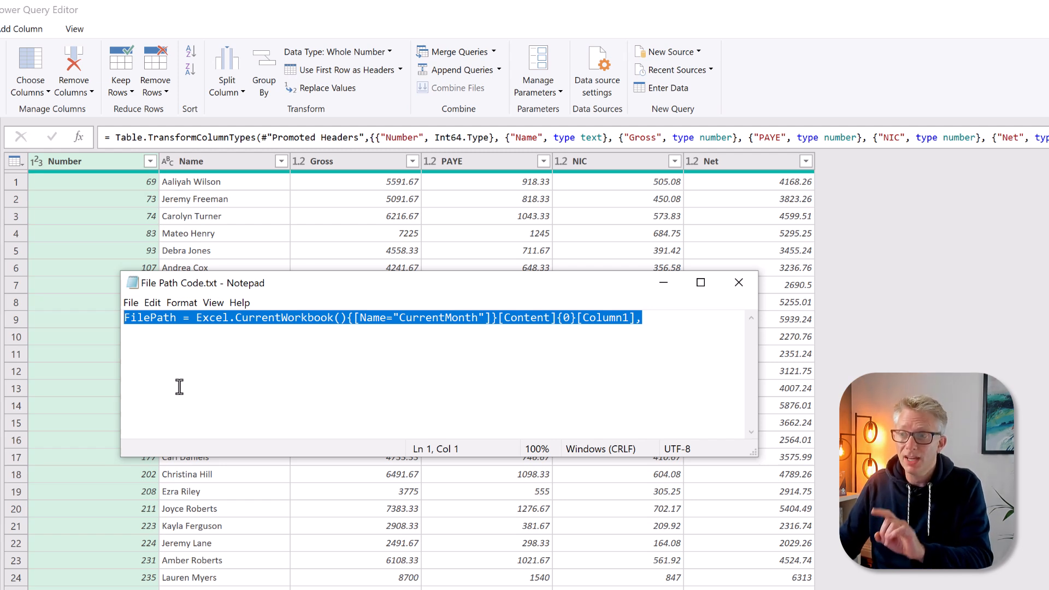
Step: Copy the FilePath line from the File Path Code Notepad file and return to Power Query
{"action": "key", "text": "ctrl+c"}
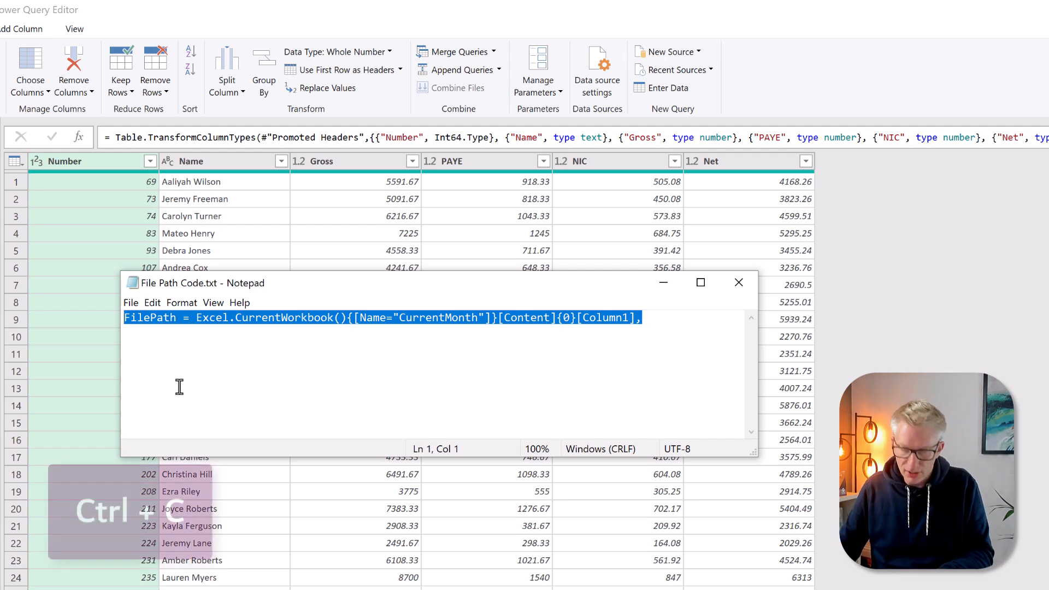
{"action": "left_click", "coordinate": [739, 282]}
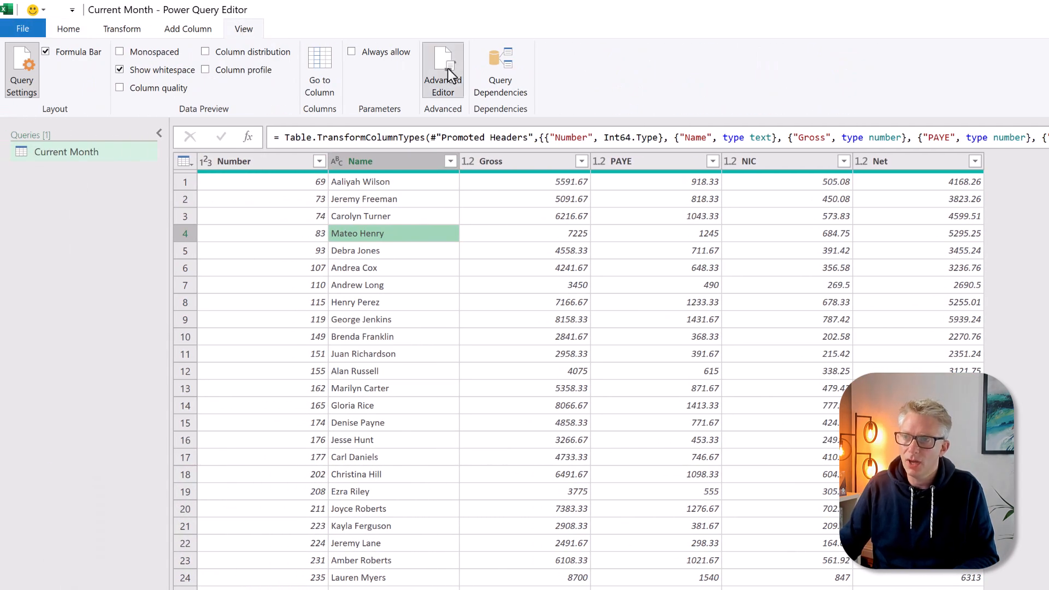
Step: In Advanced Editor, insert the FilePath line after let and use FilePath in File.Contents
{"action": "left_click", "coordinate": [444, 67]}
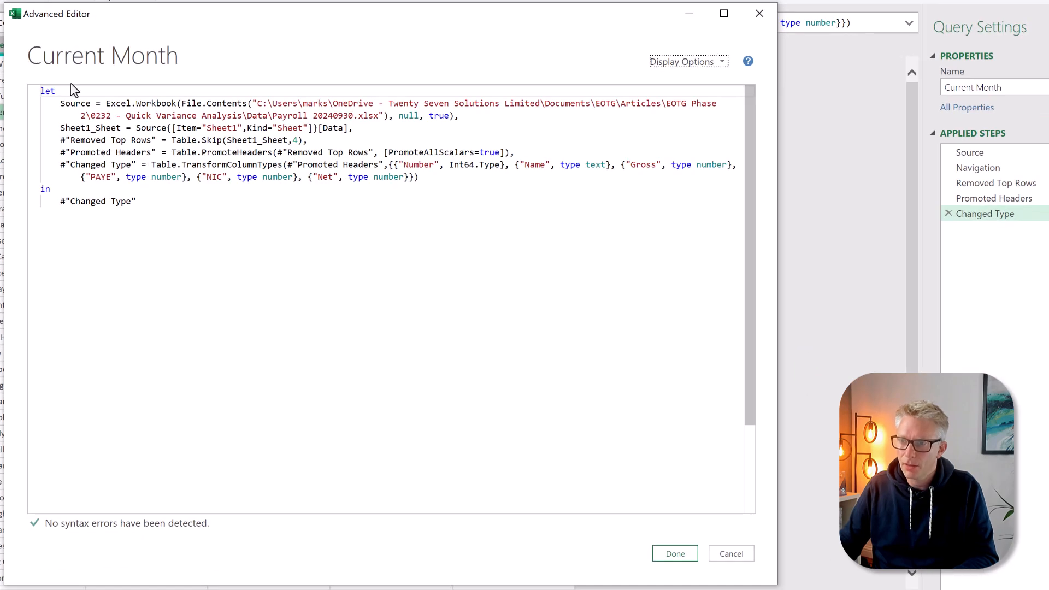
{"action": "left_click", "coordinate": [57, 90]}
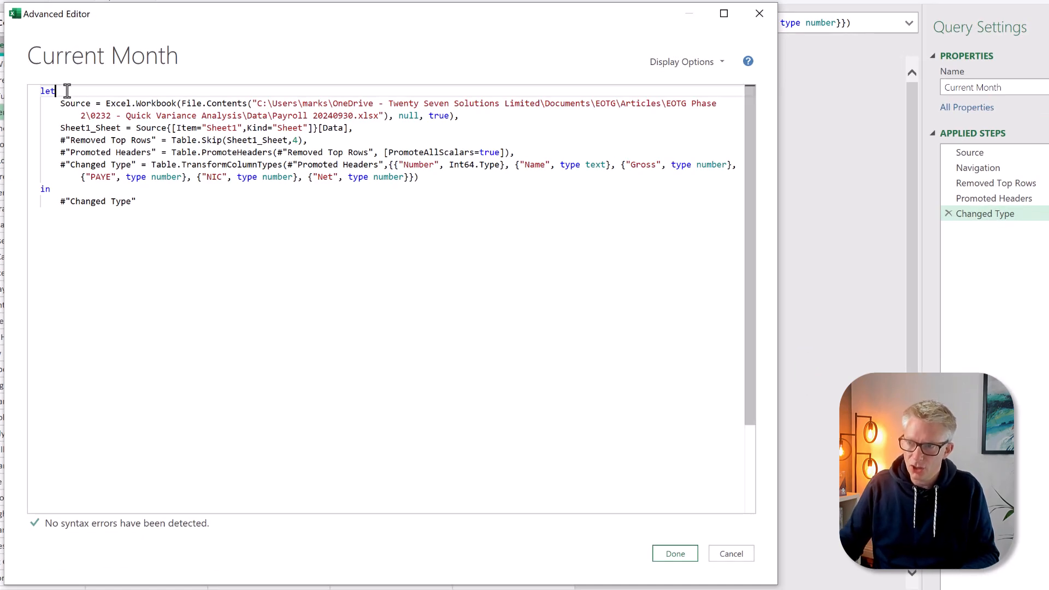
{"action": "key", "text": "ctrl+v"}
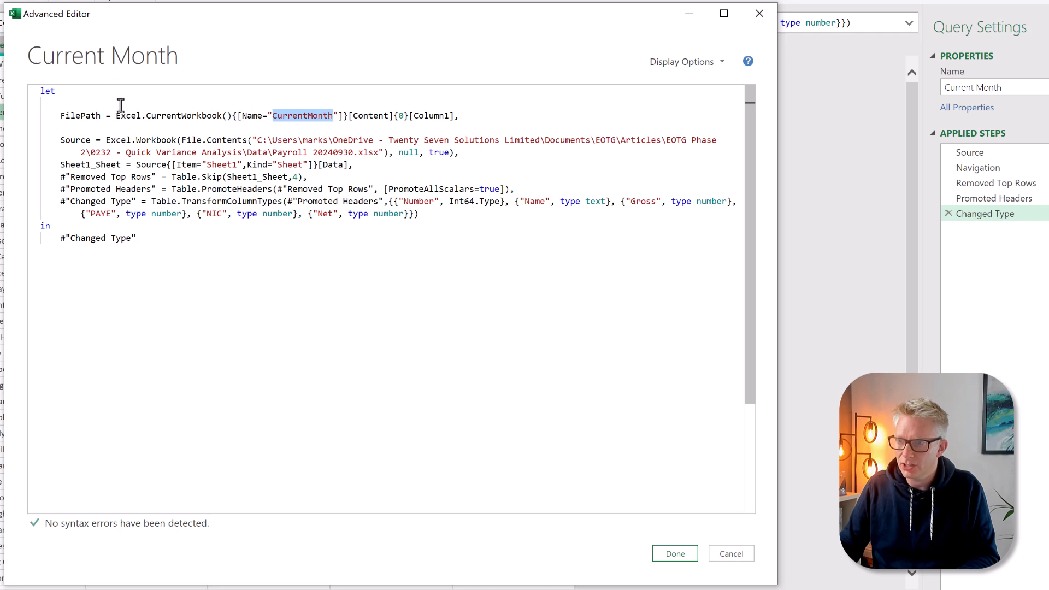
{"action": "key", "text": "ctrl+c"}
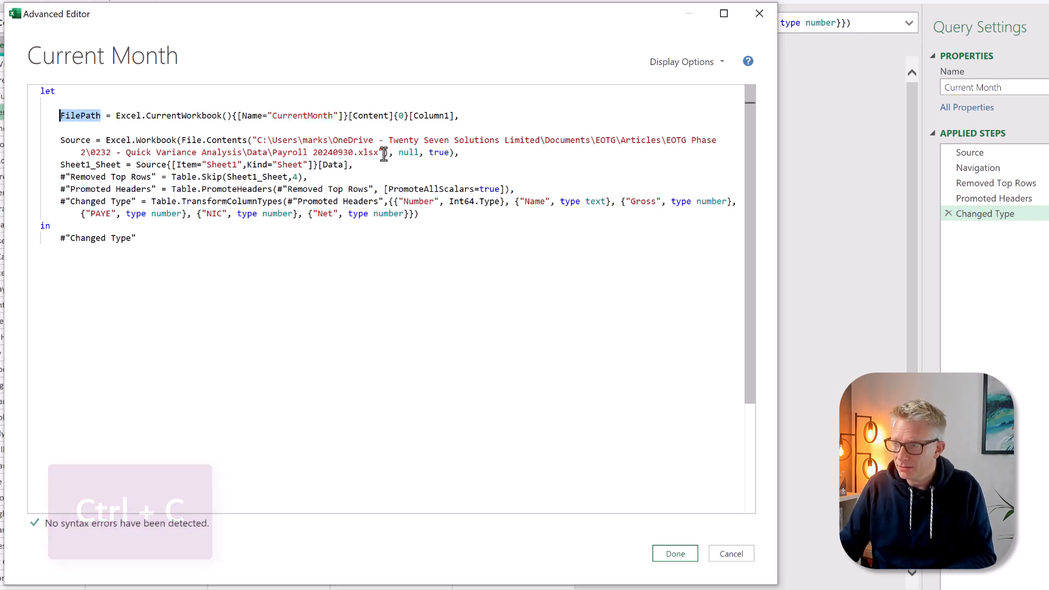
{"action": "left_click_drag", "start_coordinate": [253, 140], "coordinate": [382, 152]}
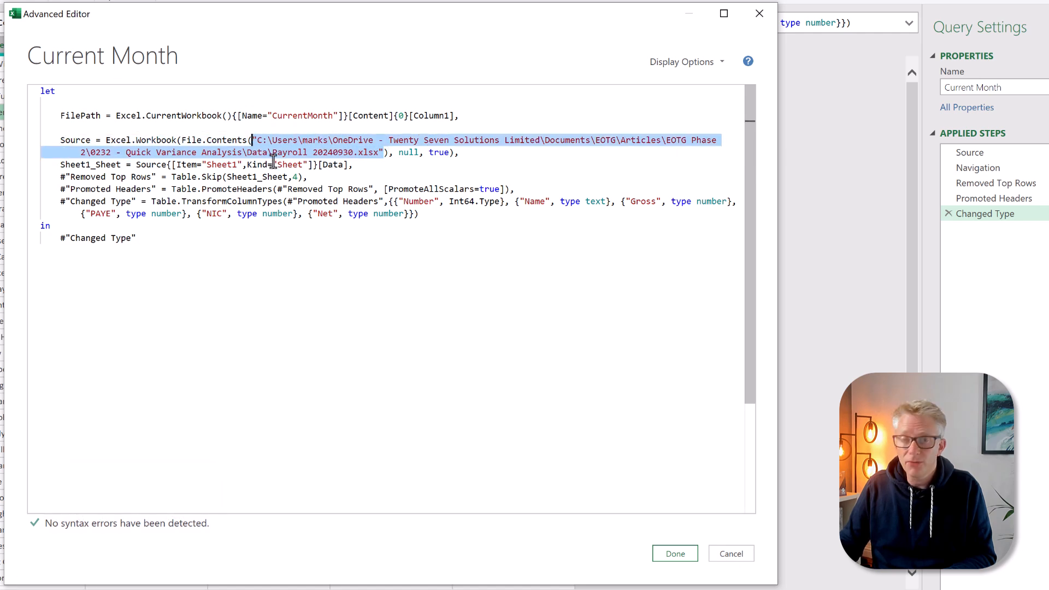
{"action": "key", "text": "ctrl+v"}
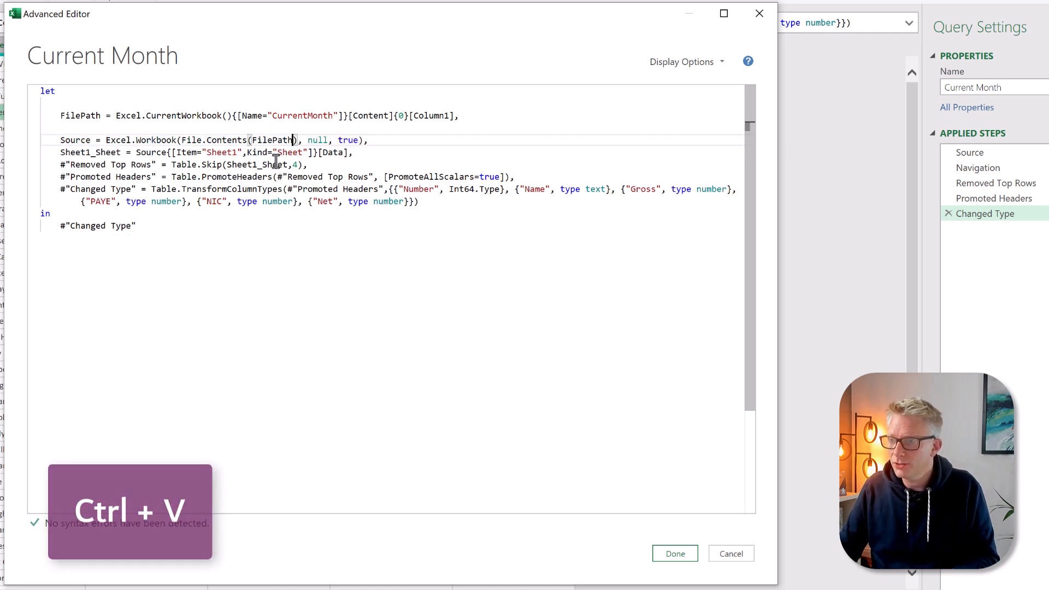
{"action": "left_click", "coordinate": [674, 553]}
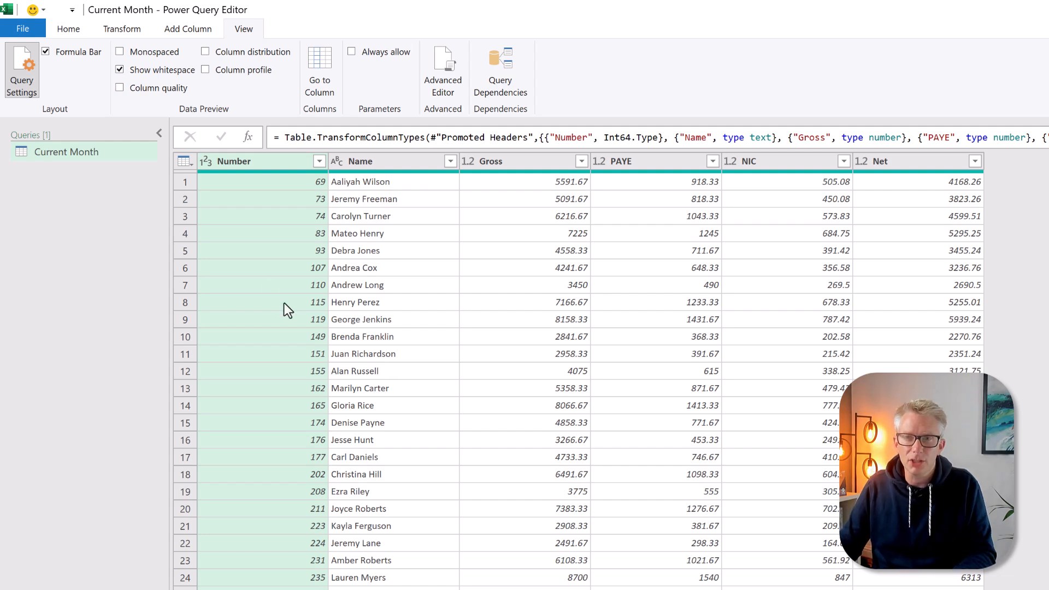
Step: Duplicate the Current Month query and rename the copy 'Prior Month'
{"action": "right_click", "coordinate": [66, 152]}
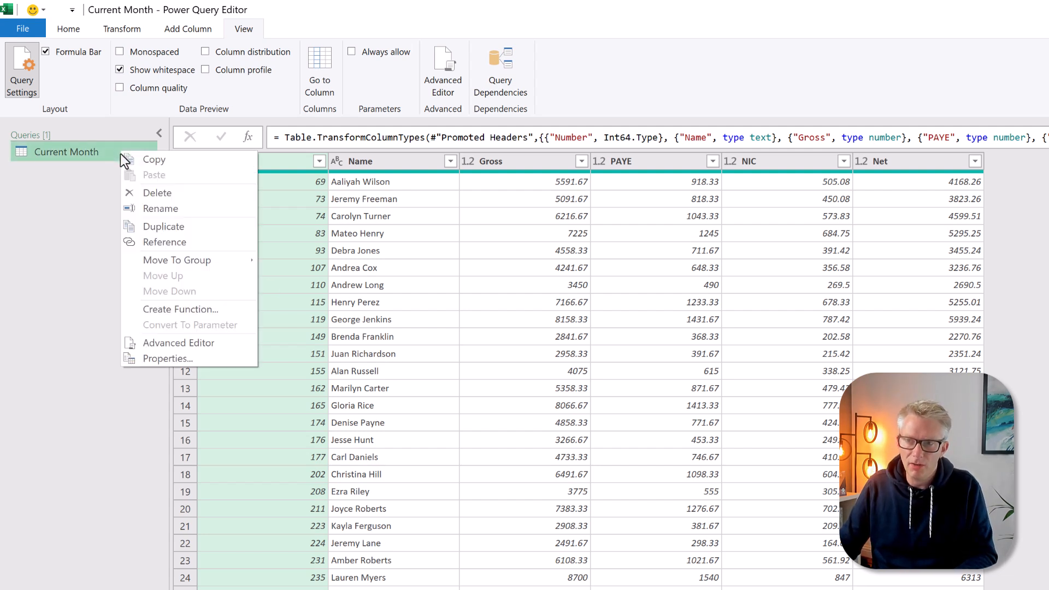
{"action": "left_click", "coordinate": [164, 227]}
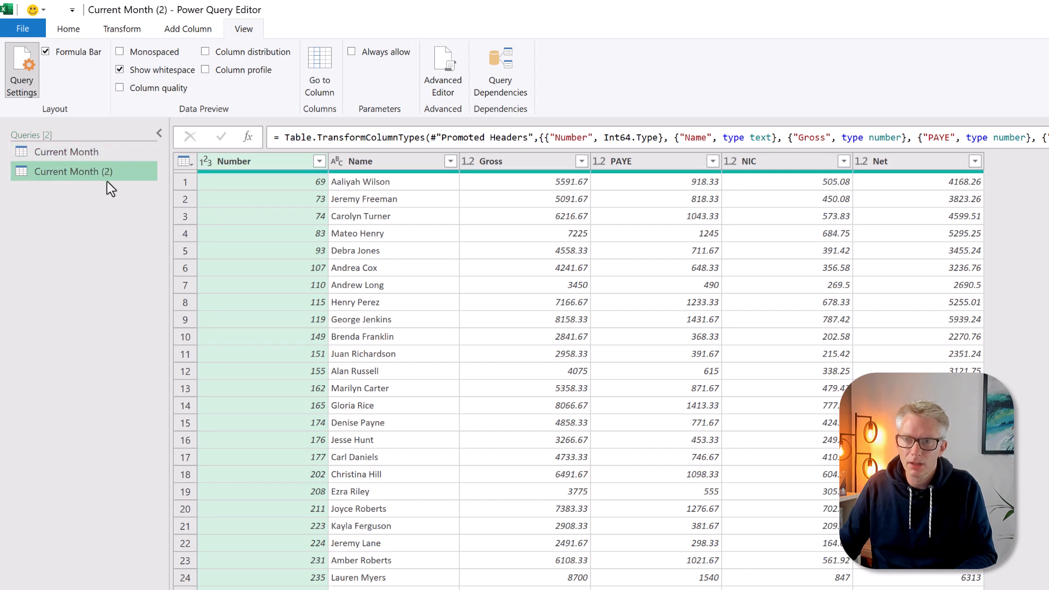
{"action": "left_click", "coordinate": [21, 71]}
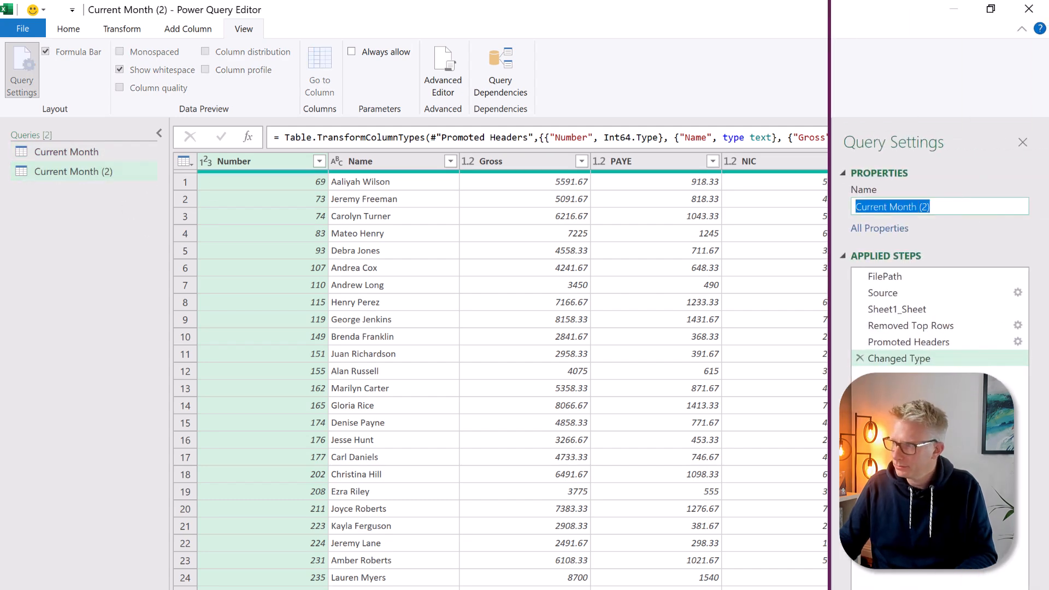
{"action": "type", "text": "Prior Month"}
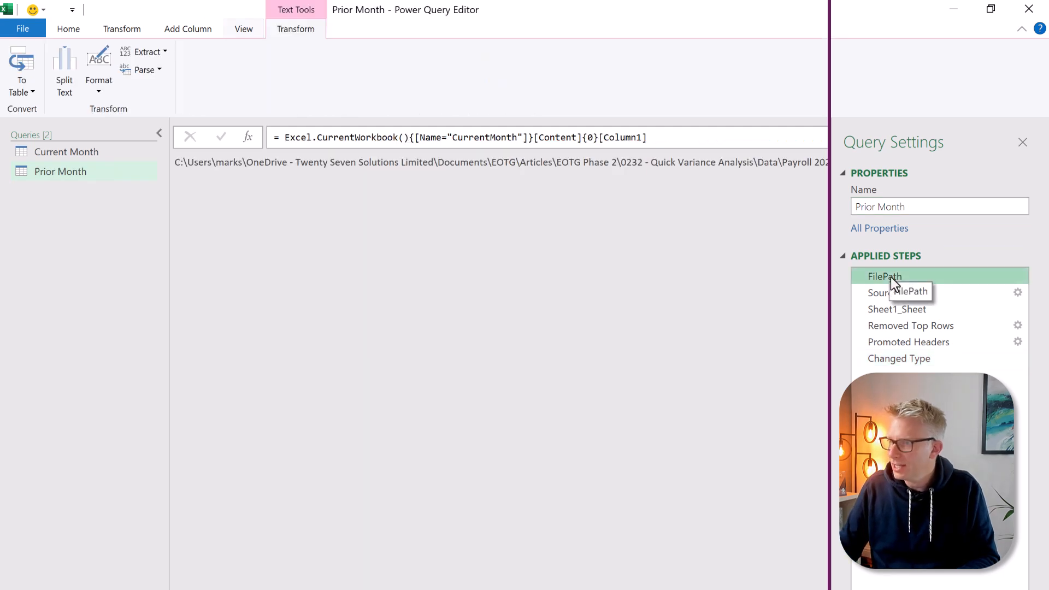
Step: Point the Prior Month FilePath step at the PriorMonth named cell and hide Query Settings
{"action": "left_click", "coordinate": [498, 137]}
{"action": "type", "text": "Prio"}
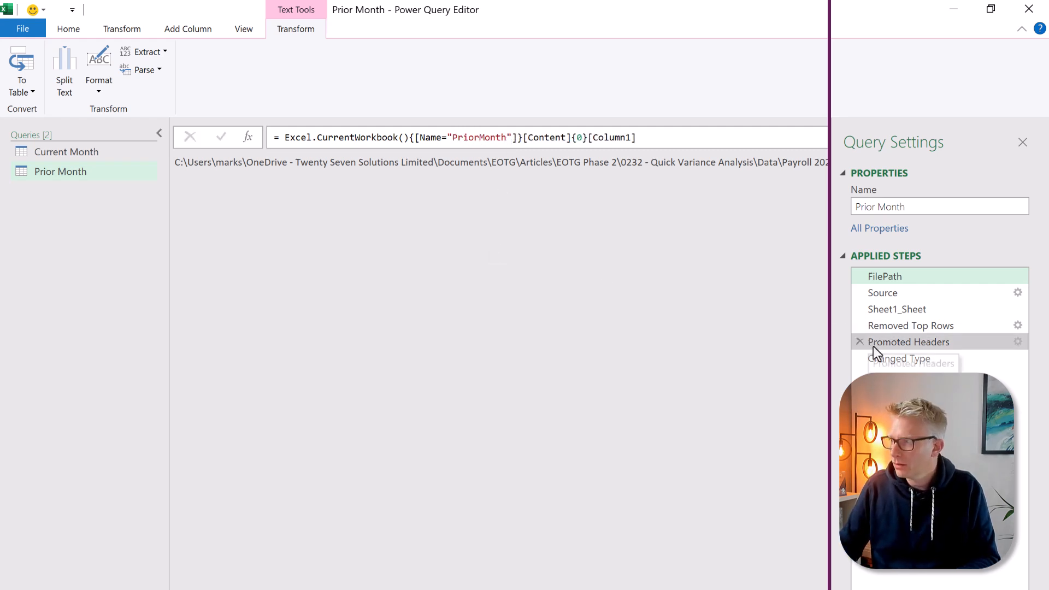
{"action": "left_click", "coordinate": [900, 358]}
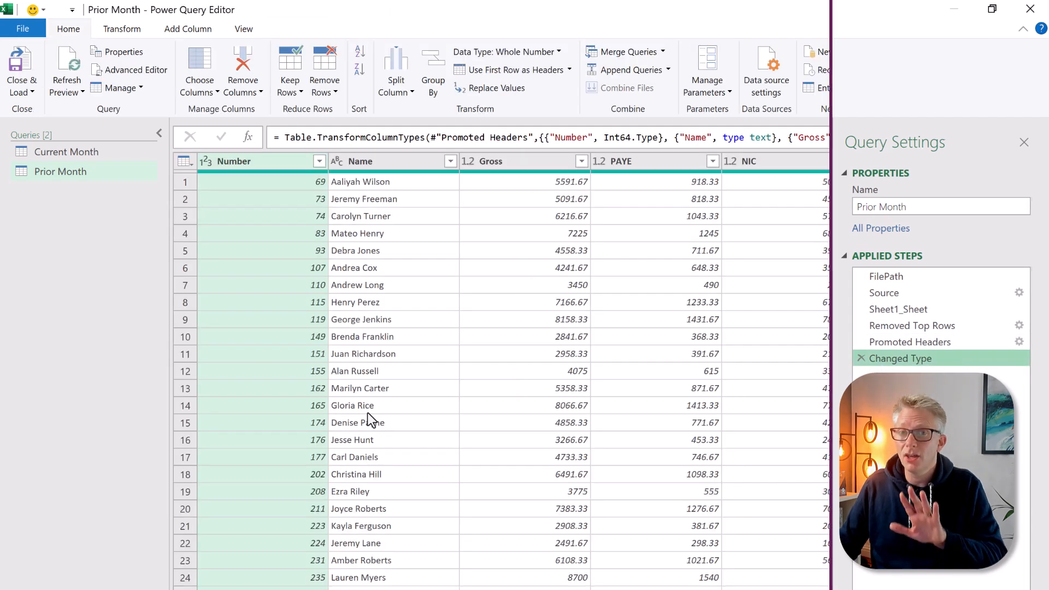
{"action": "left_click", "coordinate": [1024, 142]}
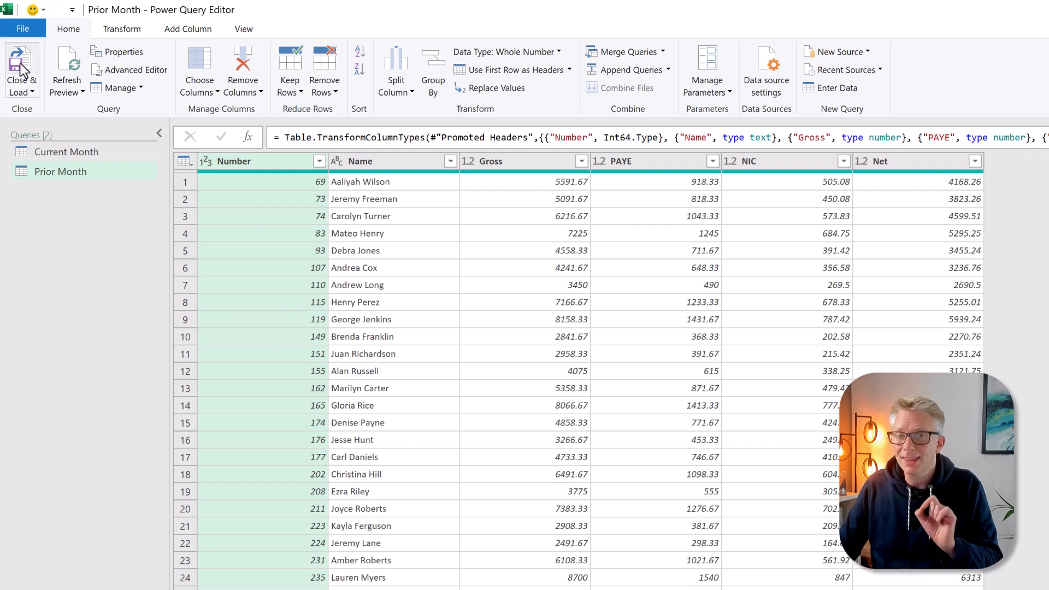
Step: Close & Load both the Current Month and Prior Month queries to worksheets
{"action": "left_click", "coordinate": [21, 70]}
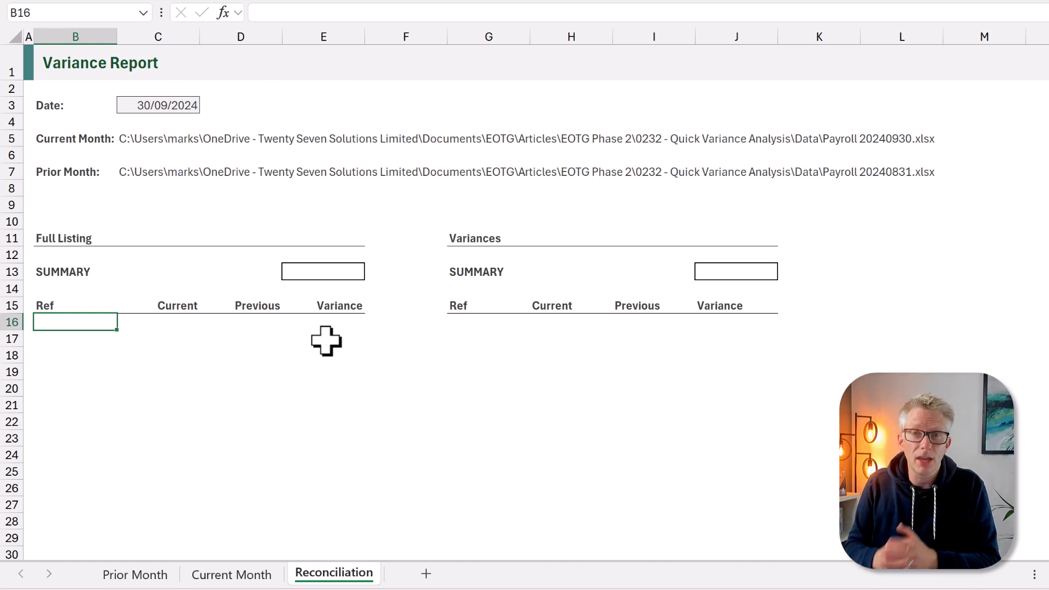
Step: Enter =SORT(UNIQUE(VSTACK(Current_Month[Number],Prior_Month[Number]))) in B16 for the Ref list
{"action": "type", "text": "="}
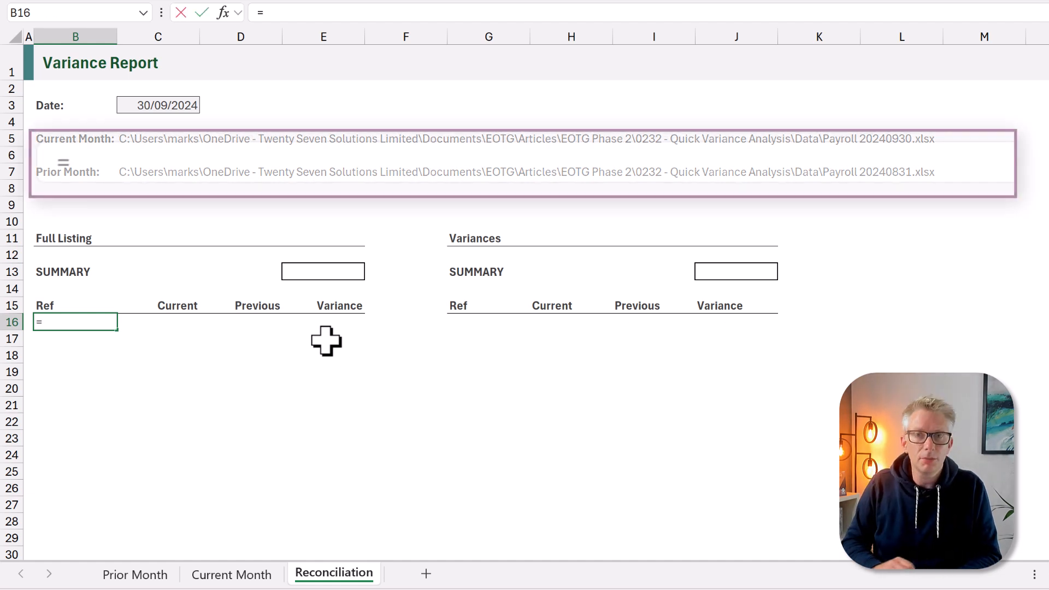
{"action": "type", "text": "VSTACK(Current_Month[Number"}
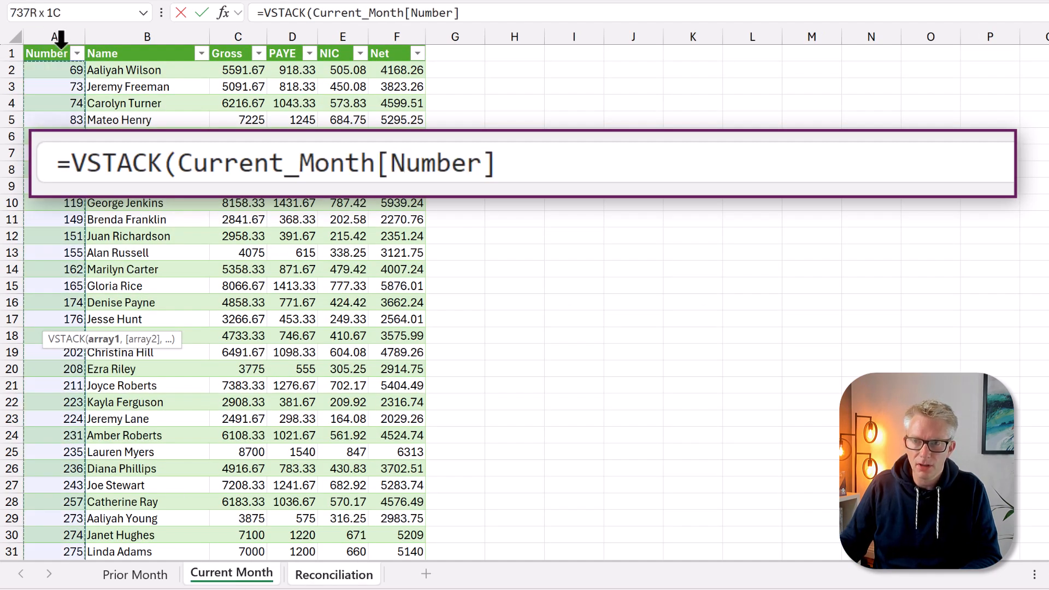
{"action": "type", "text": ","}
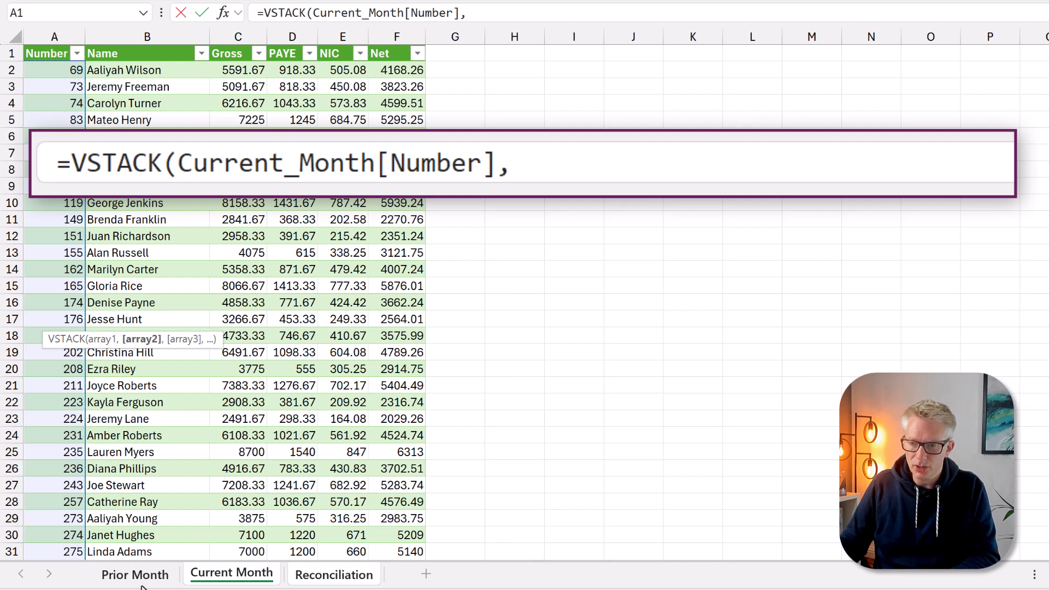
{"action": "left_click", "coordinate": [135, 575]}
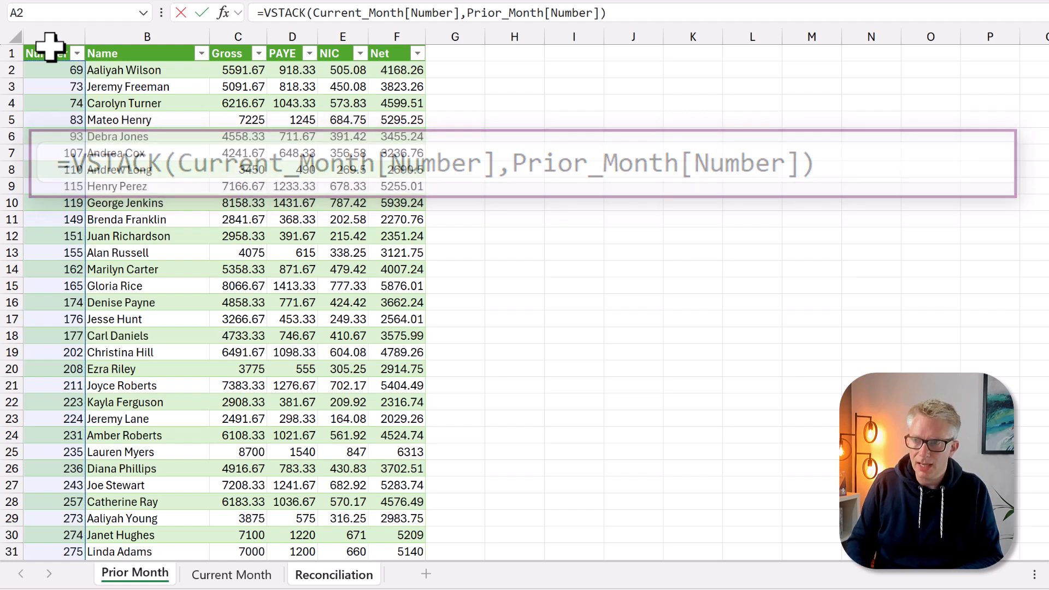
{"action": "left_click", "coordinate": [334, 575]}
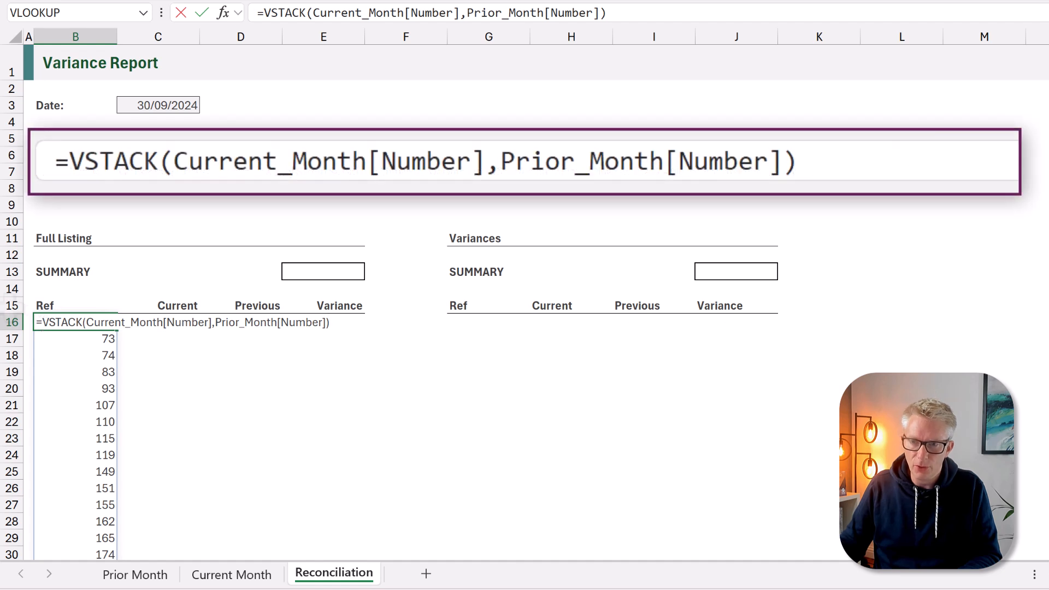
{"action": "type", "text": "SORT("}
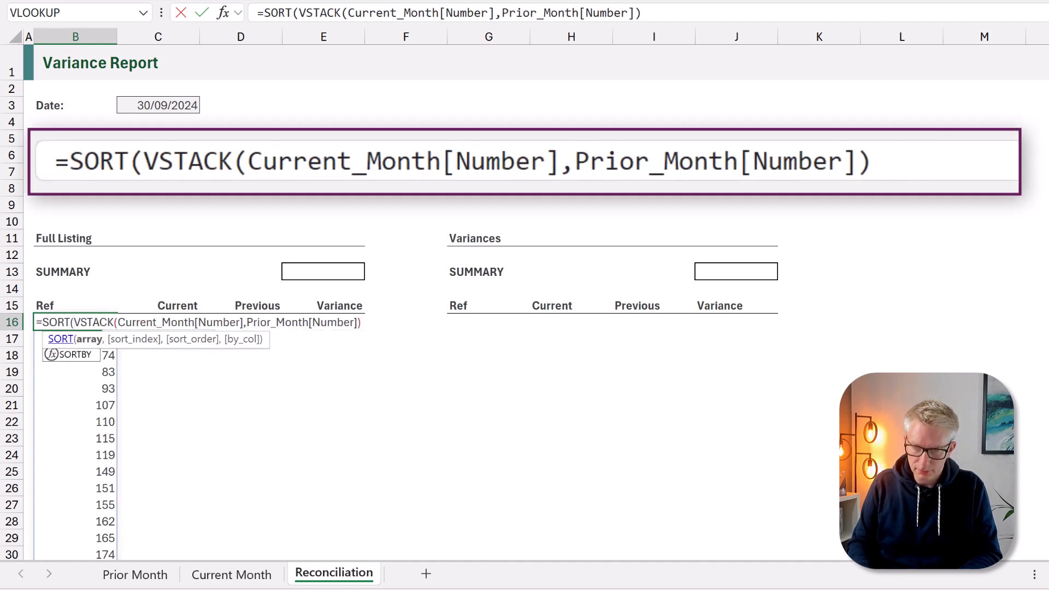
{"action": "type", "text": "UNIQUE"}
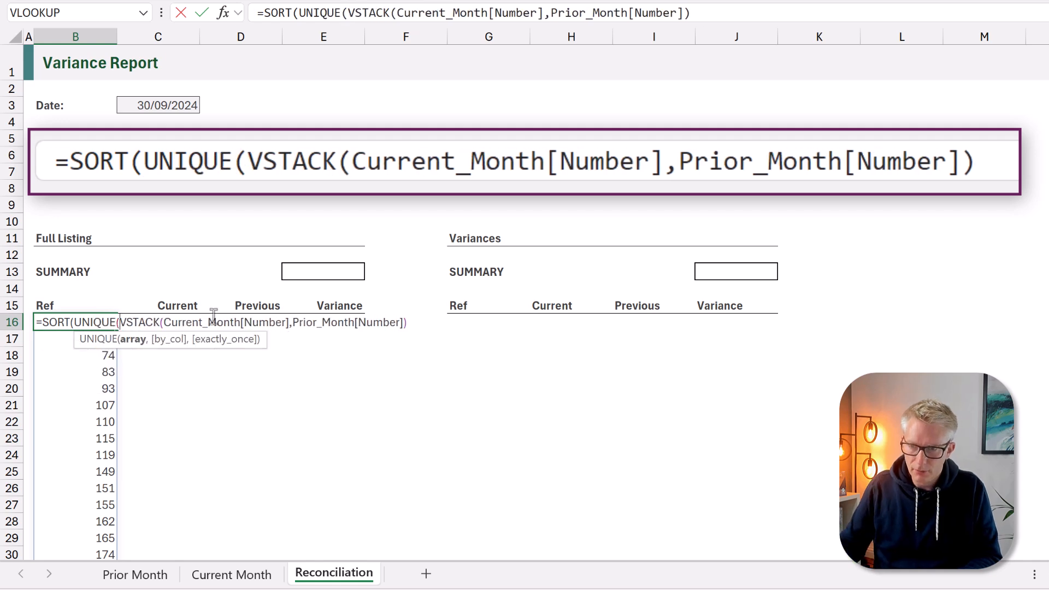
{"action": "type", "text": "))"}
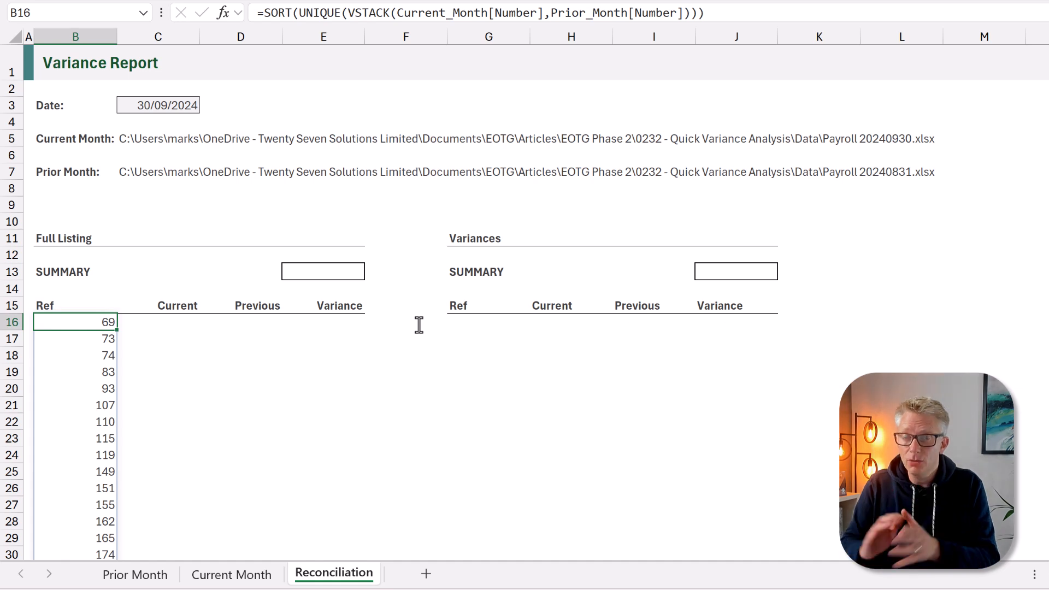
{"action": "mouse_move", "coordinate": [417, 323]}
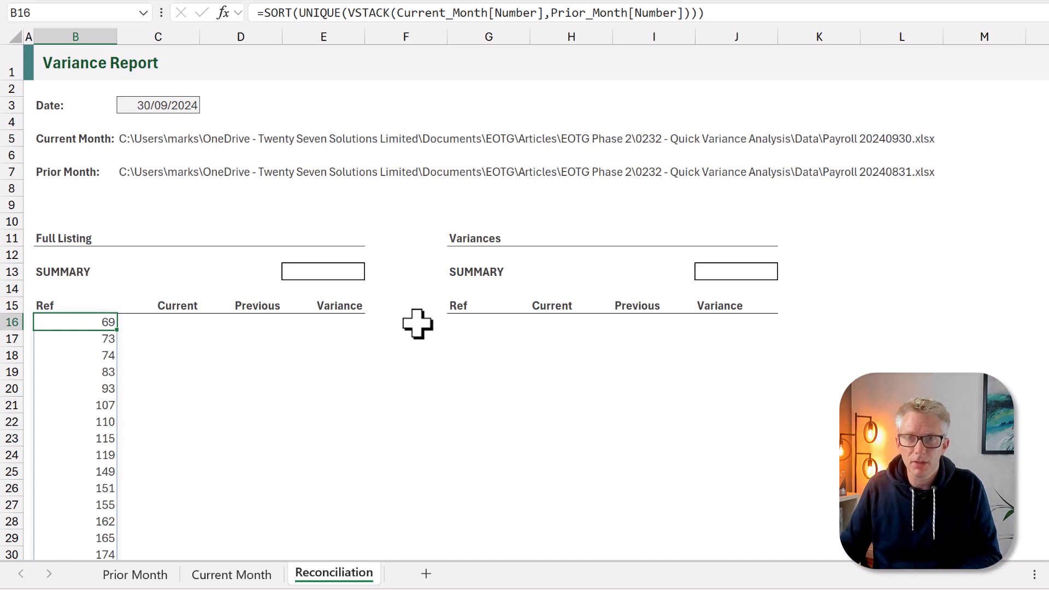
{"action": "mouse_move", "coordinate": [188, 321]}
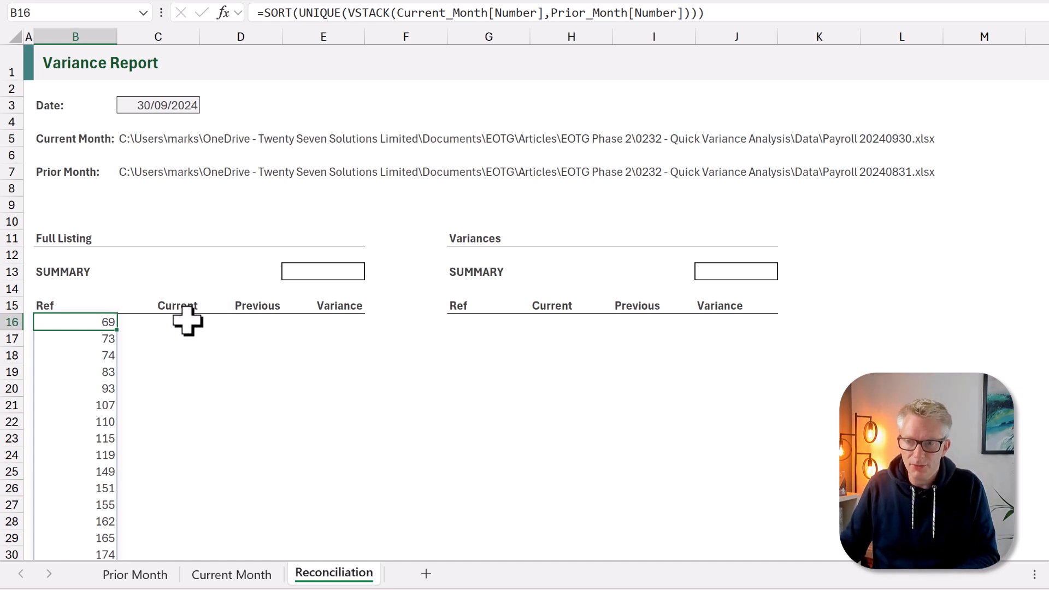
Step: Enter =SUMIFS(Current_Month[Gross],Current_Month[Number],B16#) in C16 for current gross pay
{"action": "type", "text": "=S"}
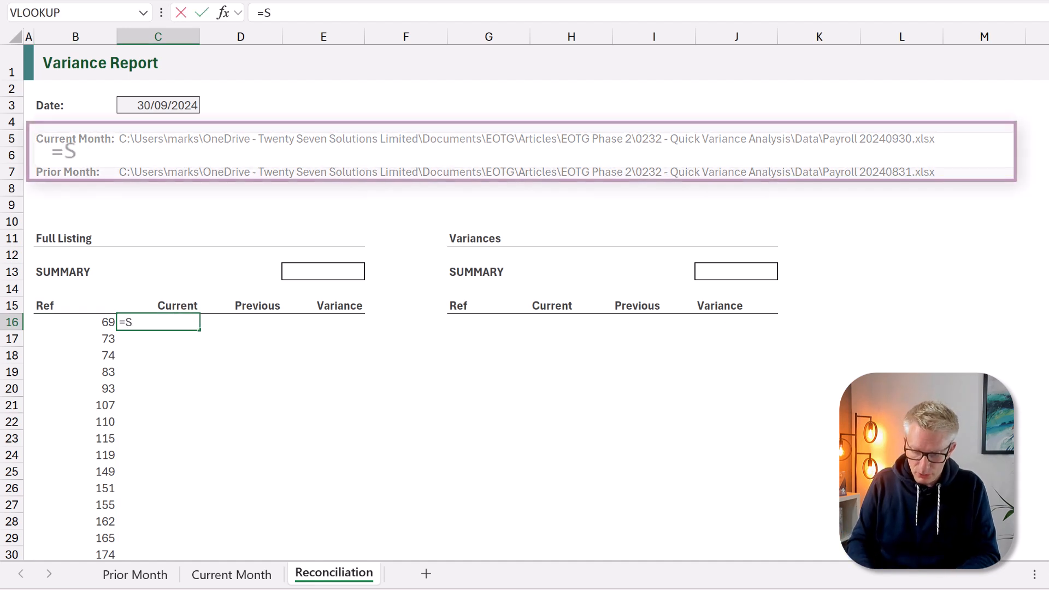
{"action": "type", "text": "UMIFS(Current_Month[Gross"}
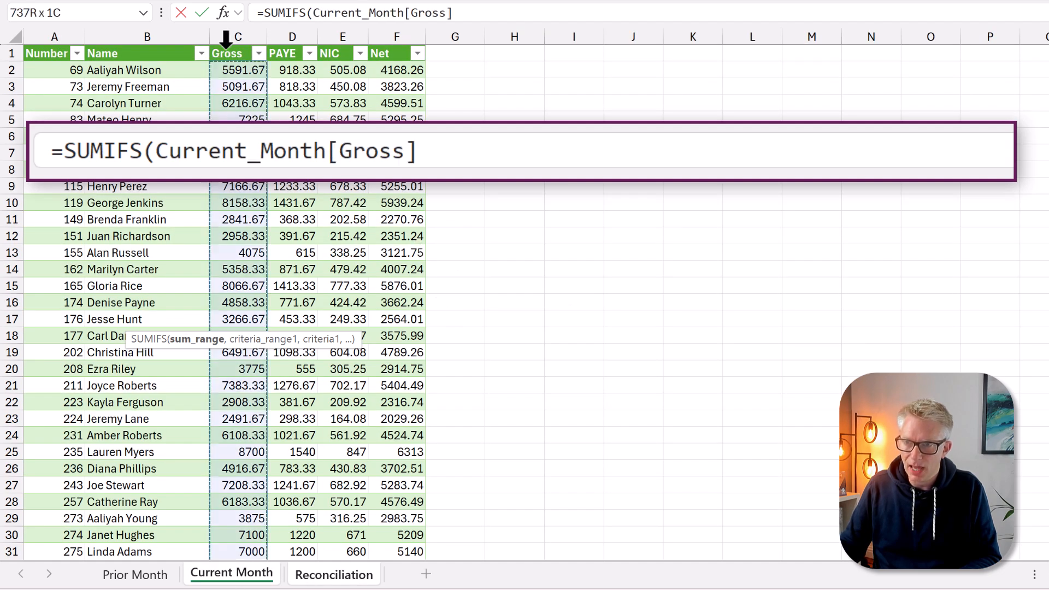
{"action": "type", "text": ","}
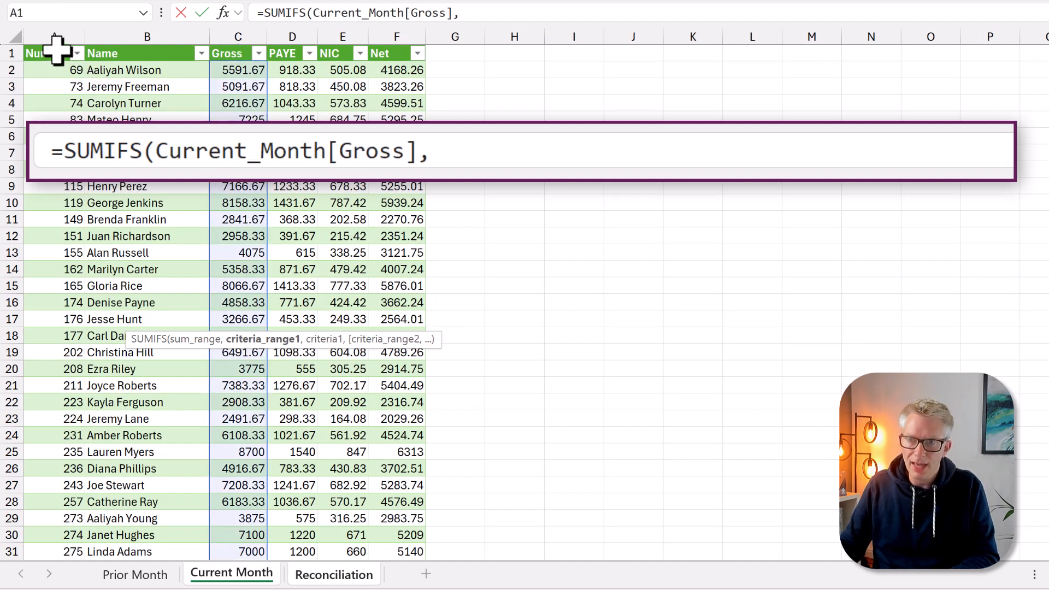
{"action": "type", "text": "Current_Month[Number],Reconciliation!B16"}
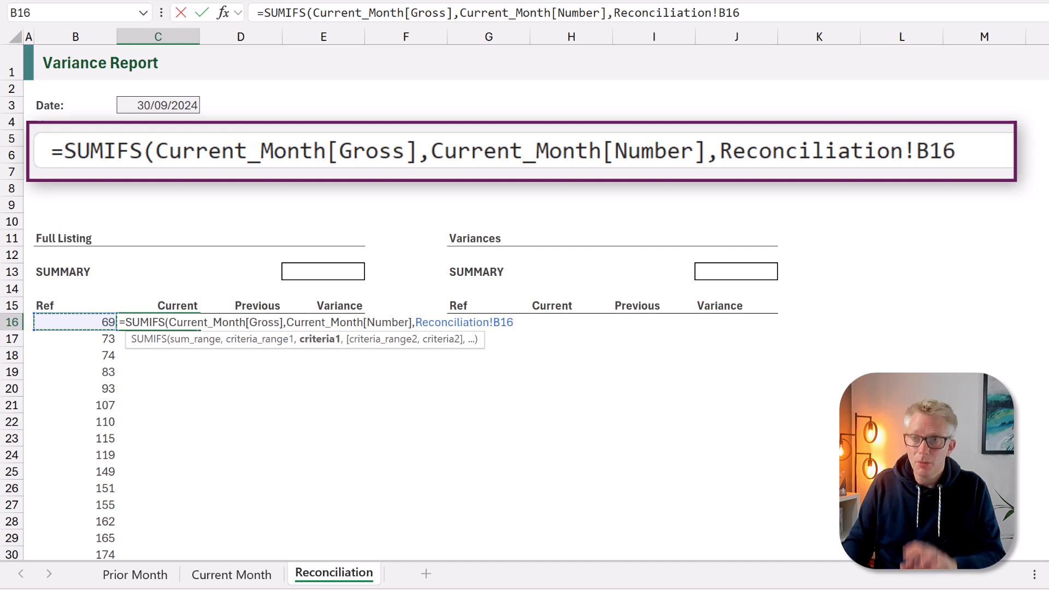
{"action": "type", "text": "#"}
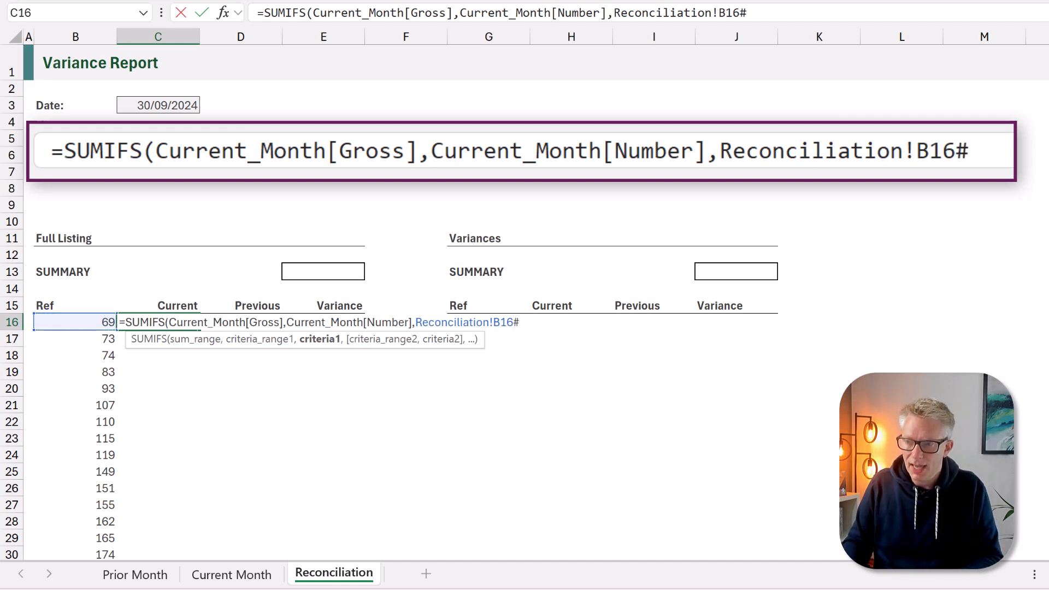
{"action": "key", "text": "Return"}
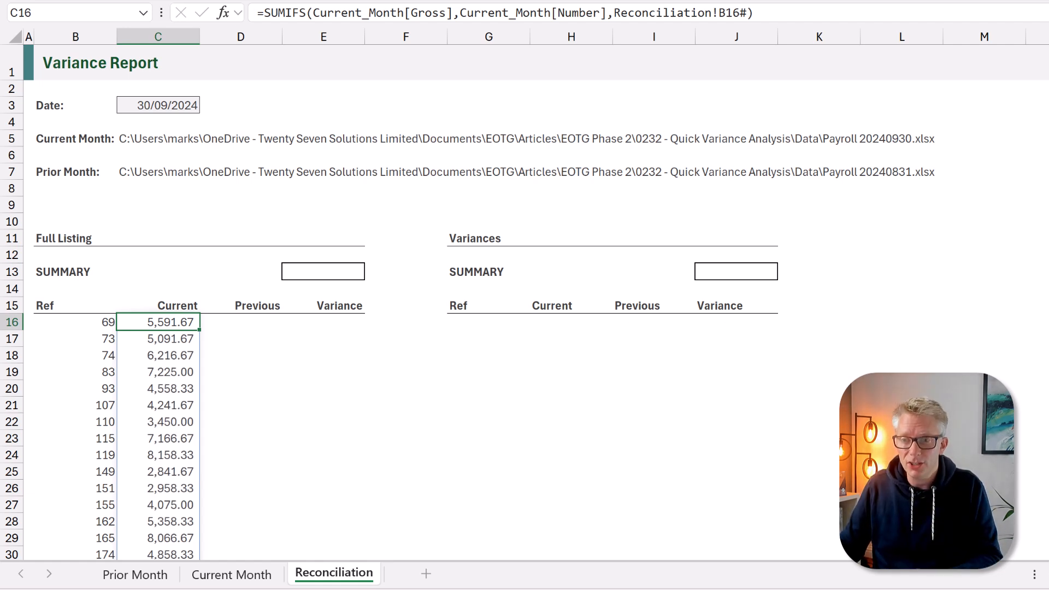
{"action": "left_click", "coordinate": [241, 322]}
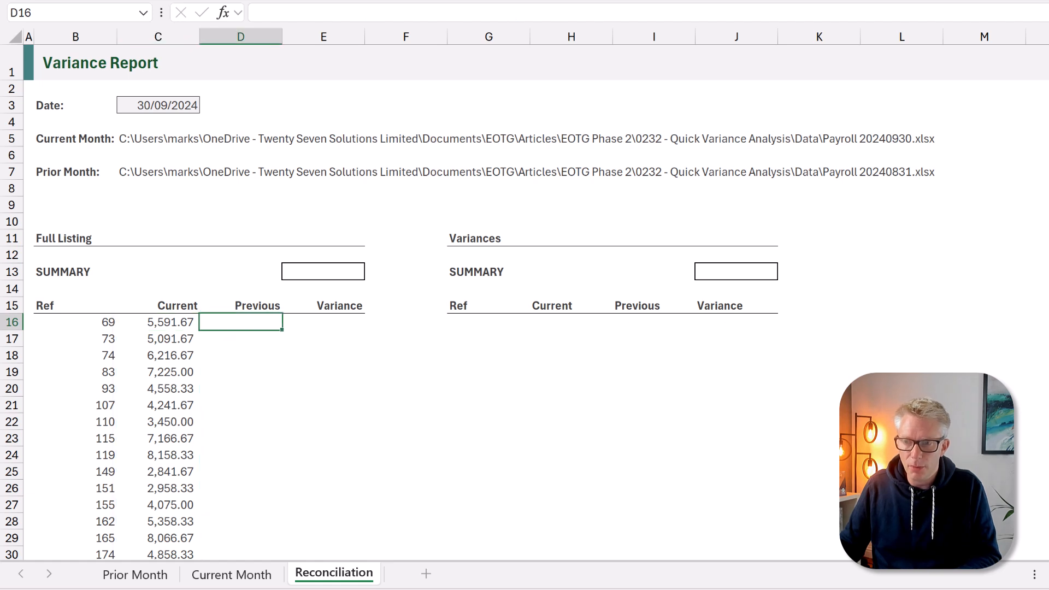
Step: Enter =SUMIFS(Prior_Month[Gross],Prior_Month[Number],B16#) in D16 for previous gross pay
{"action": "type", "text": "=SUMIFS("}
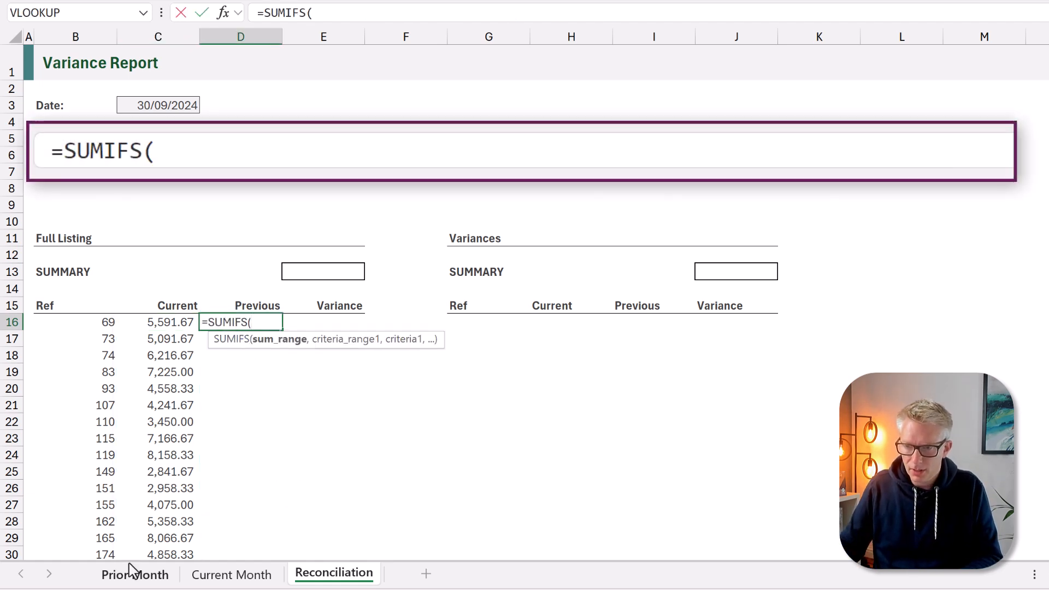
{"action": "left_click", "coordinate": [134, 574]}
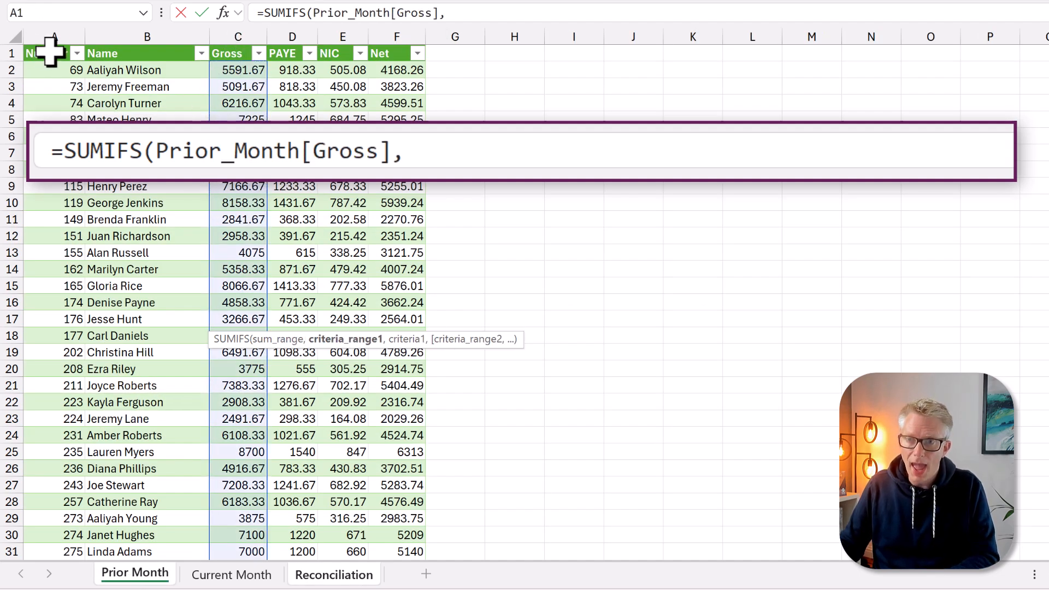
{"action": "type", "text": "Prior_Month[Number],"}
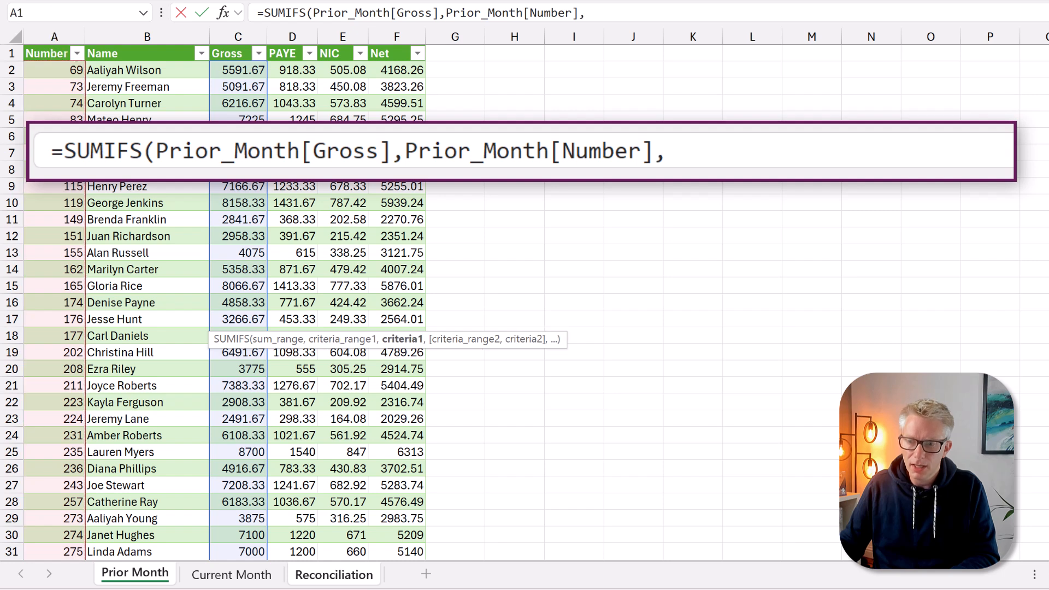
{"action": "left_click", "coordinate": [334, 573]}
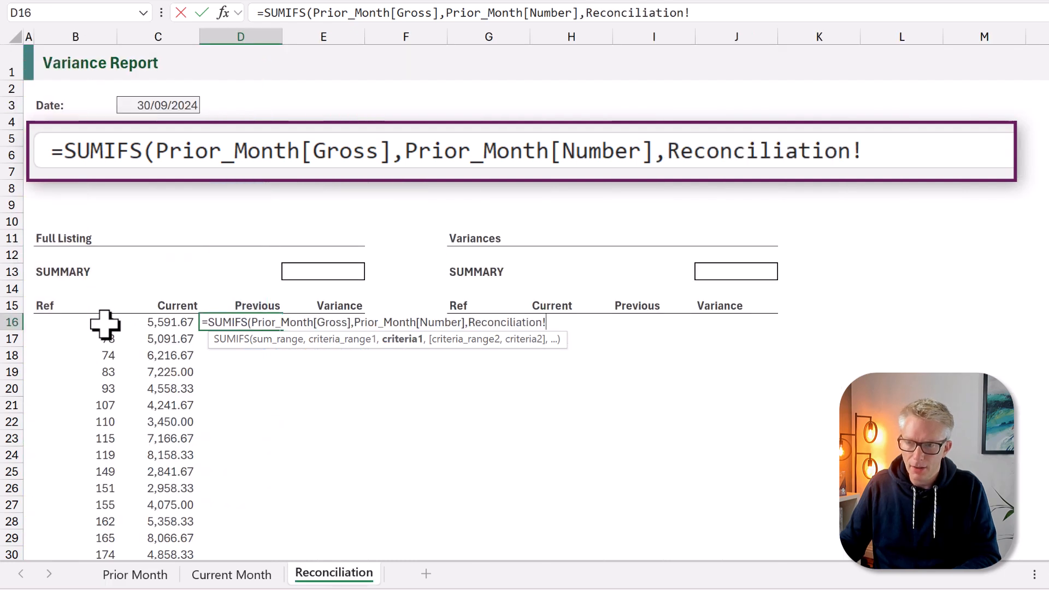
{"action": "left_click", "coordinate": [76, 322]}
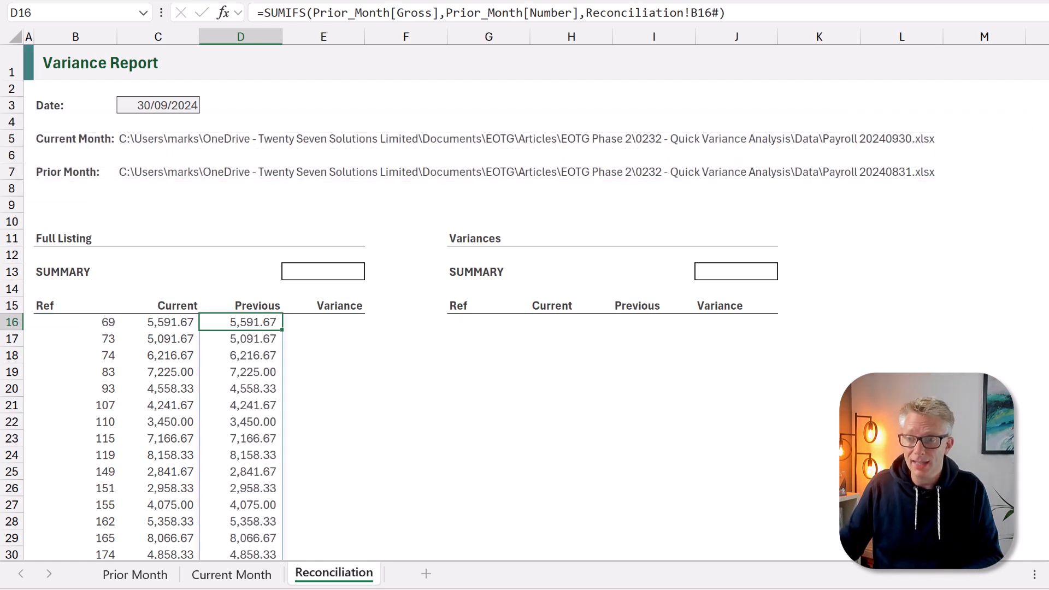
{"action": "left_click", "coordinate": [323, 322]}
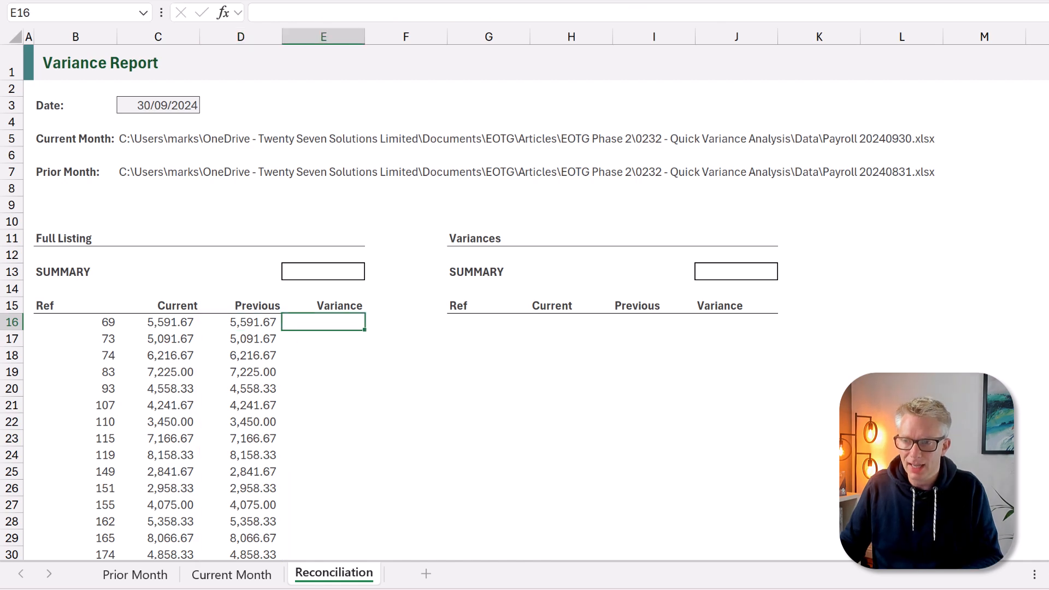
Step: Enter =C16#-D16# in E16 to calculate each employee's variance
{"action": "type", "text": "="}
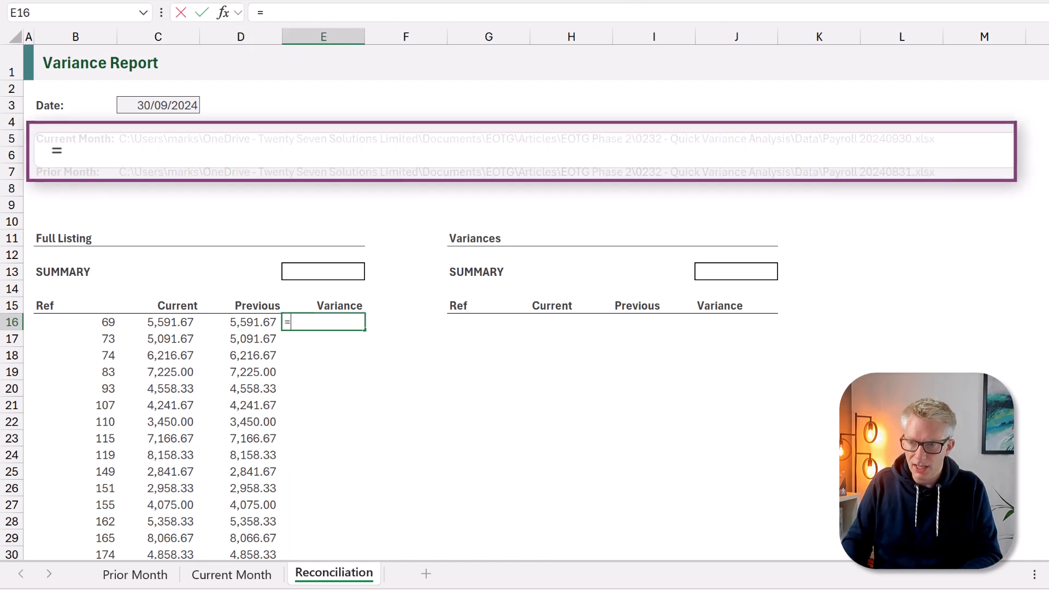
{"action": "left_click", "coordinate": [158, 322]}
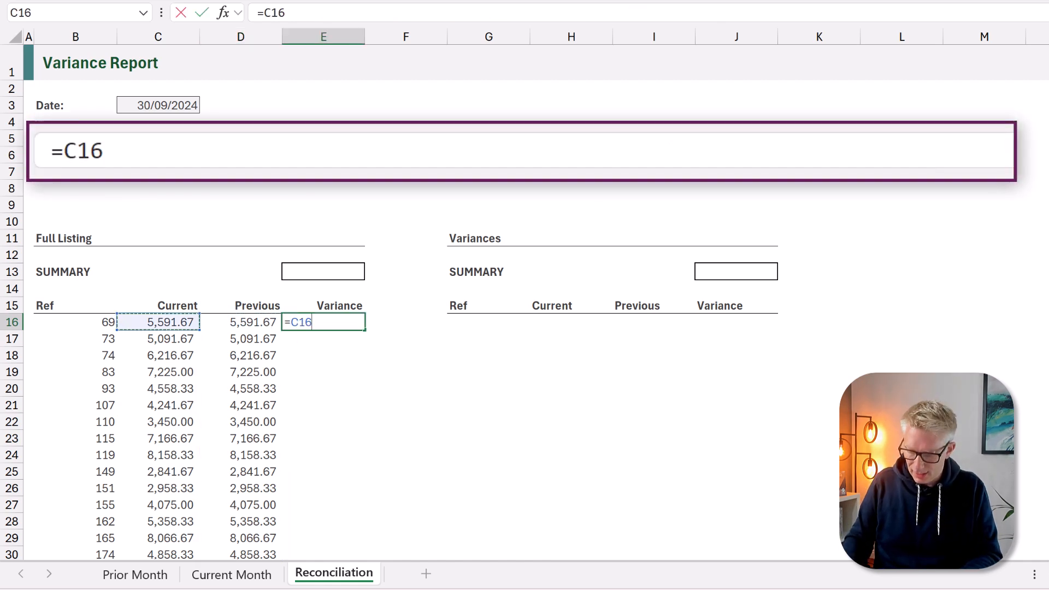
{"action": "type", "text": "#-D16#"}
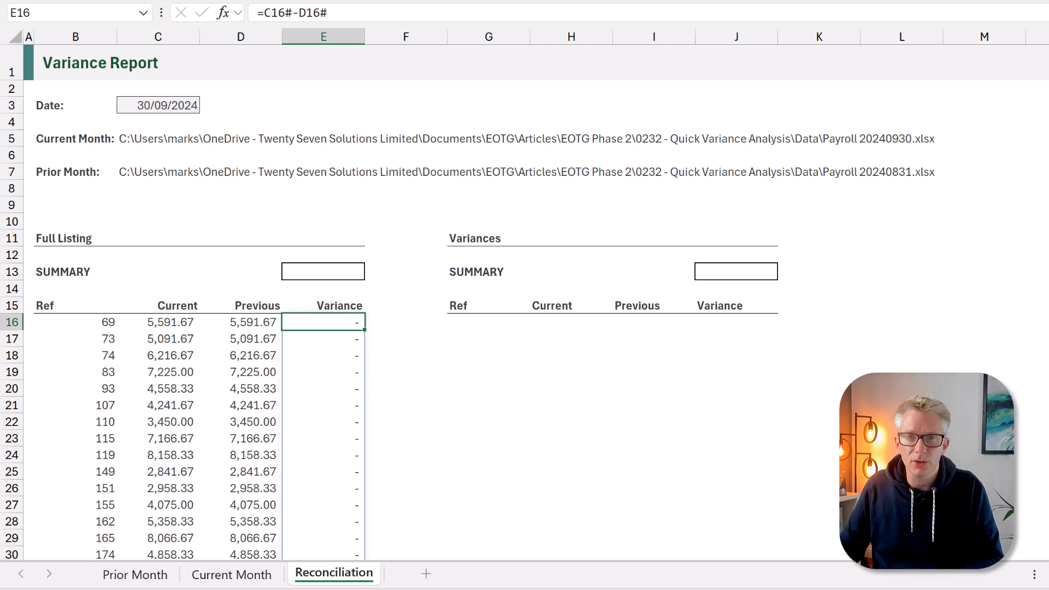
{"action": "mouse_move", "coordinate": [157, 268]}
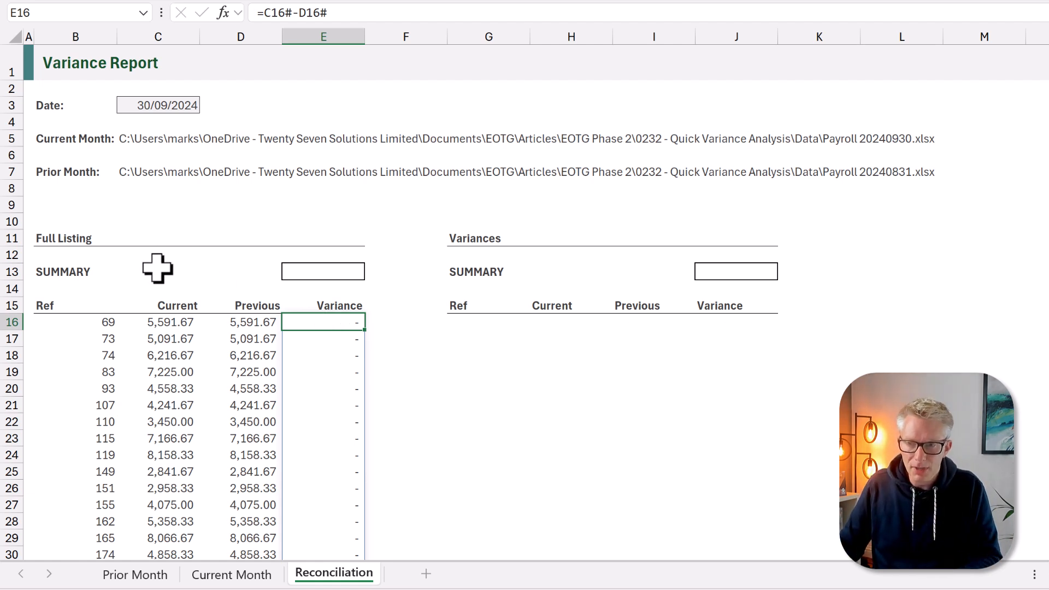
Step: Sum C16# in C13 and paste it across D13:E13, giving 13,841.67 variance
{"action": "left_click", "coordinate": [158, 271]}
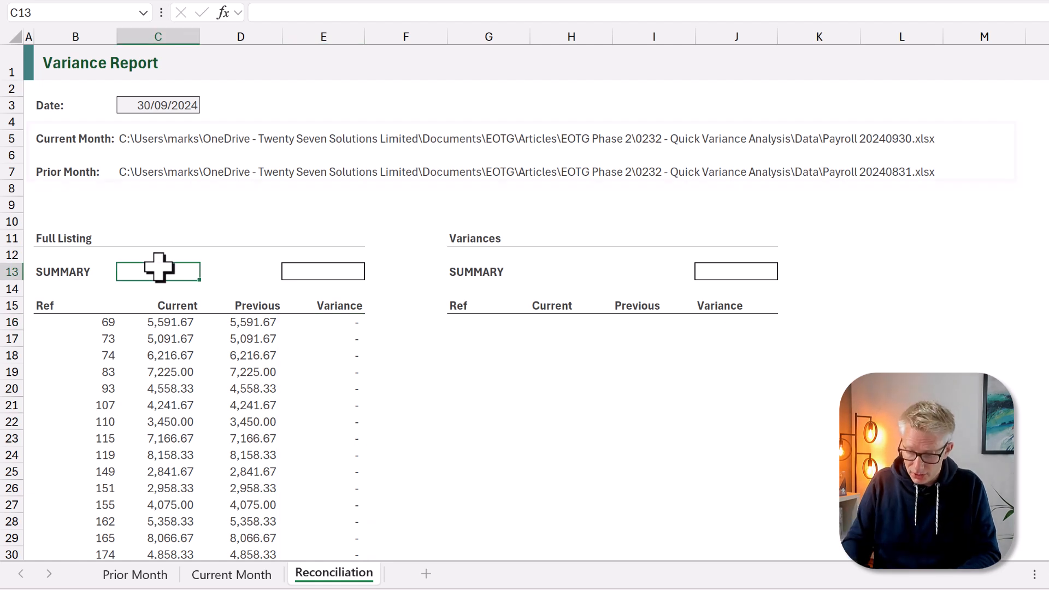
{"action": "type", "text": "=SUM"}
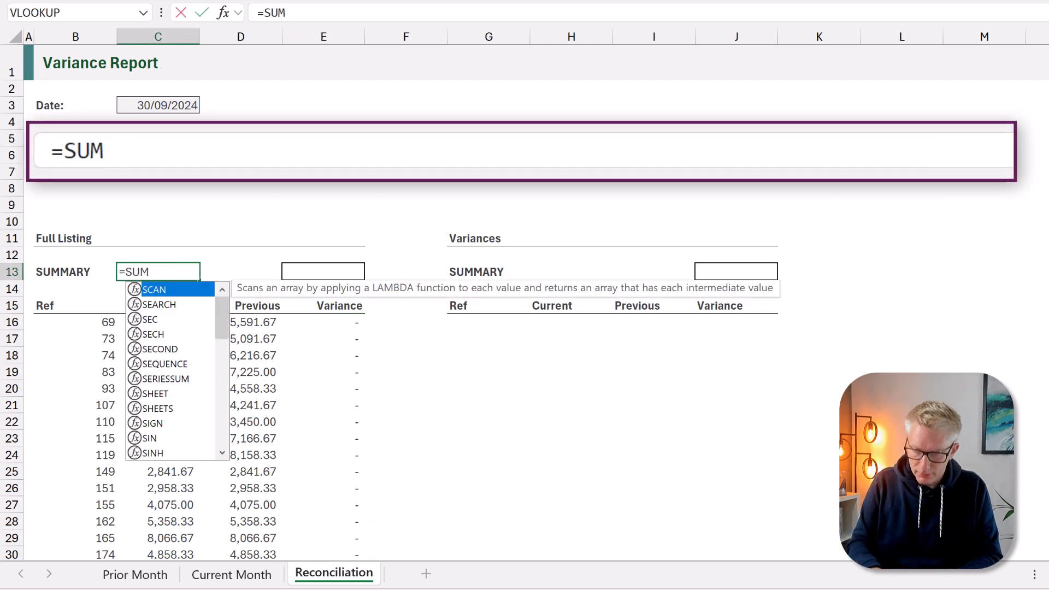
{"action": "left_click", "coordinate": [157, 322]}
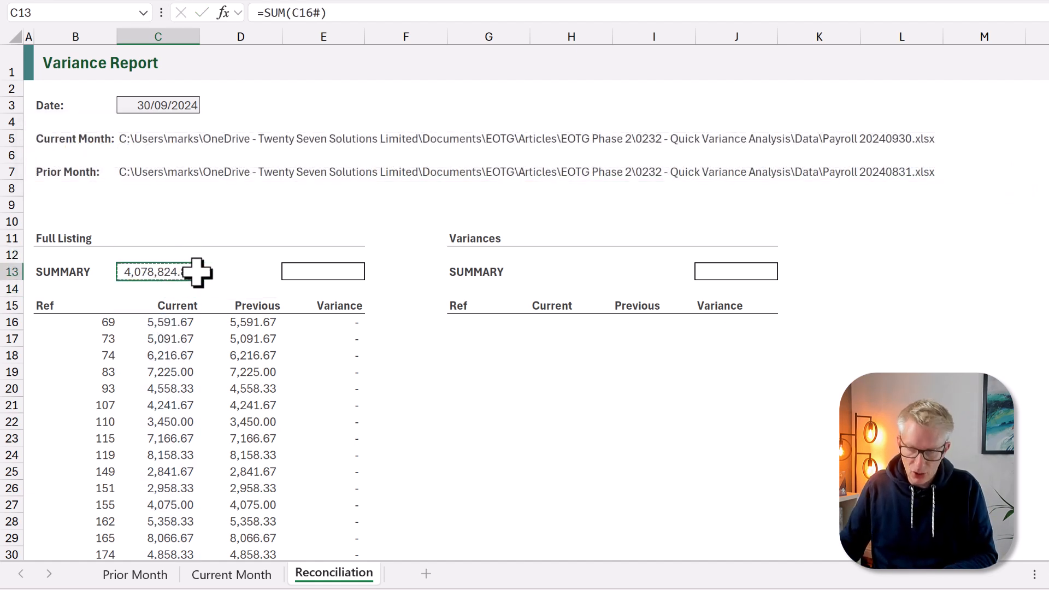
{"action": "right_click", "coordinate": [244, 271]}
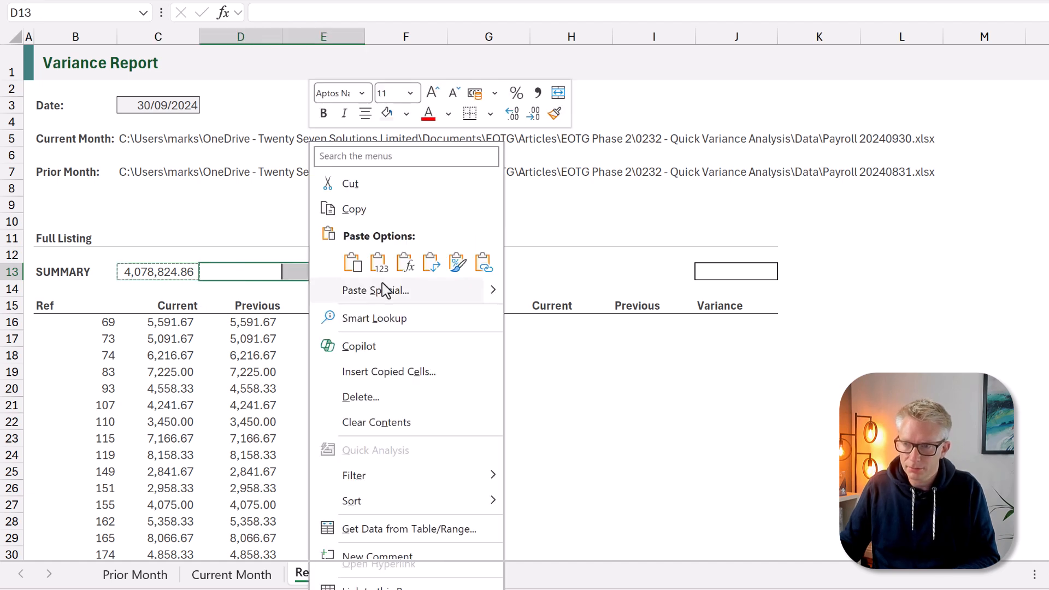
{"action": "left_click", "coordinate": [353, 262]}
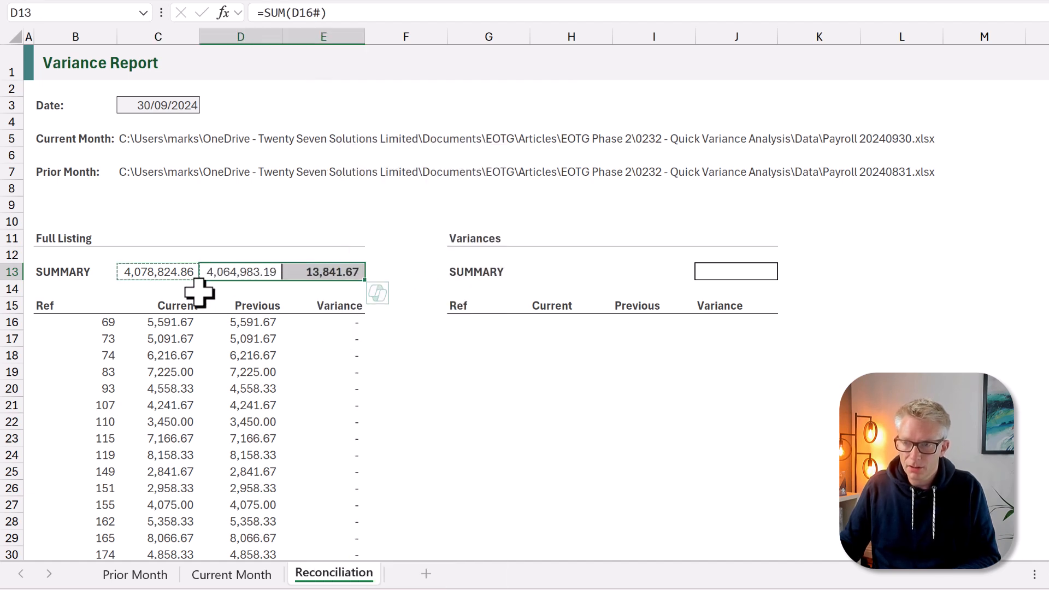
{"action": "left_click", "coordinate": [158, 271]}
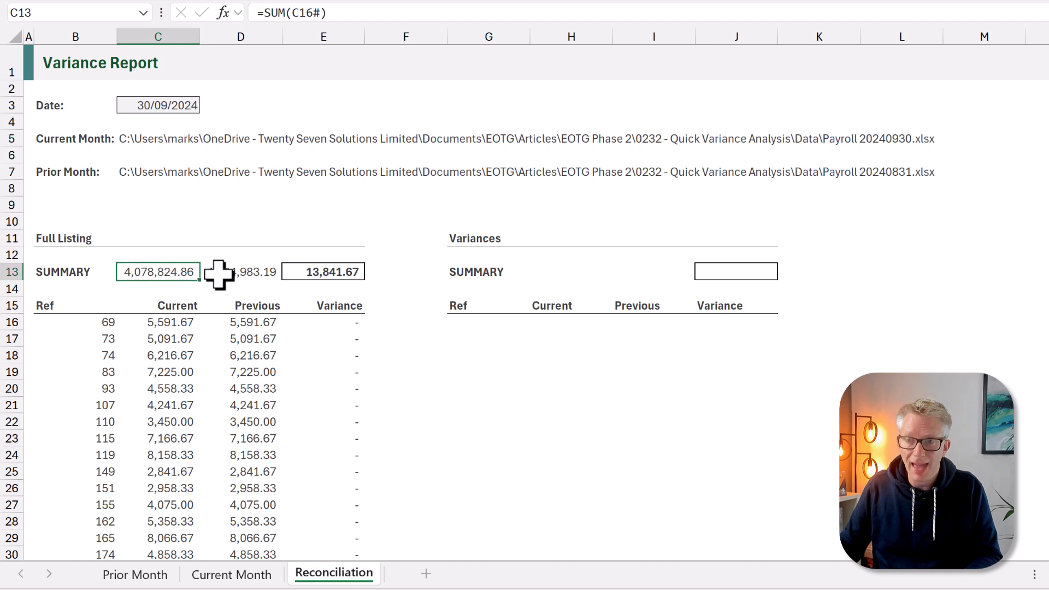
{"action": "left_click", "coordinate": [323, 272]}
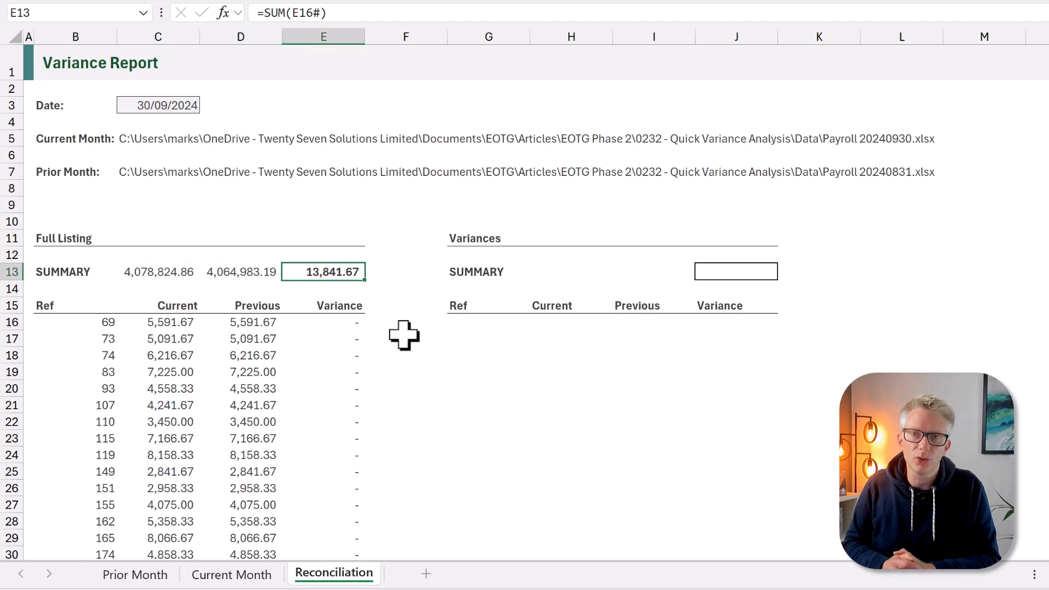
{"action": "left_click", "coordinate": [489, 322]}
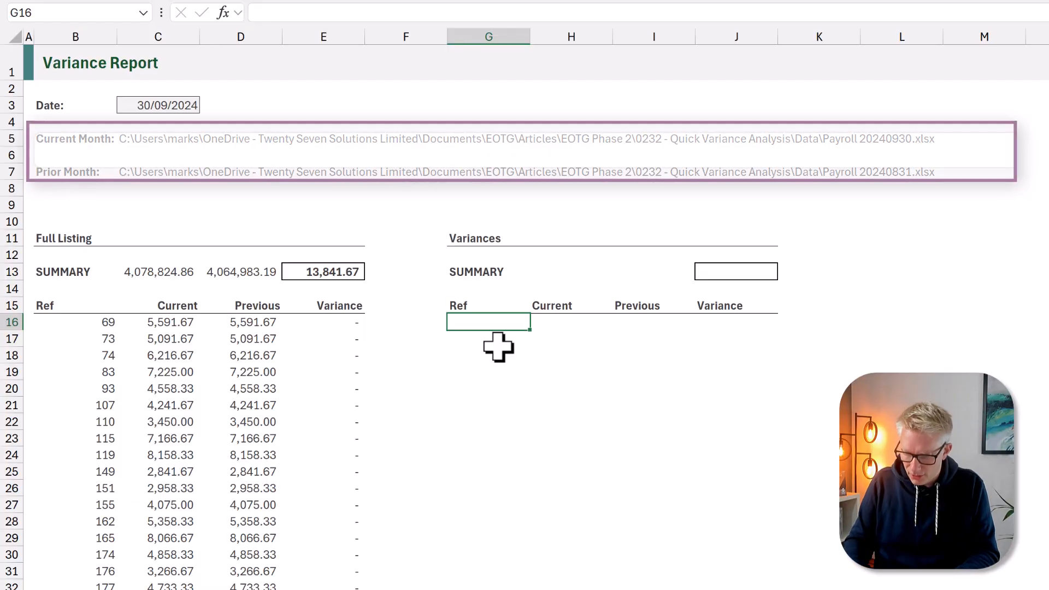
Step: Enter =FILTER(B16#,E16#<>0) in G16 to list the ten nonzero-variance employees
{"action": "type", "text": "=FILTER("}
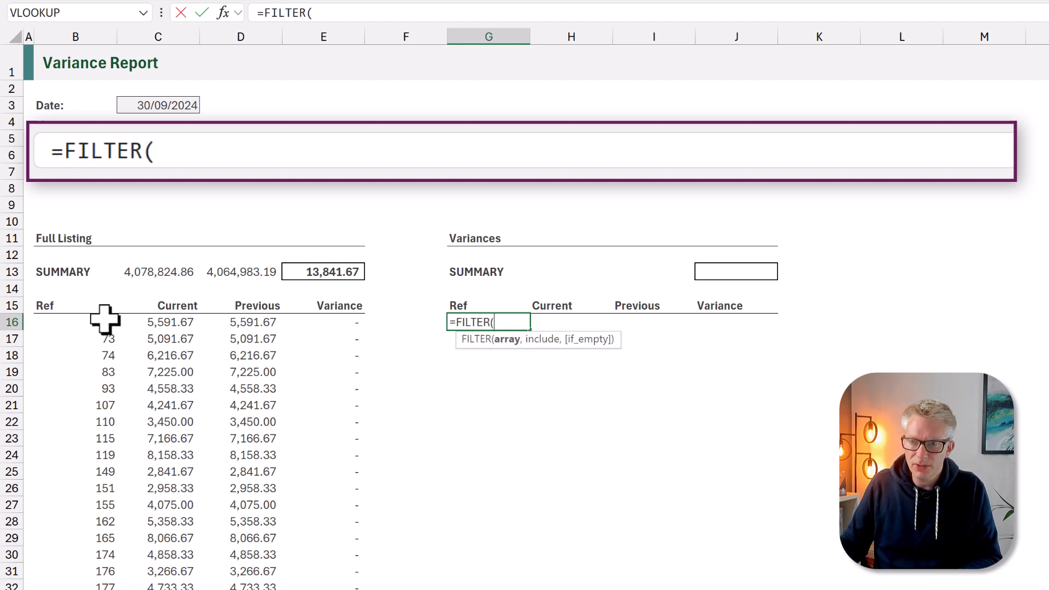
{"action": "type", "text": "B16#"}
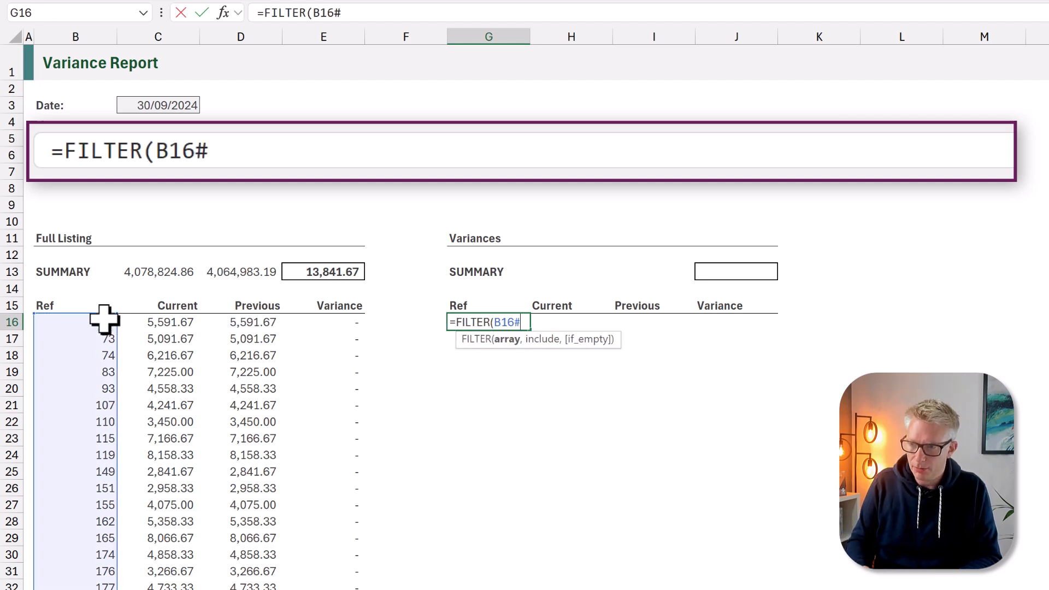
{"action": "type", "text": ","}
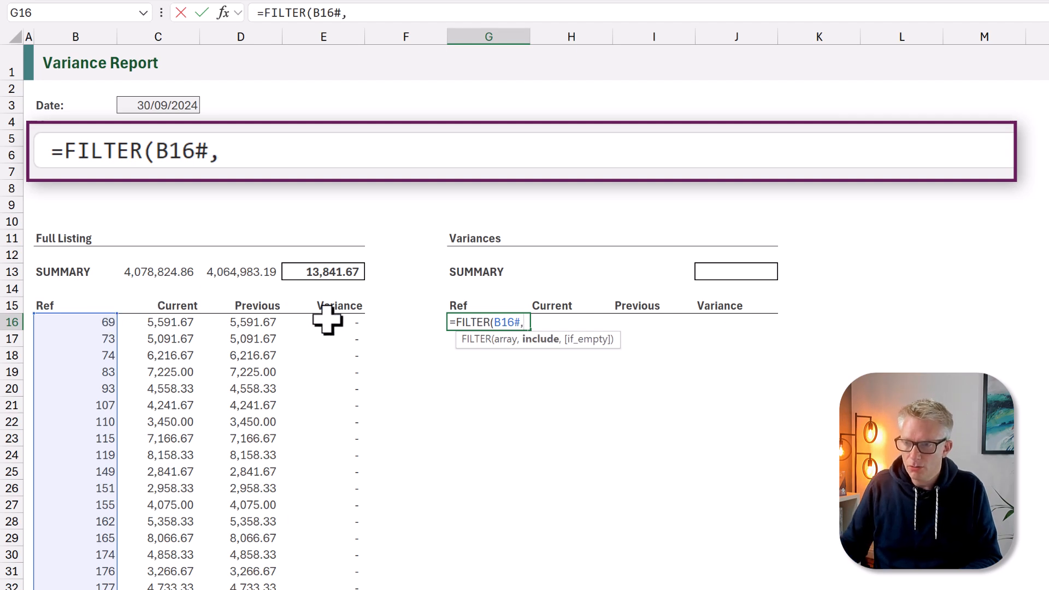
{"action": "type", "text": "E16#<>"}
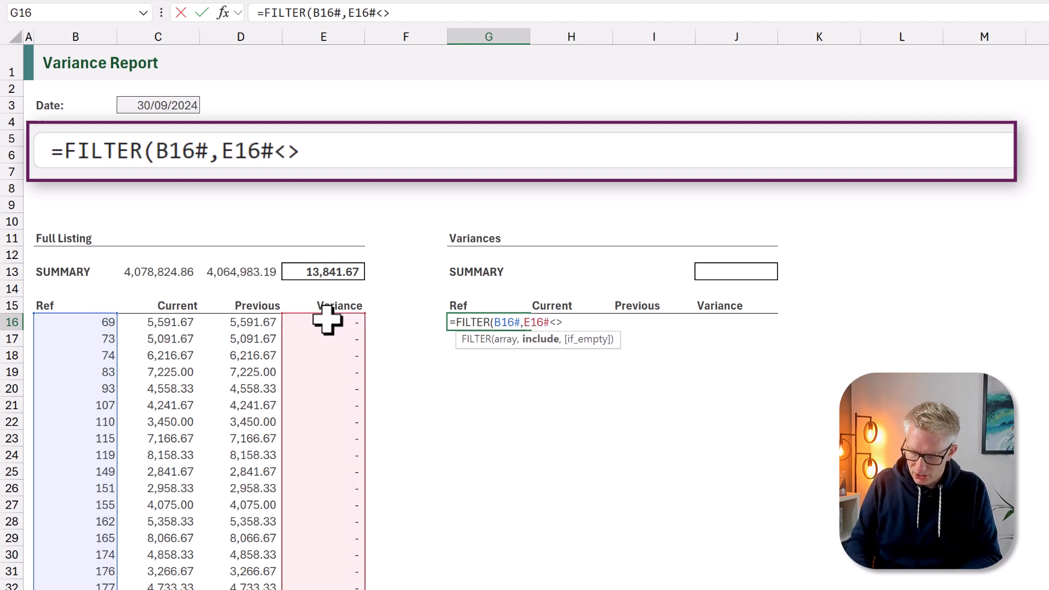
{"action": "type", "text": "0"}
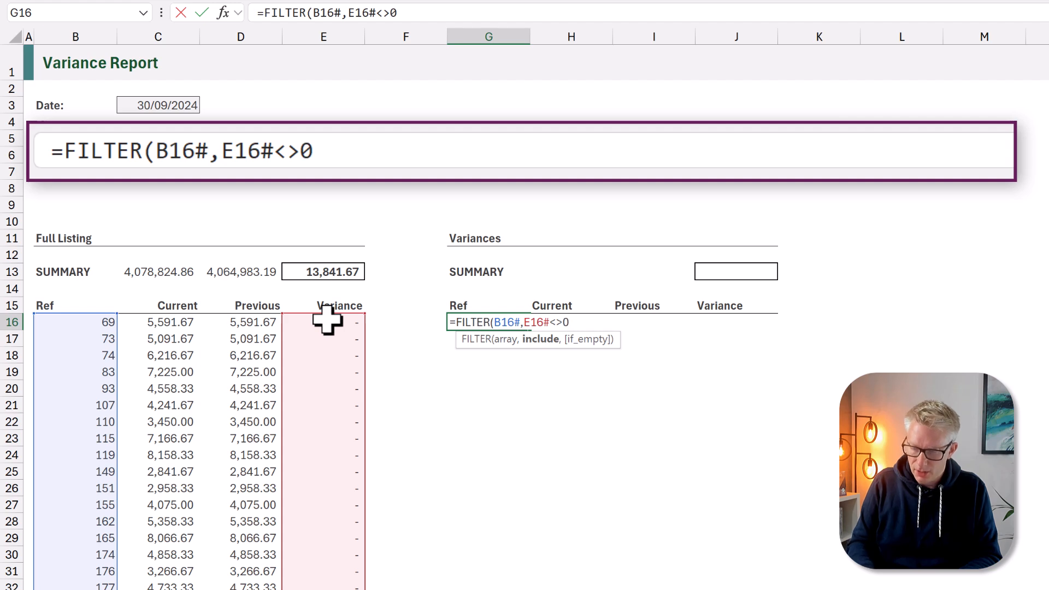
{"action": "type", "text": ")"}
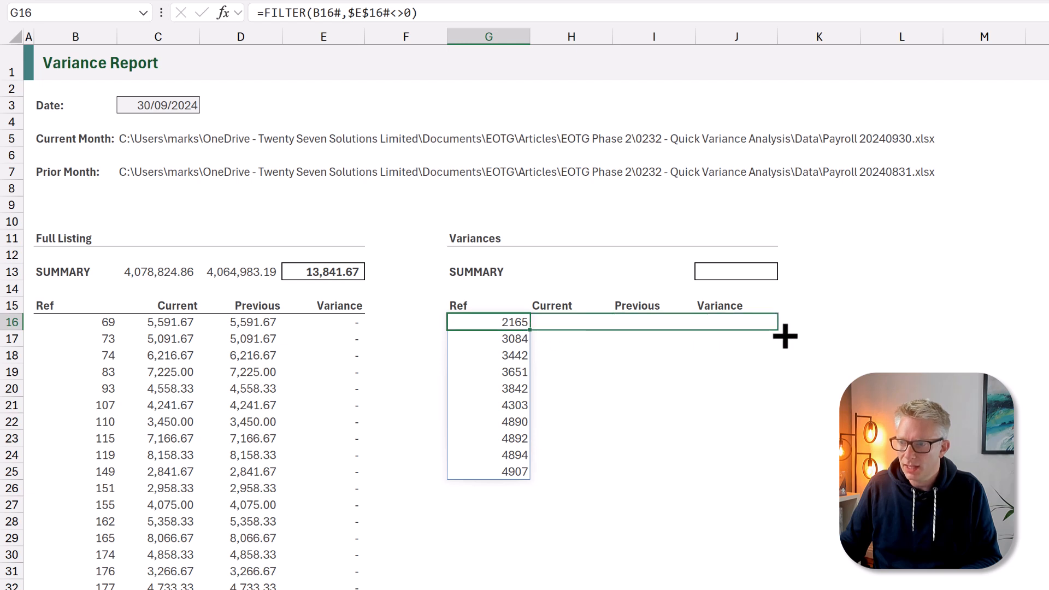
{"action": "key", "text": "Return"}
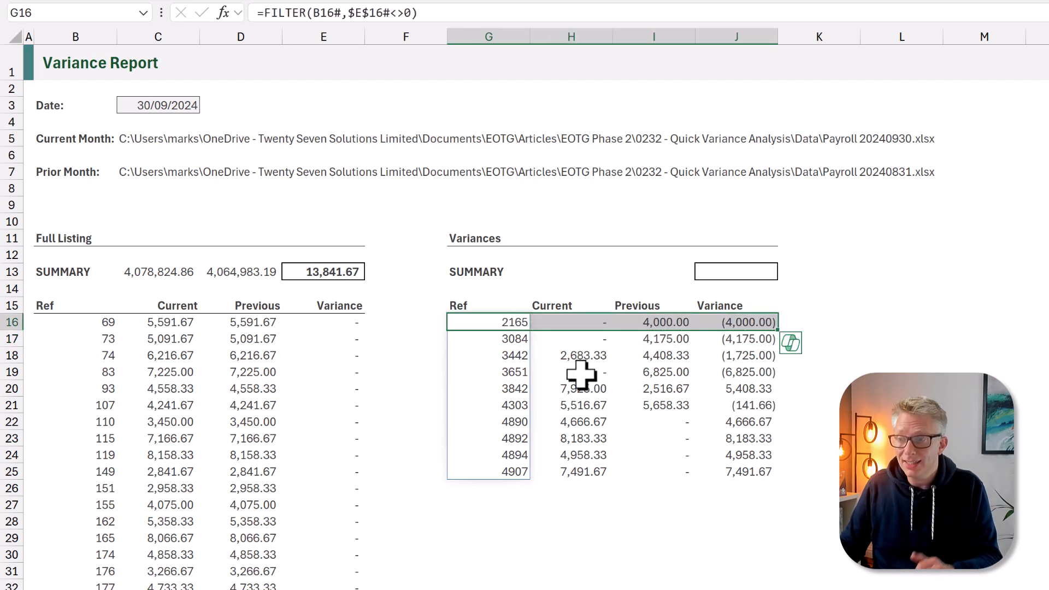
{"action": "mouse_move", "coordinate": [555, 273]}
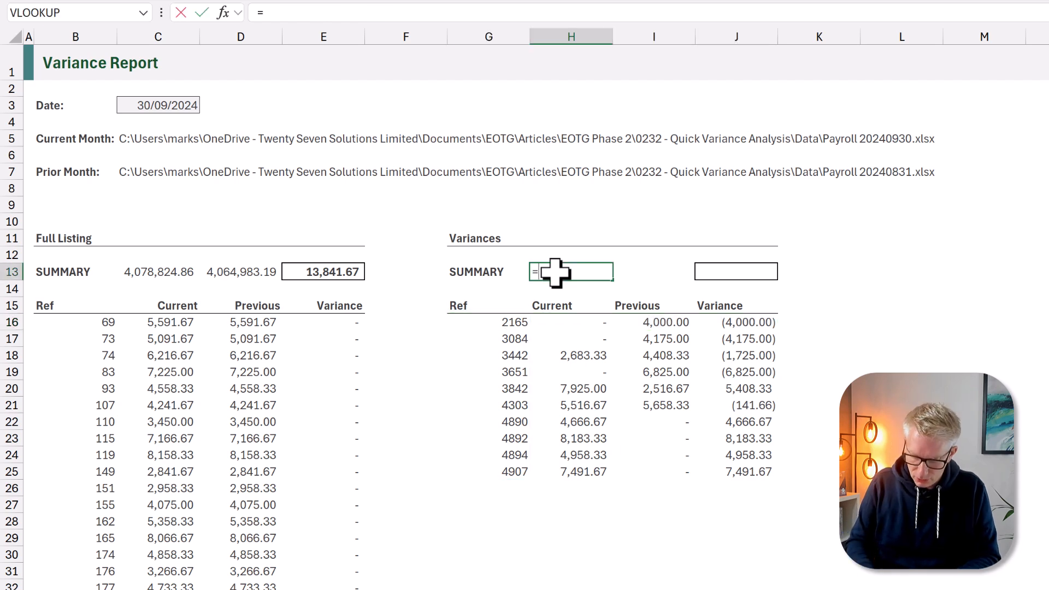
Step: Enter =SUM(H16#) in H13 and copy it to I13 and J13
{"action": "type", "text": "=SUM("}
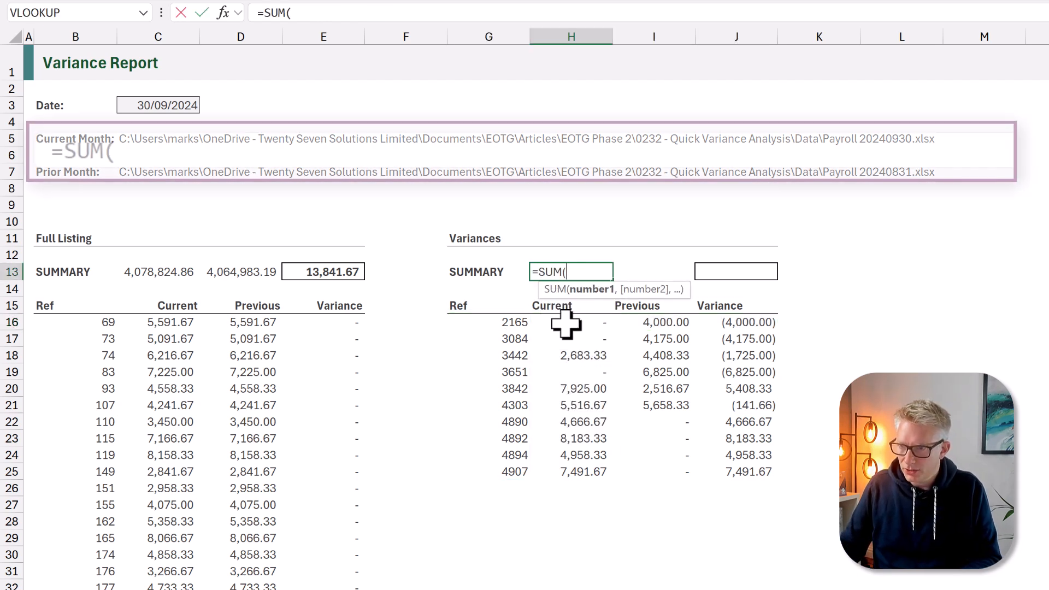
{"action": "type", "text": "H16#"}
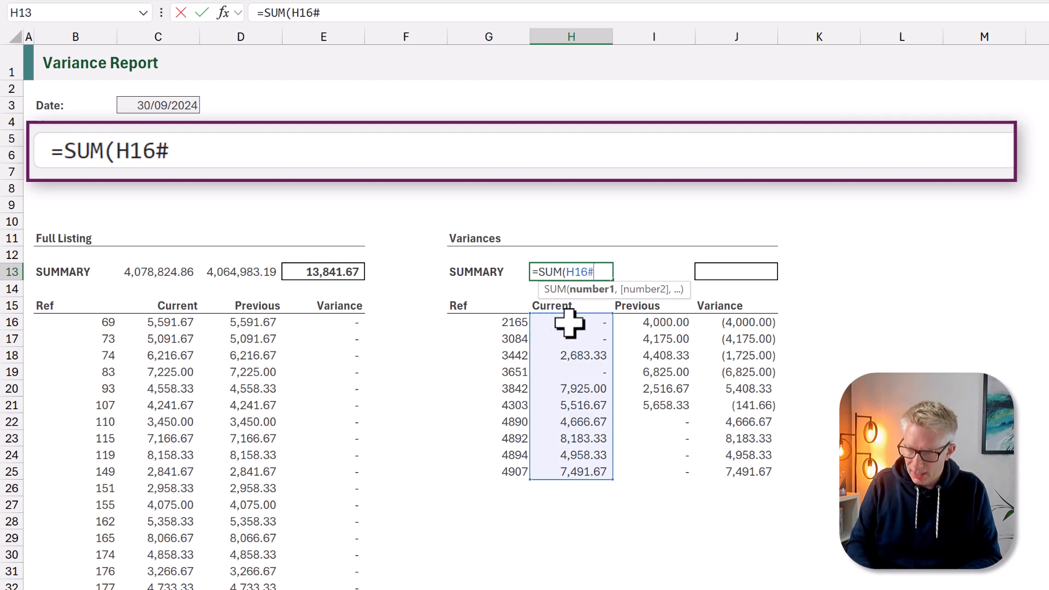
{"action": "key", "text": "Return"}
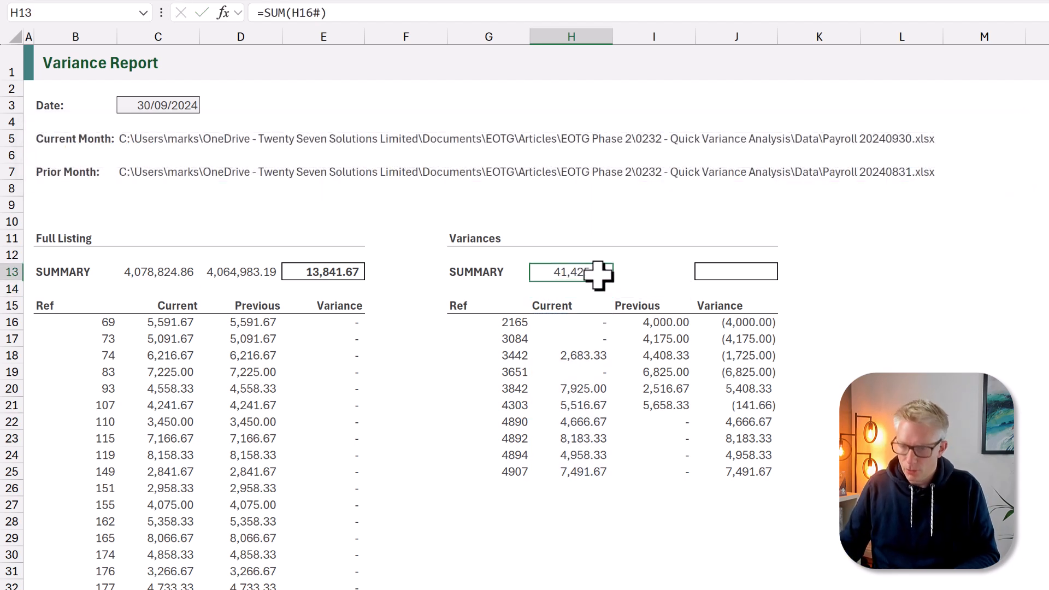
{"action": "left_click", "coordinate": [716, 271]}
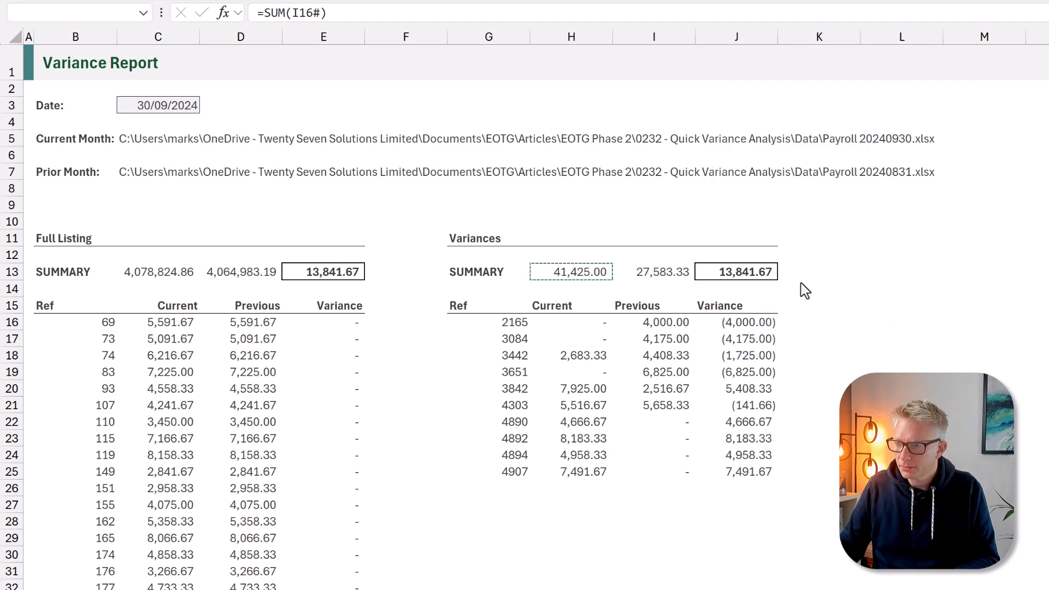
{"action": "left_click", "coordinate": [736, 271]}
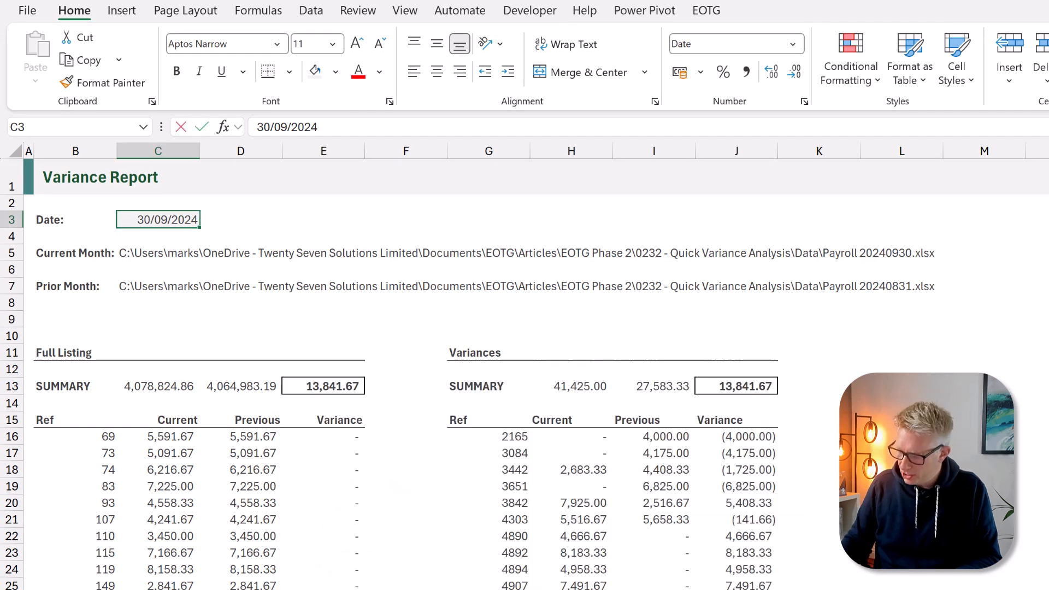
Step: Change the report date to 31/10/2024 and Refresh All, showing a (43,842.66) variance
{"action": "type", "text": "31/10/"}
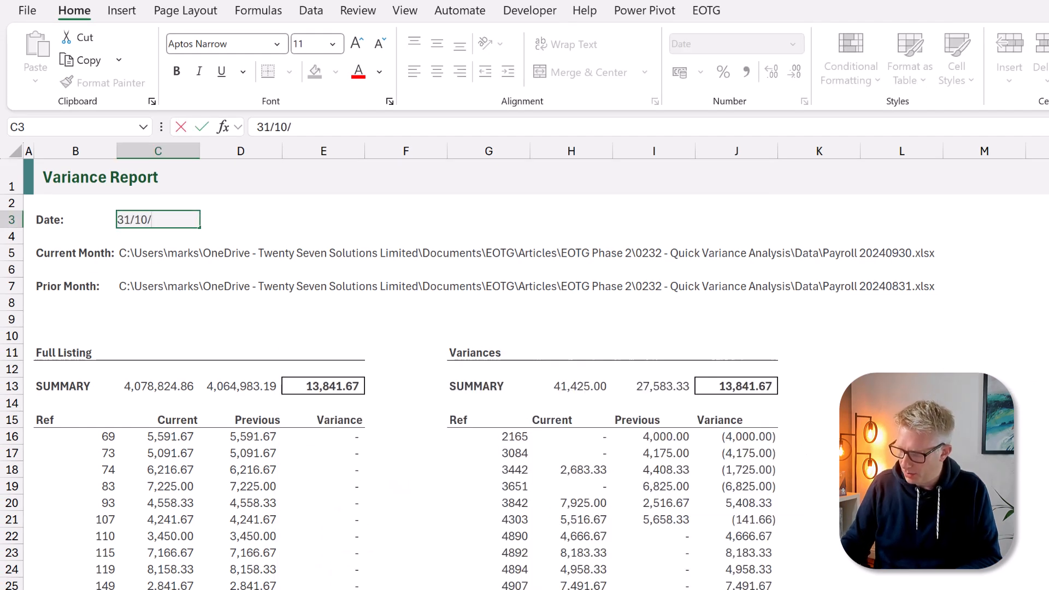
{"action": "type", "text": "2024"}
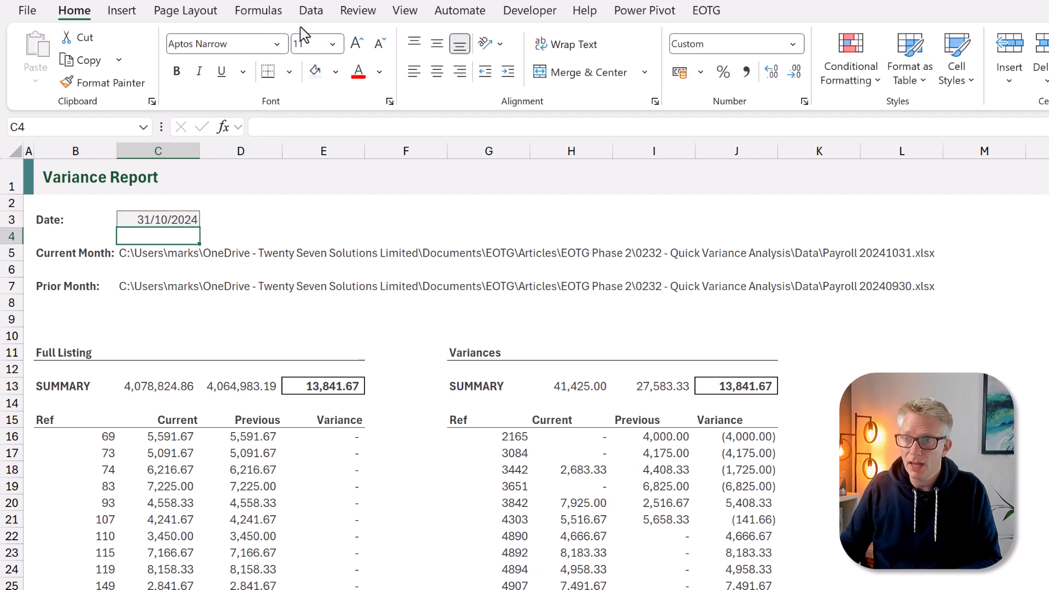
{"action": "left_click", "coordinate": [310, 10]}
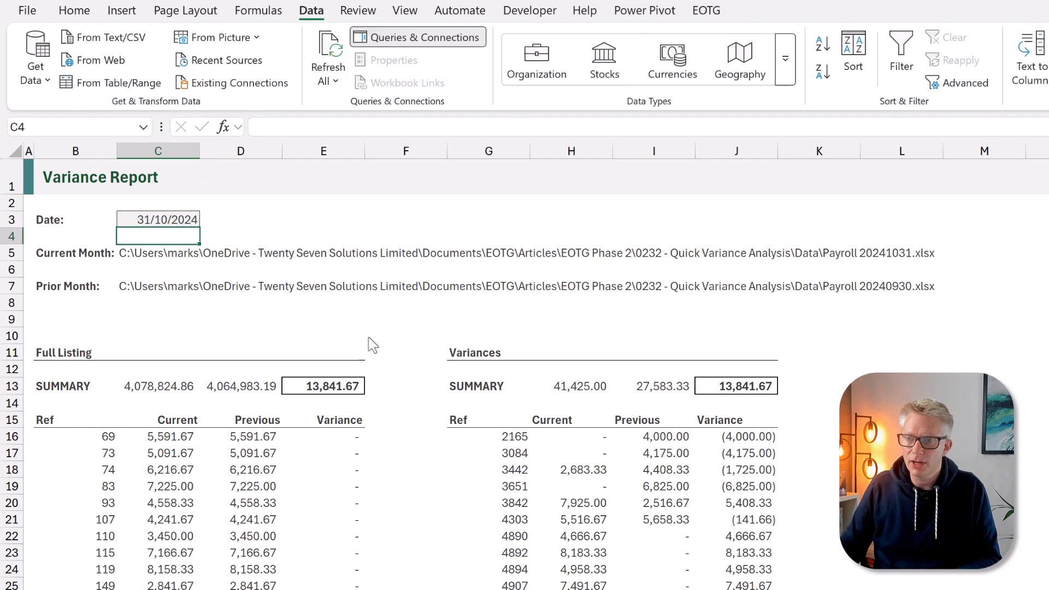
{"action": "left_click", "coordinate": [328, 48]}
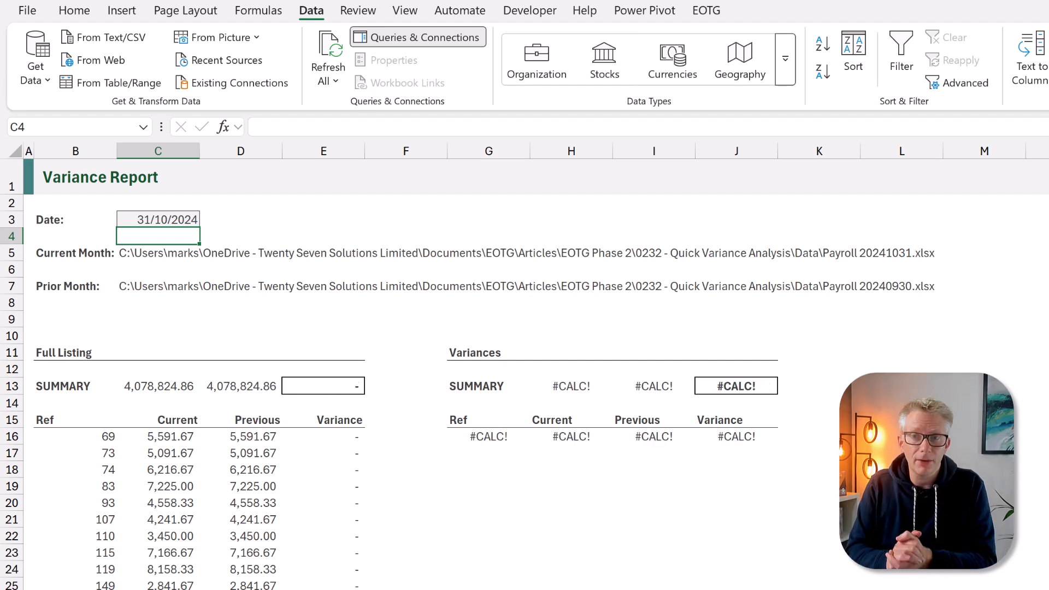
{"action": "left_click", "coordinate": [327, 57]}
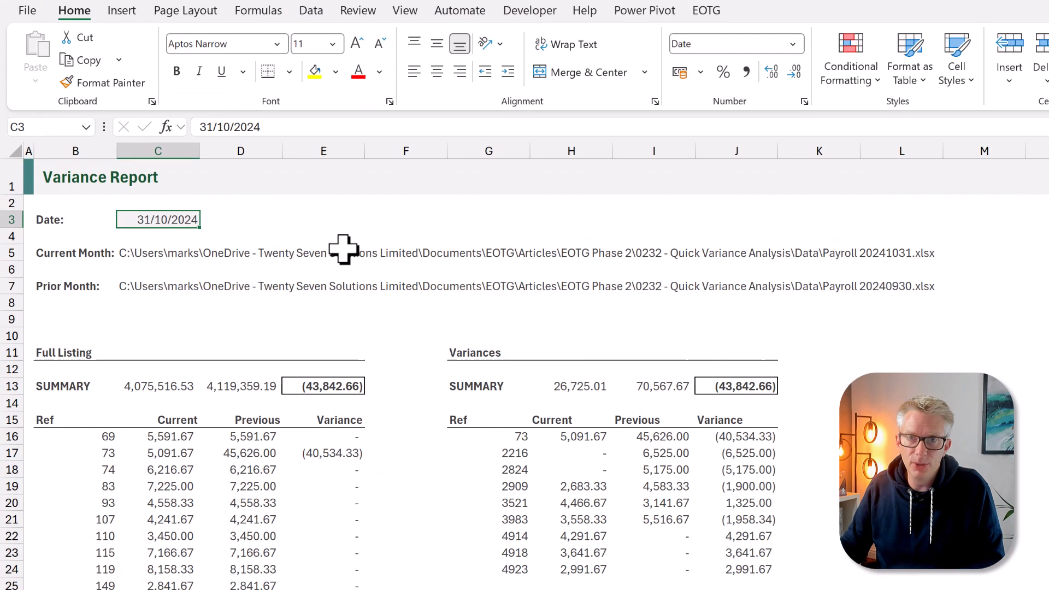
Step: Enter 30/11/2024 as the report date in C3 and refresh all data connections
{"action": "type", "text": "30/"}
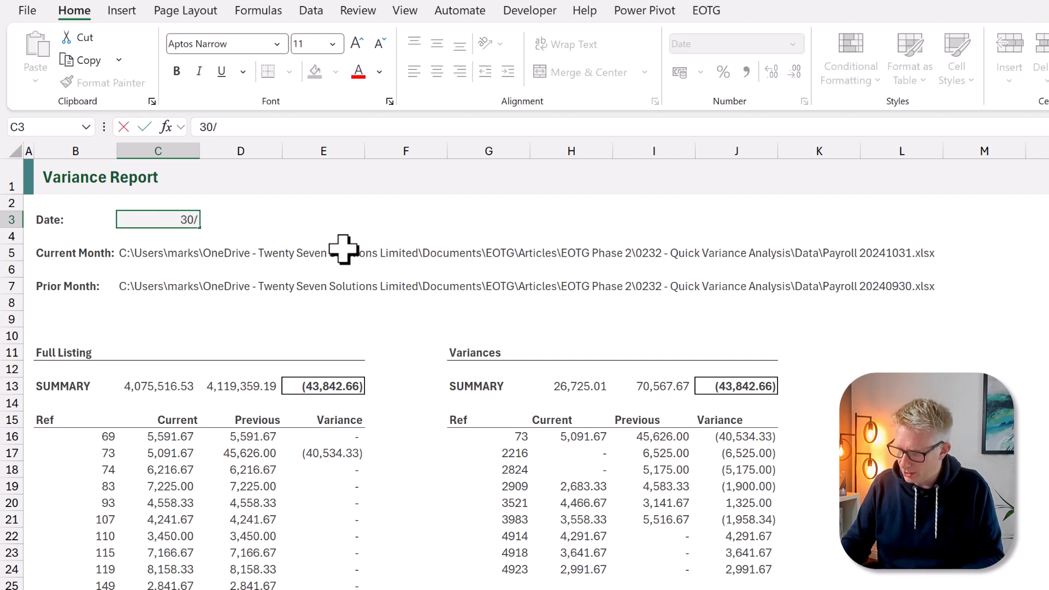
{"action": "type", "text": "11/20"}
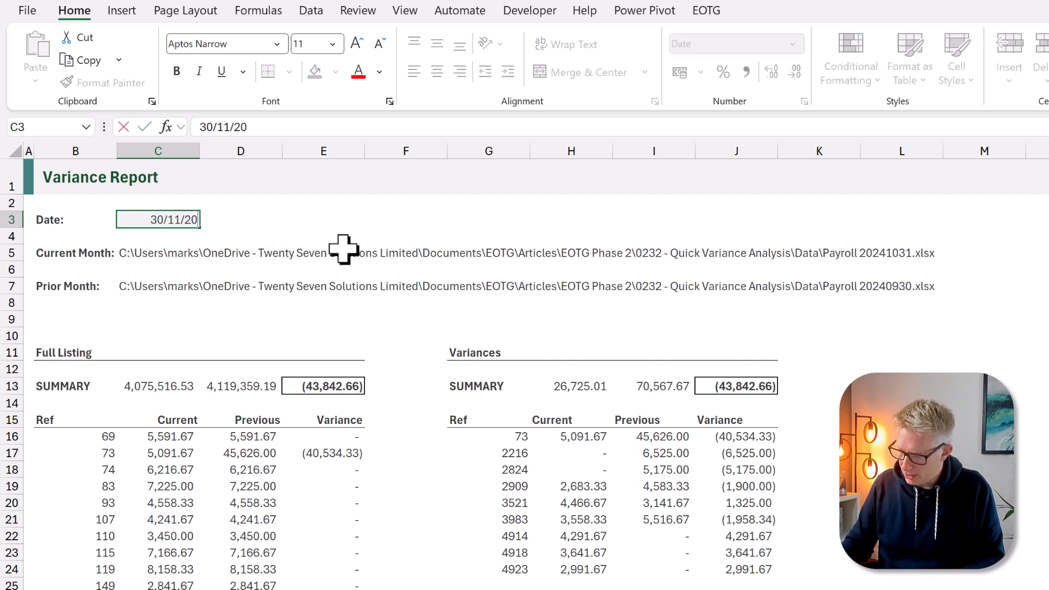
{"action": "key", "text": "Return"}
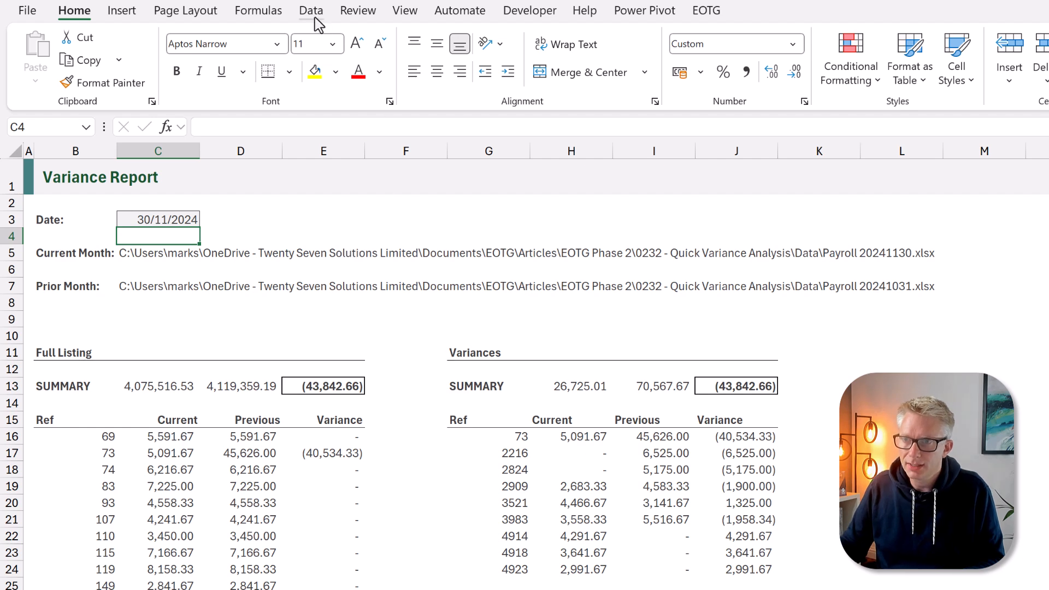
{"action": "left_click", "coordinate": [311, 10]}
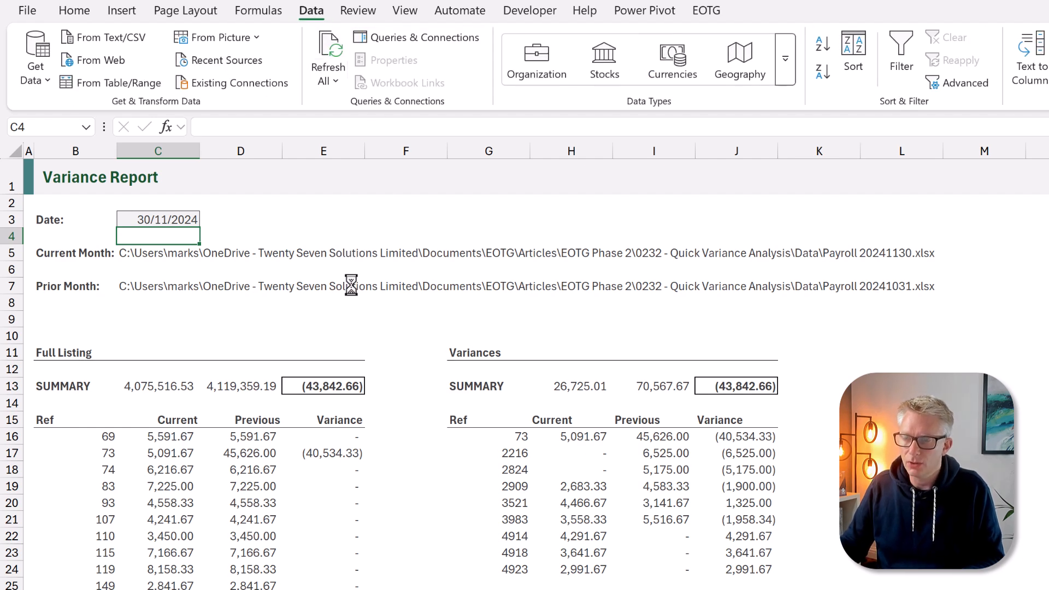
{"action": "left_click", "coordinate": [327, 53]}
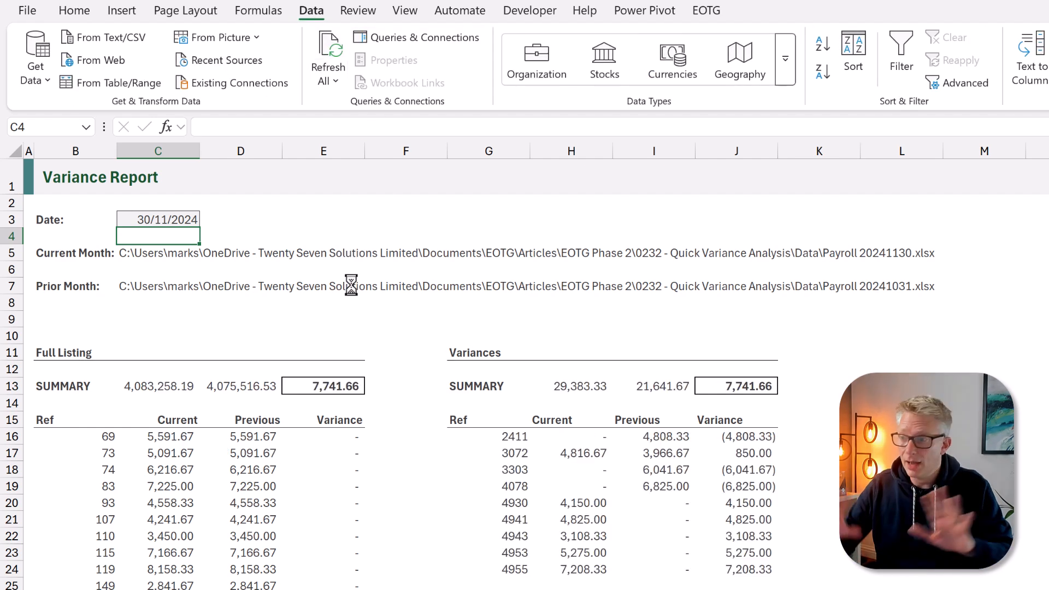